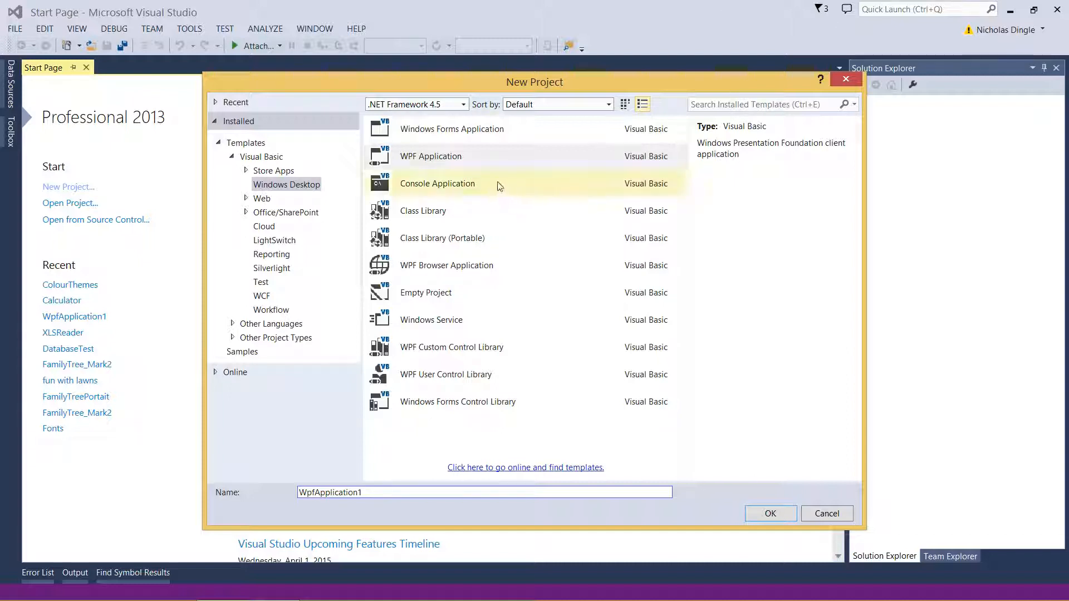
# Choose the WPF Application template for the new project
pyautogui.click(437, 183)
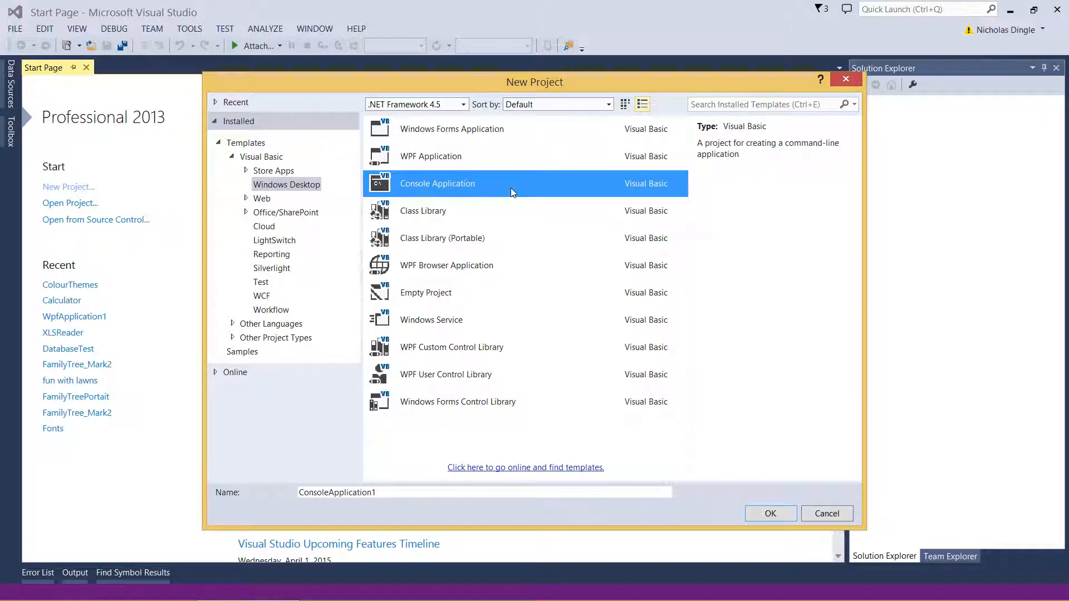
pyautogui.click(430, 156)
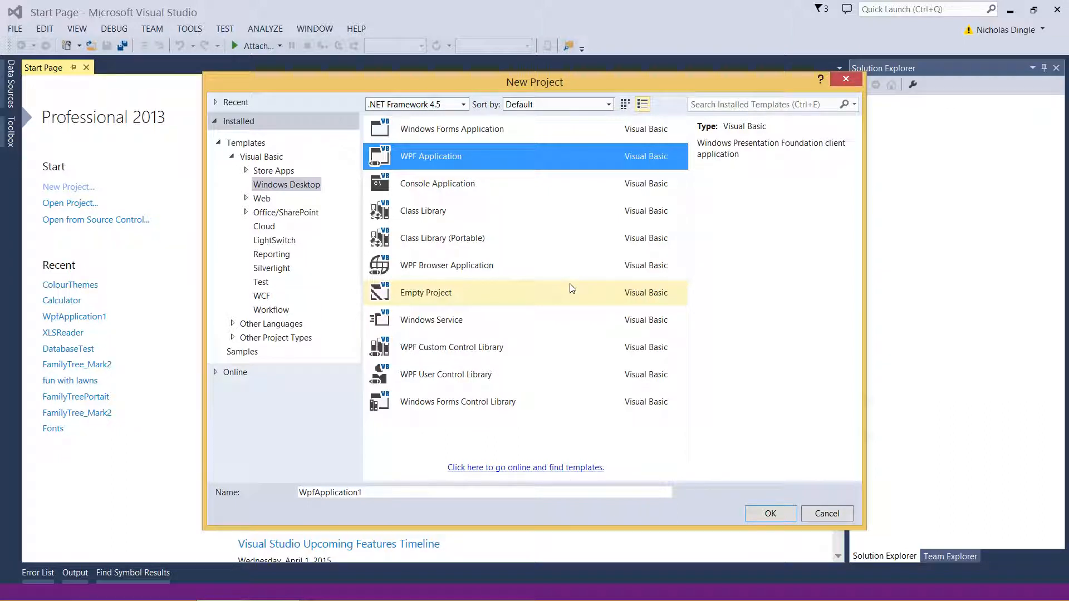
pyautogui.click(430, 156)
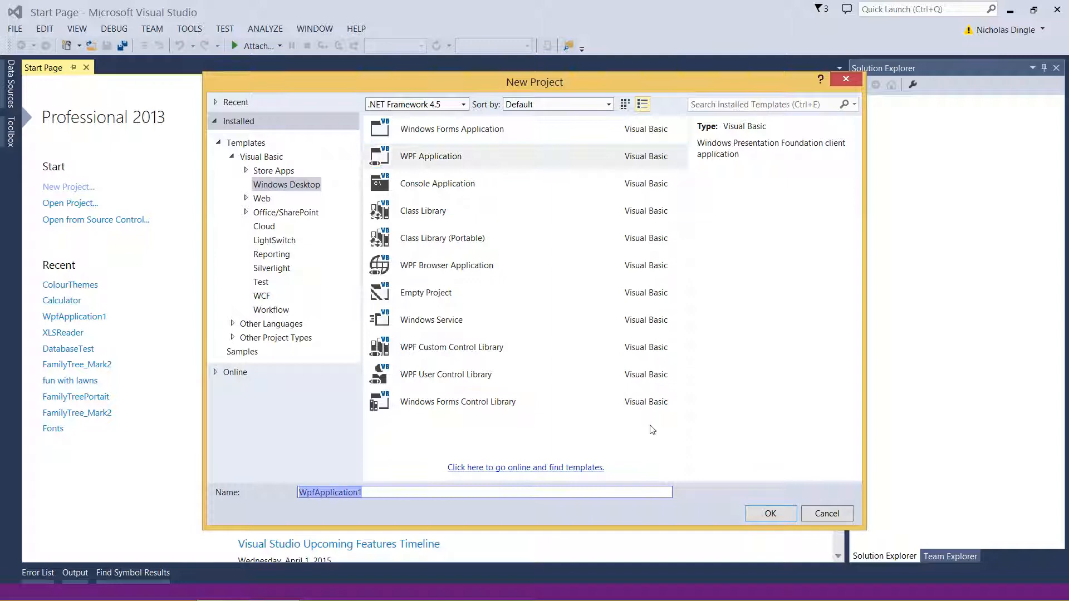
# Name the project ColourThemes and create it
pyautogui.write('ColourThe')
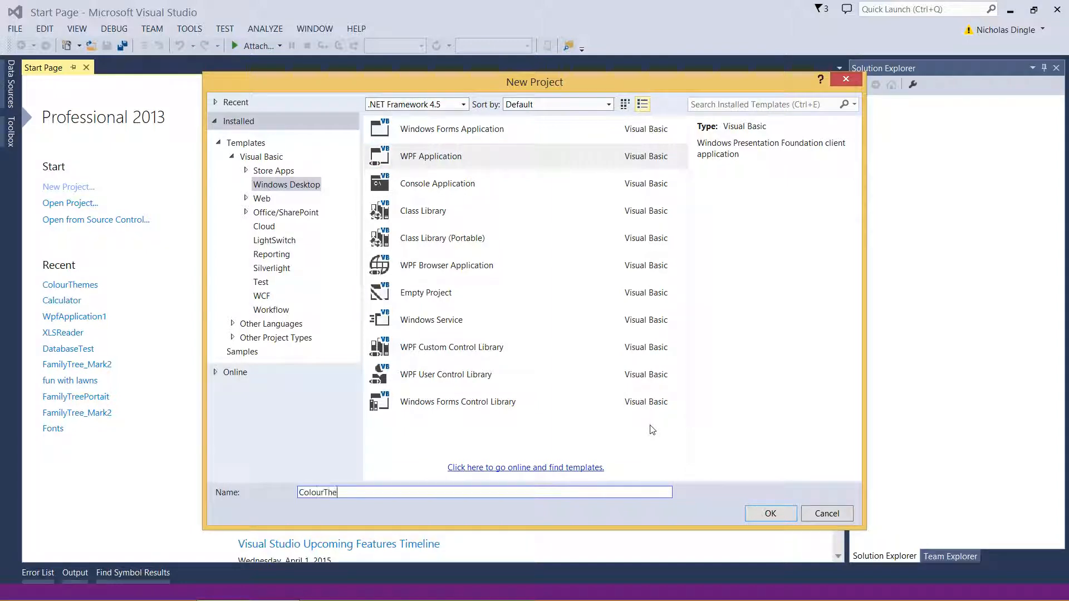
pyautogui.click(771, 513)
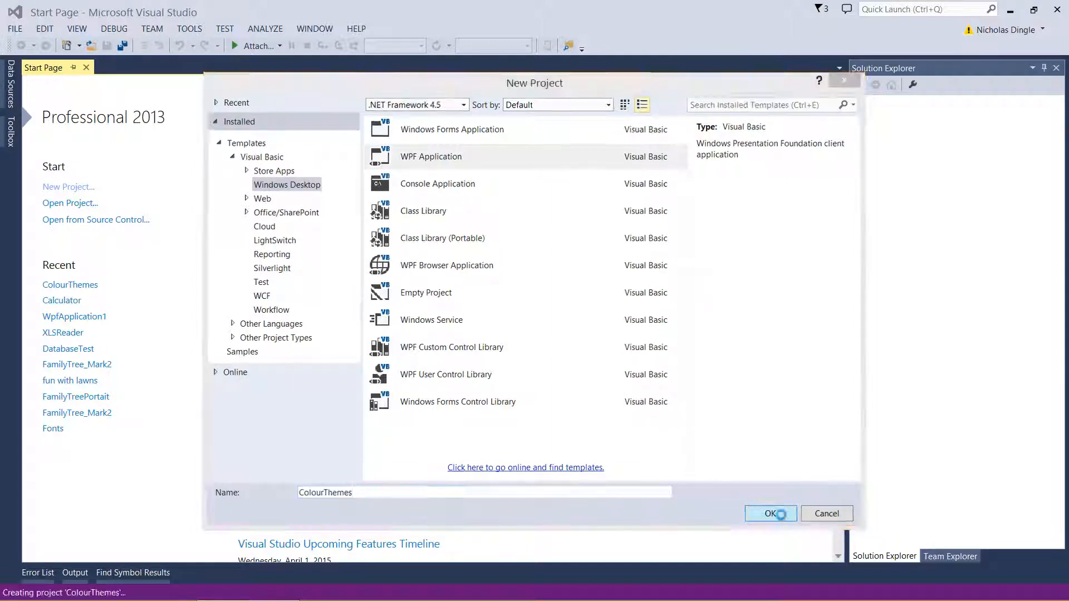
pyautogui.click(770, 513)
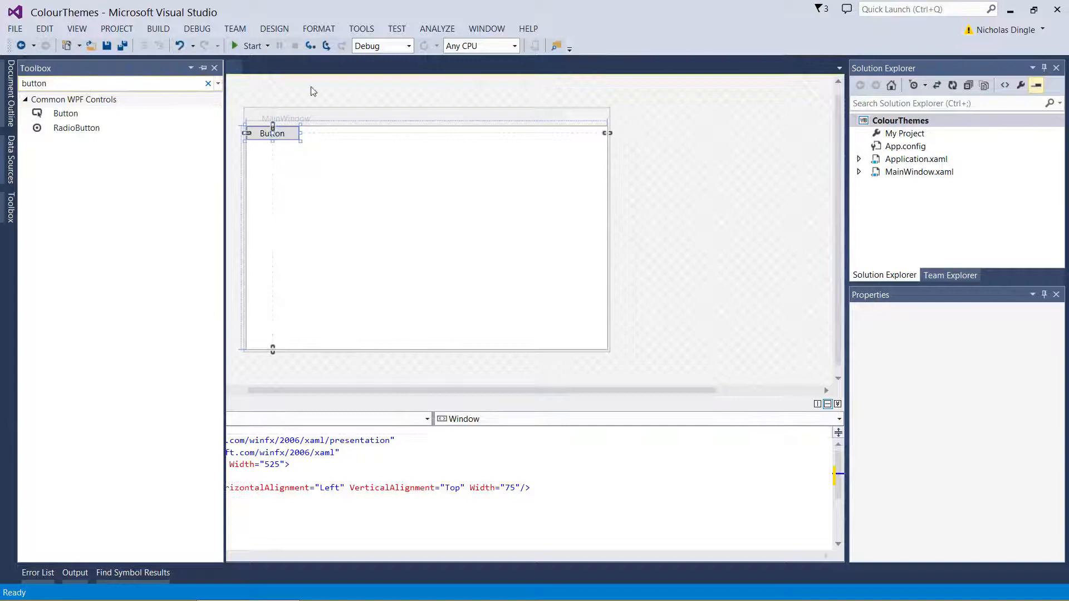
# Place the button in the window, make it 41 high, and show the Toolbox controls
pyautogui.click(66, 113)
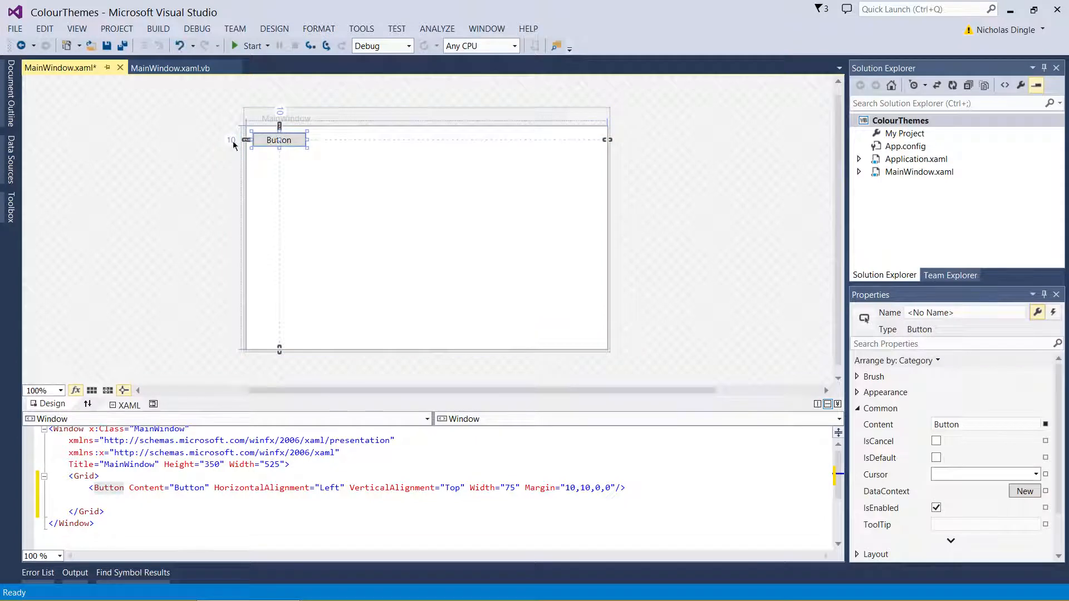
pyautogui.moveTo(279, 145); pyautogui.dragTo(279, 157)
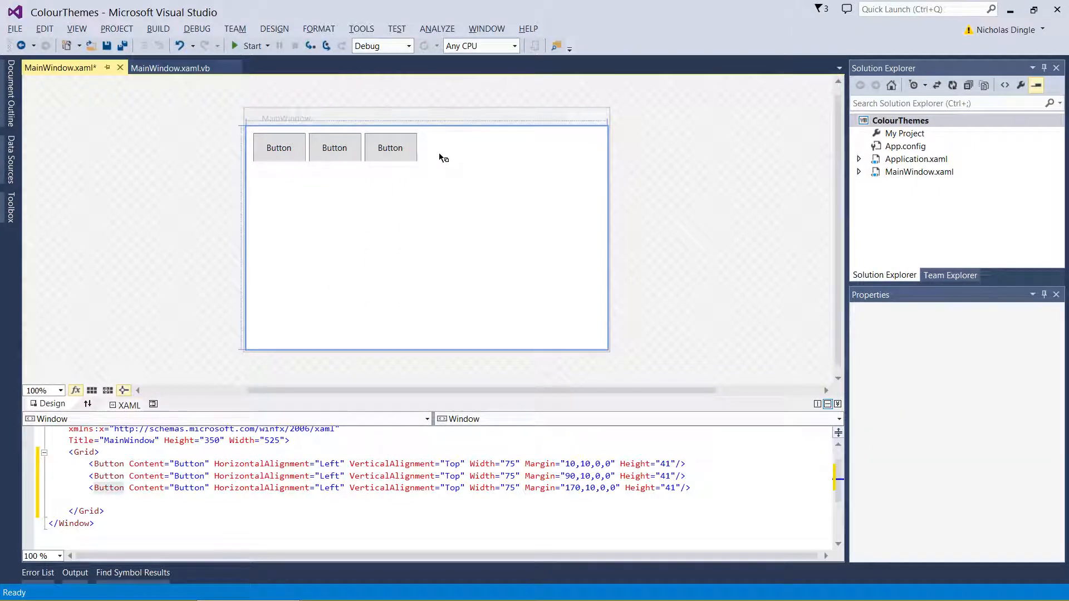
pyautogui.click(10, 212)
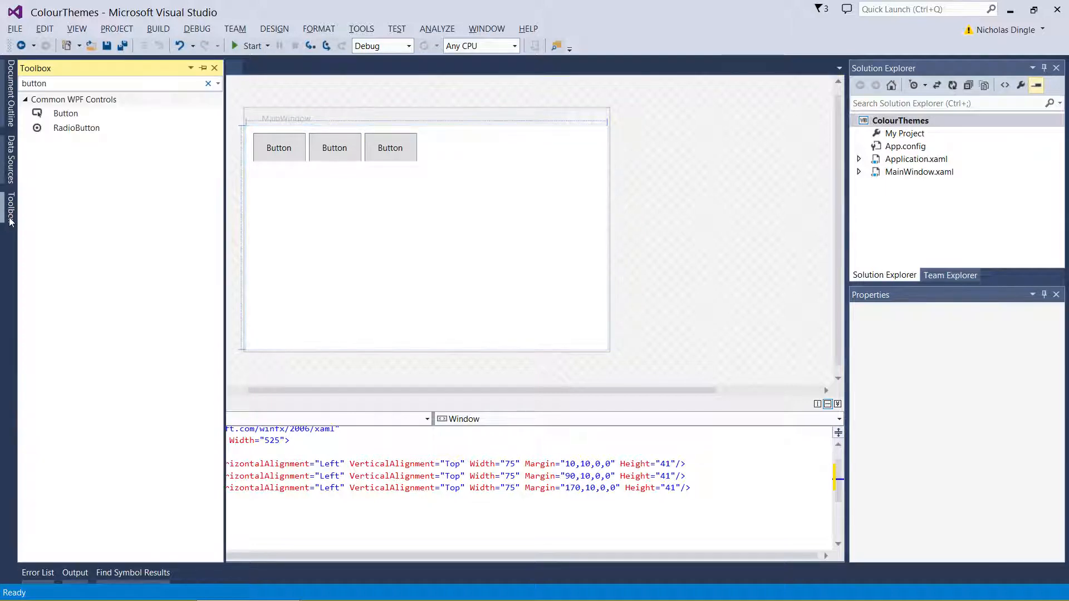
# Find the Label control and place one below the three buttons
pyautogui.click(106, 84)
pyautogui.write('label')
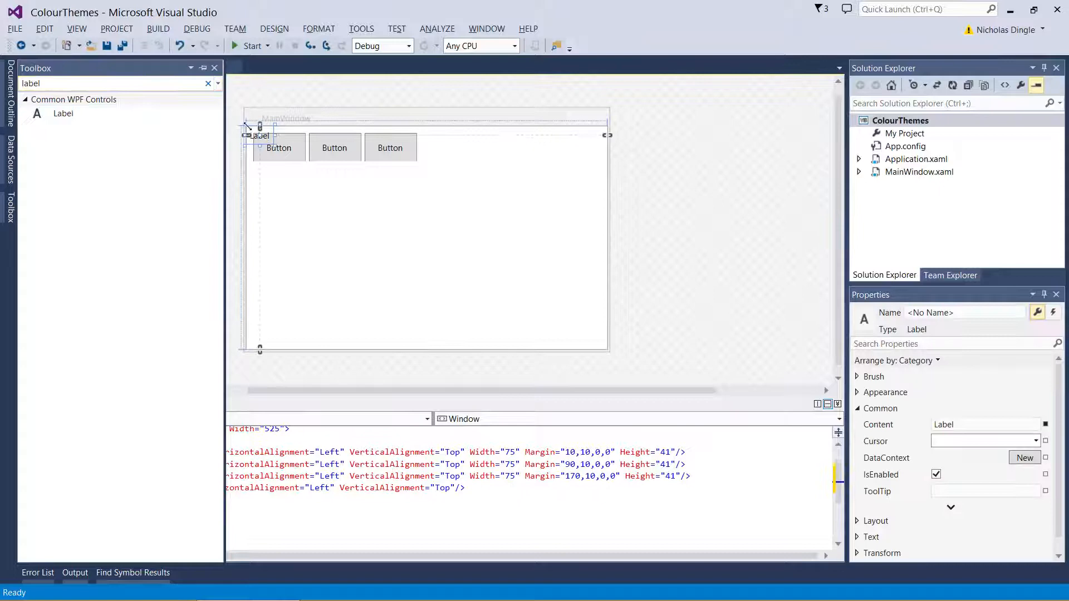
pyautogui.moveTo(260, 134); pyautogui.dragTo(334, 180)
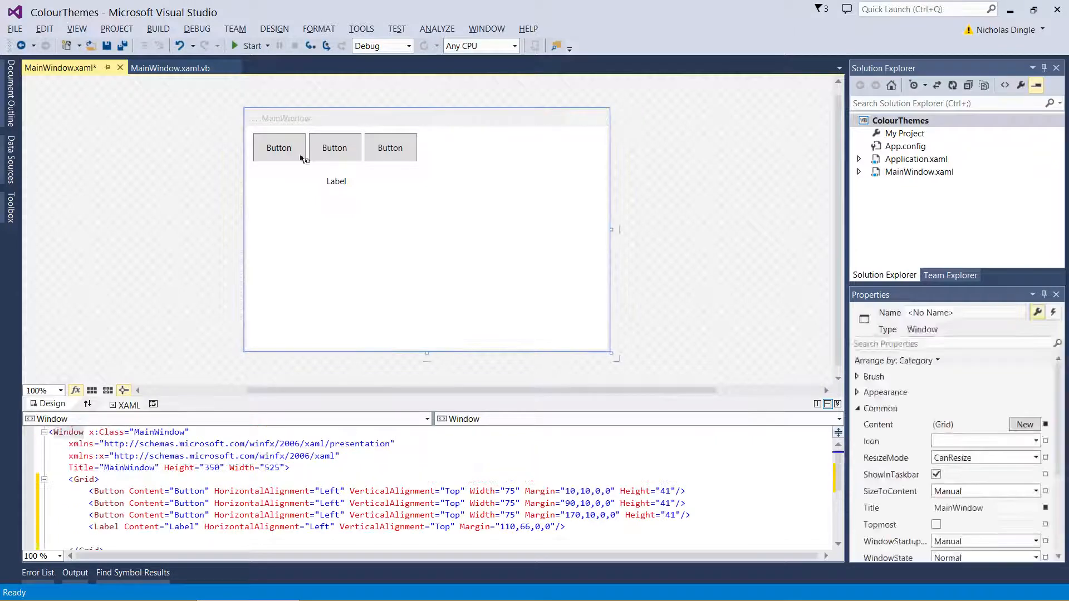
# Shrink the window to about 265 by 139 and title it Colour Themes
pyautogui.moveTo(610, 354); pyautogui.dragTo(437, 211)
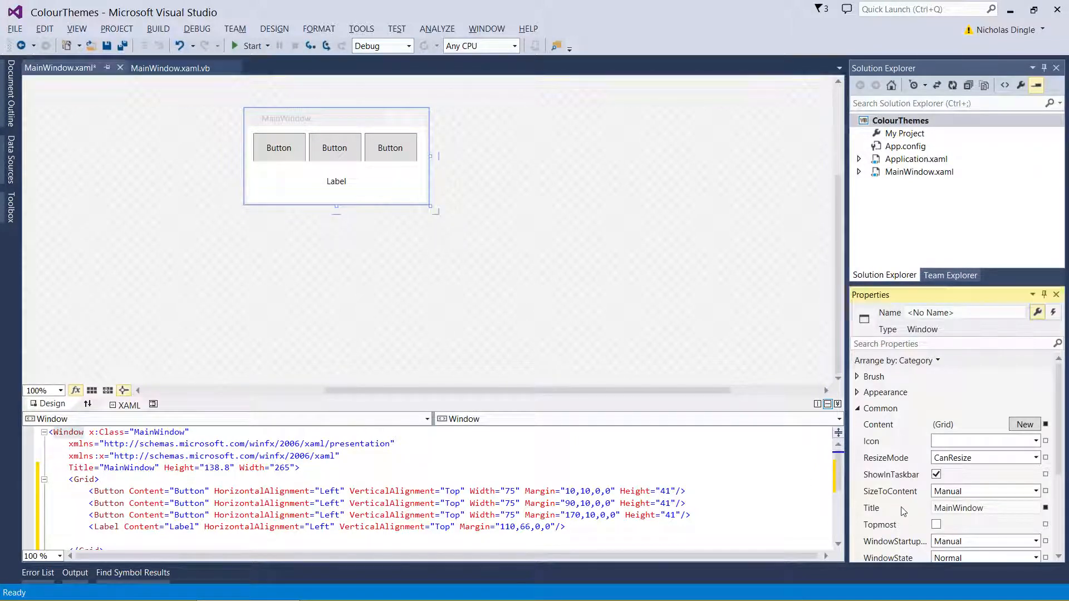
pyautogui.moveTo(126, 467)
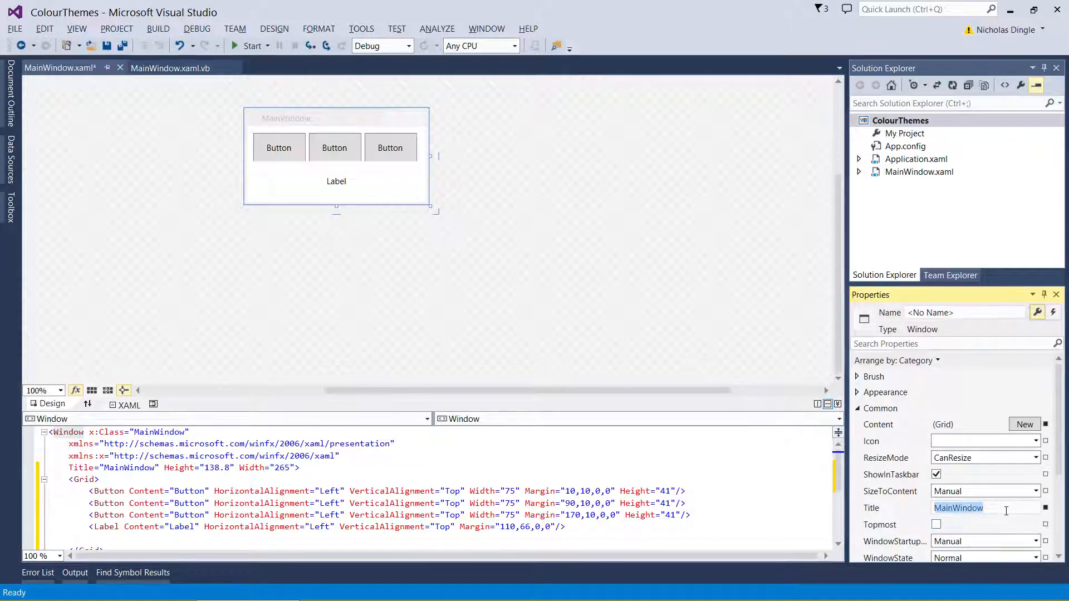
pyautogui.write('Colour T')
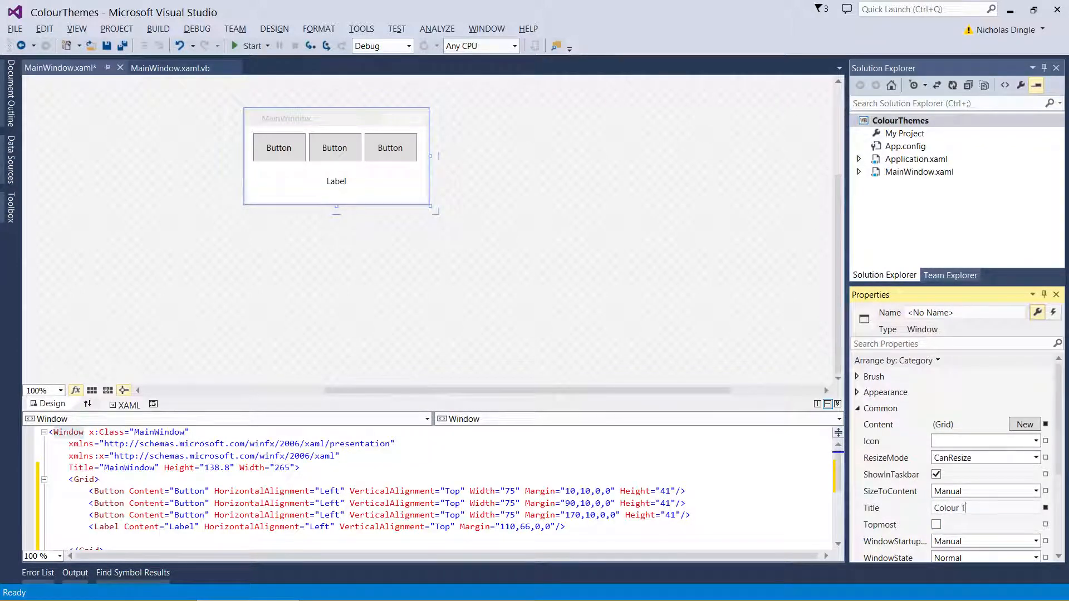
pyautogui.write('Colour Themes')
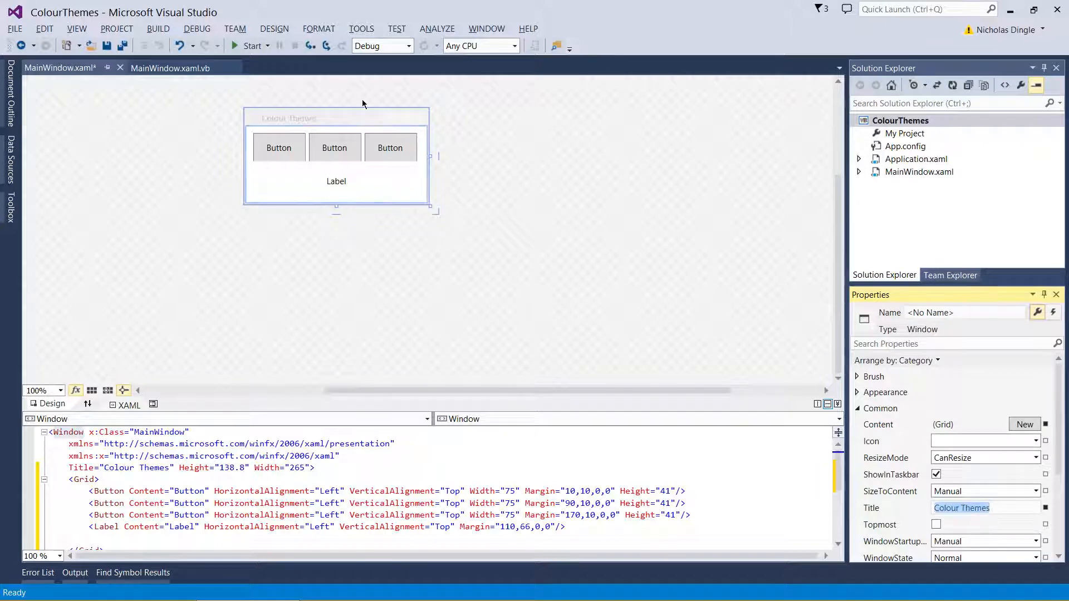
pyautogui.click(278, 148)
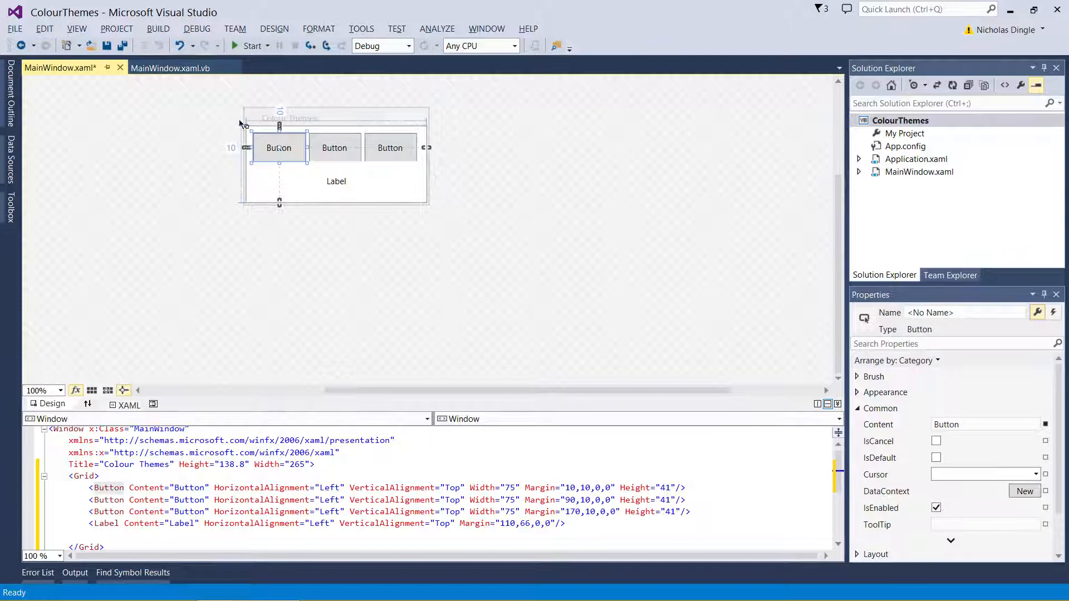
pyautogui.click(520, 228)
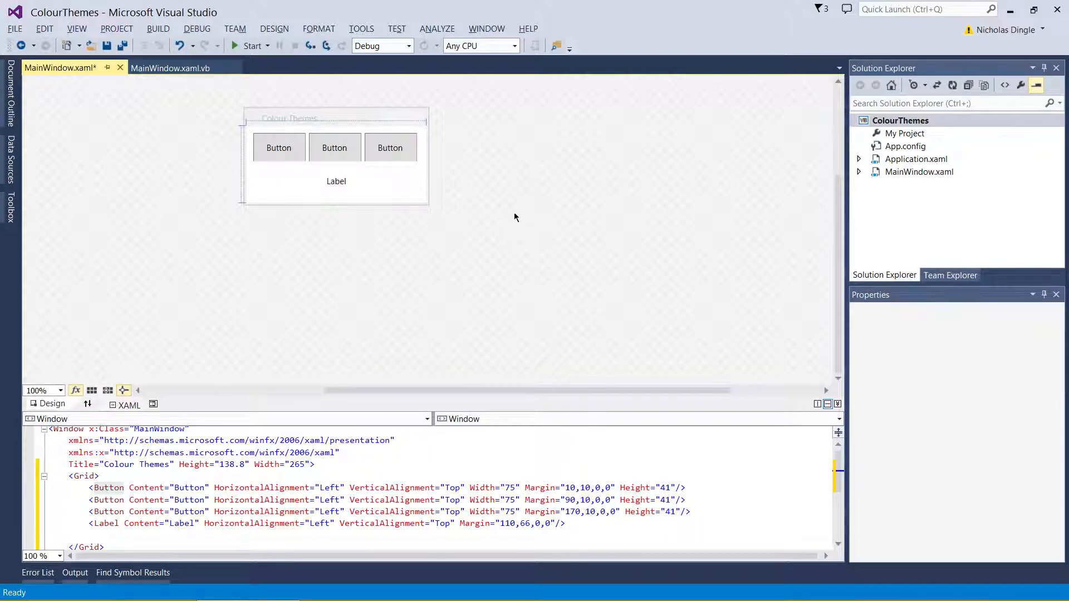
pyautogui.click(279, 148)
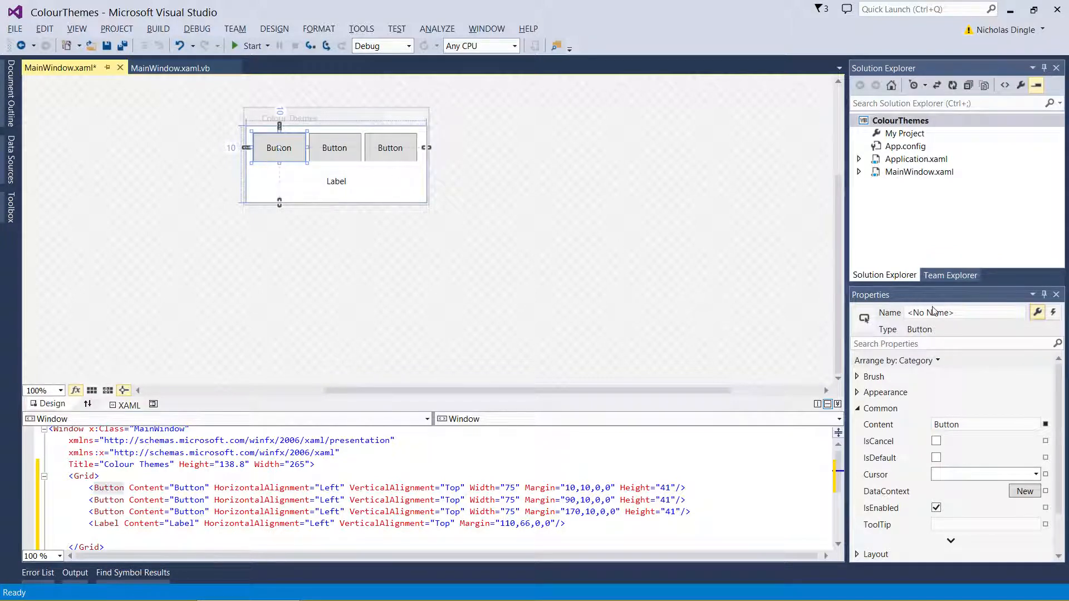
pyautogui.moveTo(922, 315)
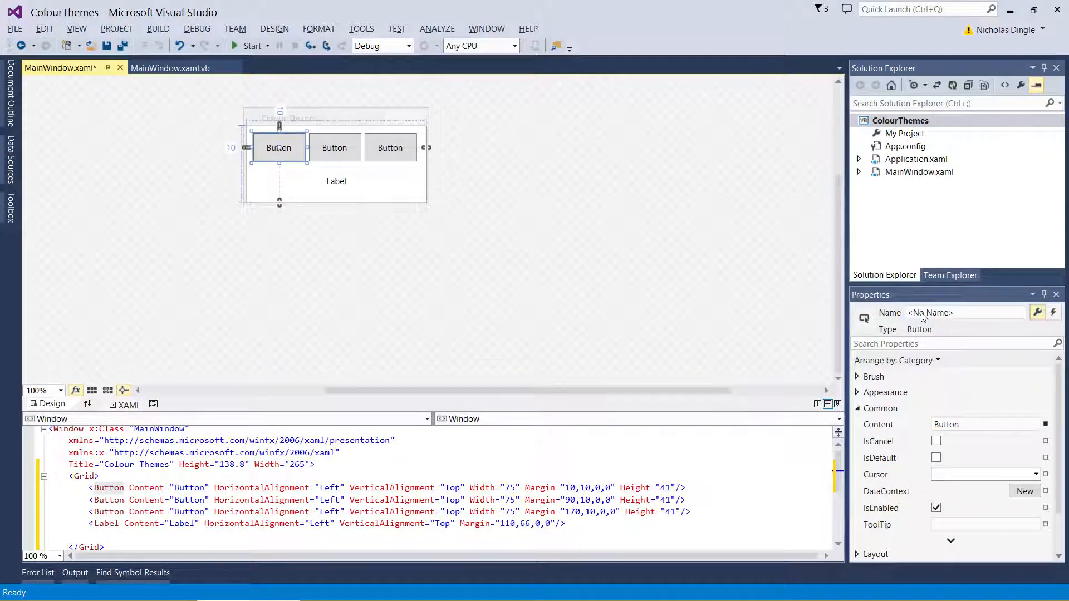
pyautogui.click(960, 312)
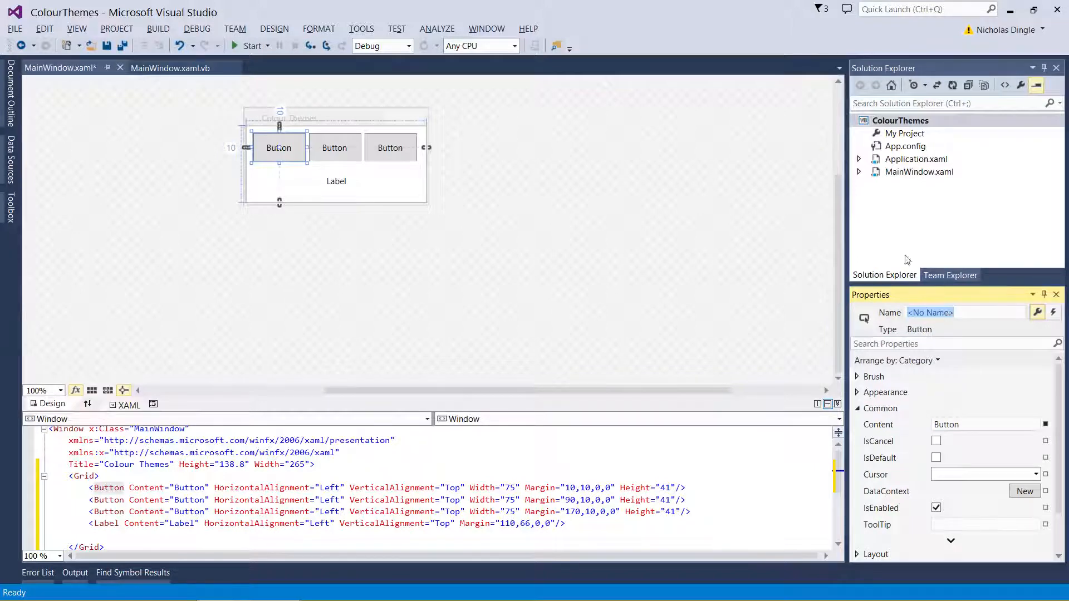
# Set the three buttons' Content to White, Yellow and Blue
pyautogui.click(982, 424)
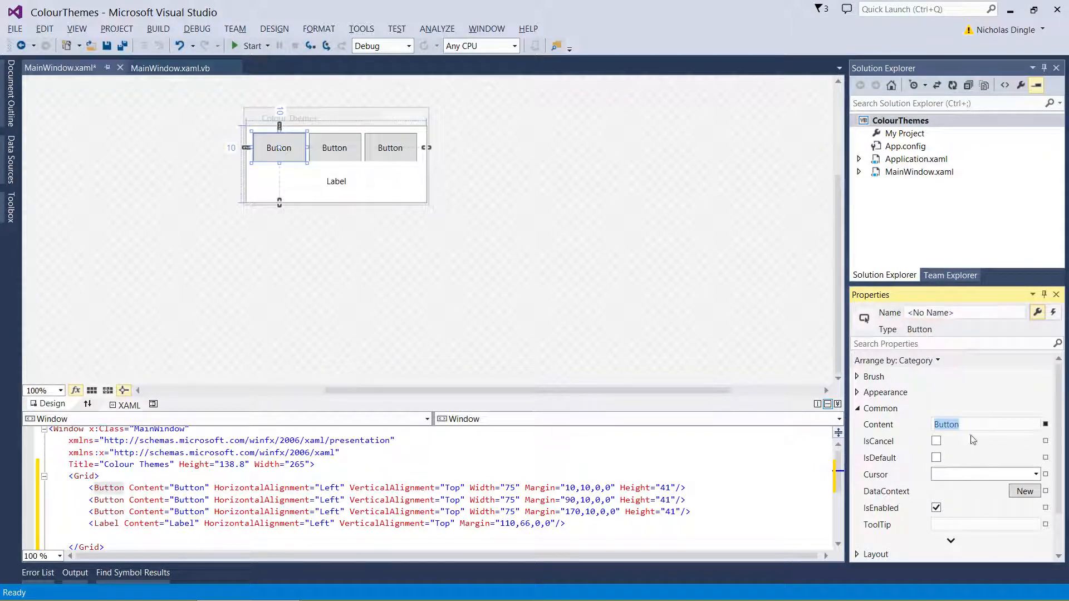
pyautogui.write('White')
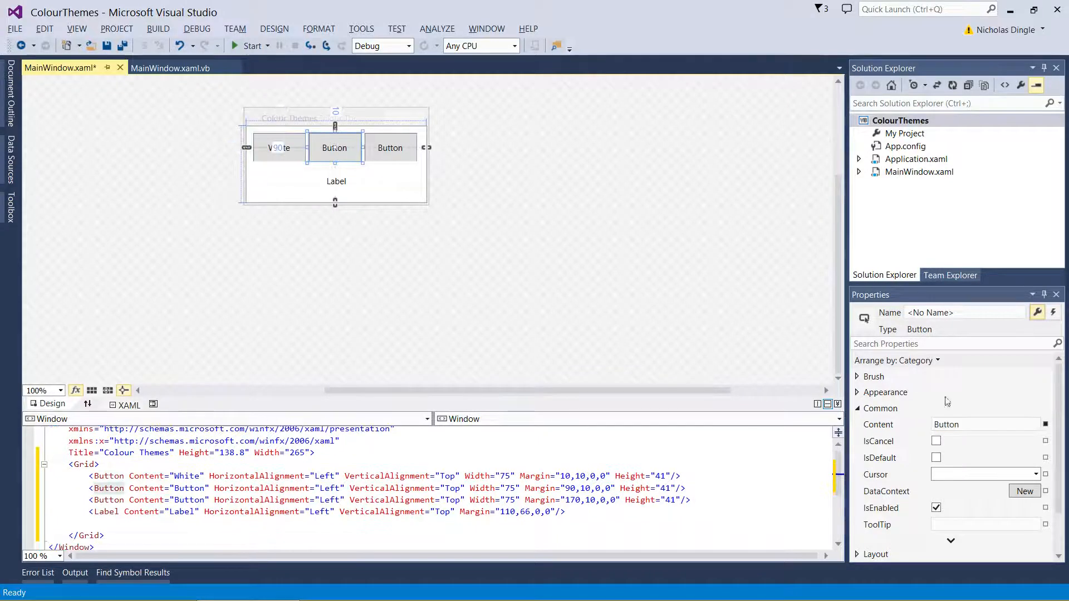
pyautogui.write('Yell')
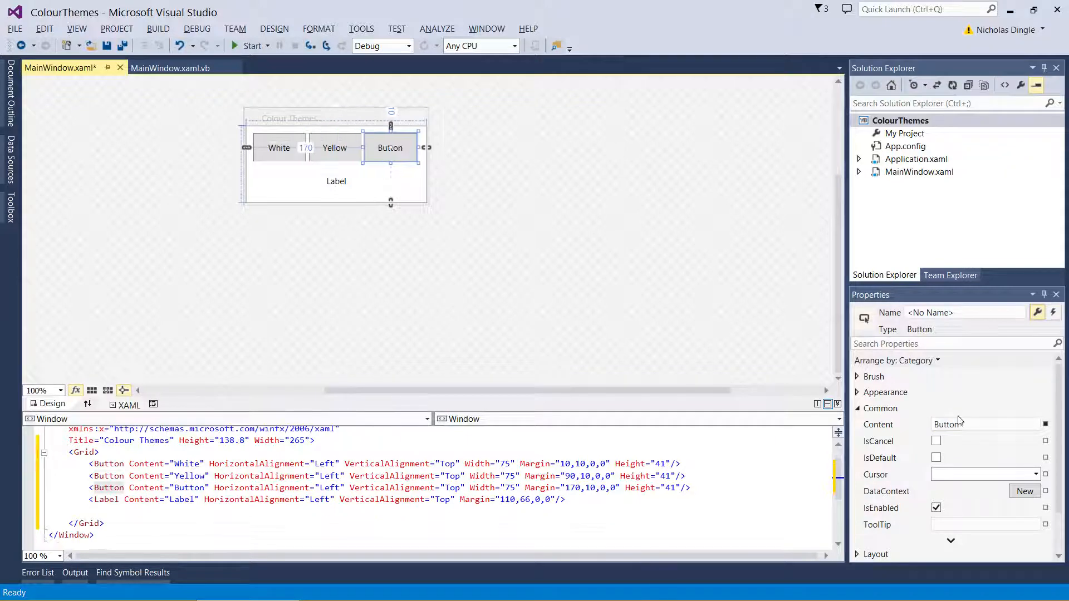
pyautogui.write('Blue')
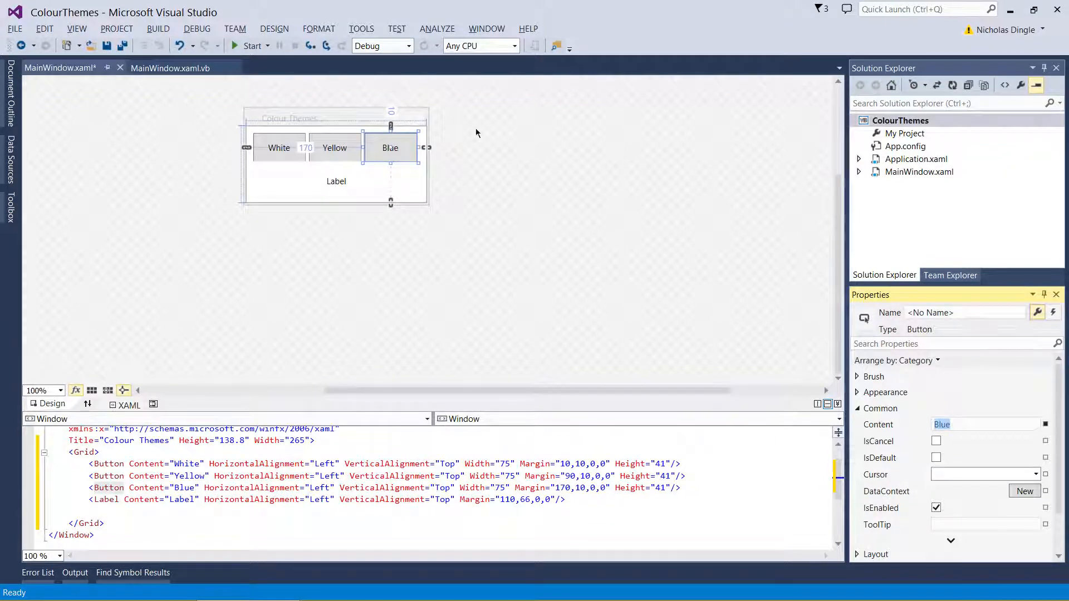
pyautogui.click(278, 148)
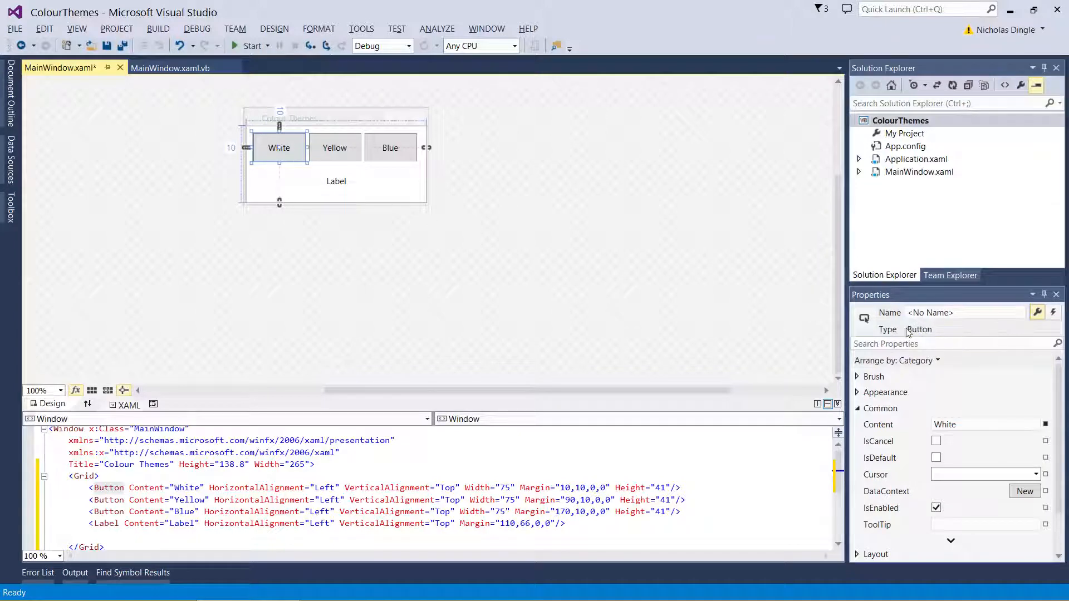
# Name the White button btnWhite, reusing the btn prefix
pyautogui.click(960, 312)
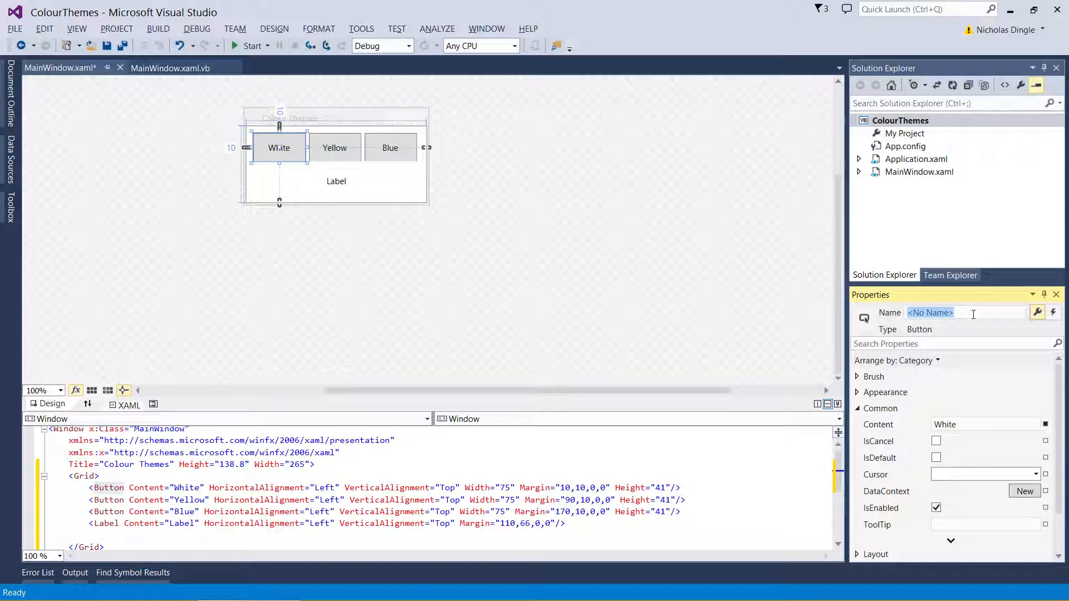
pyautogui.write('btnWhite')
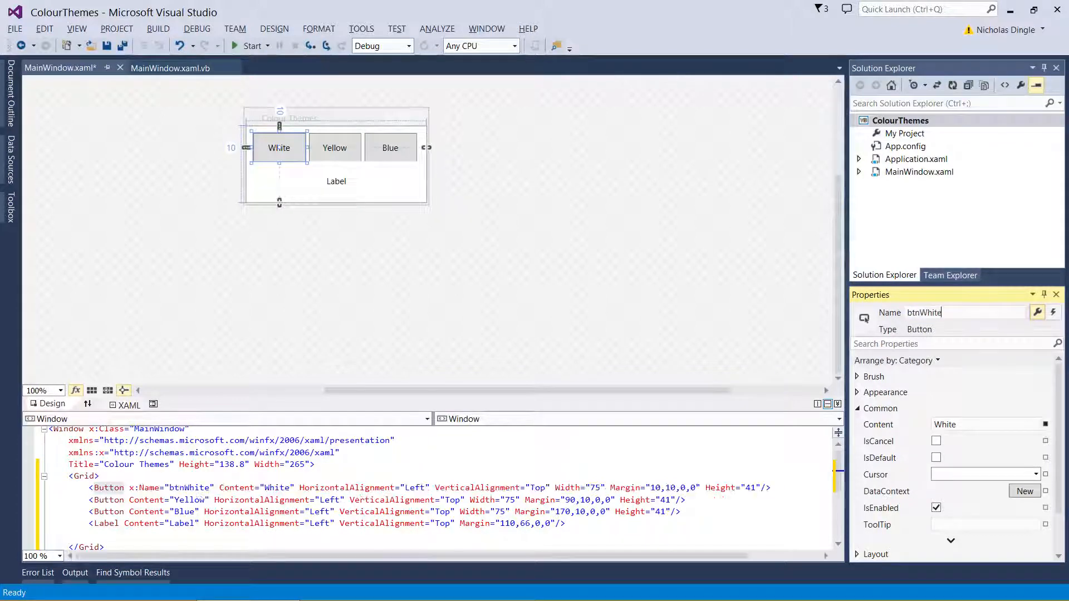
pyautogui.tripleClick(924, 311)
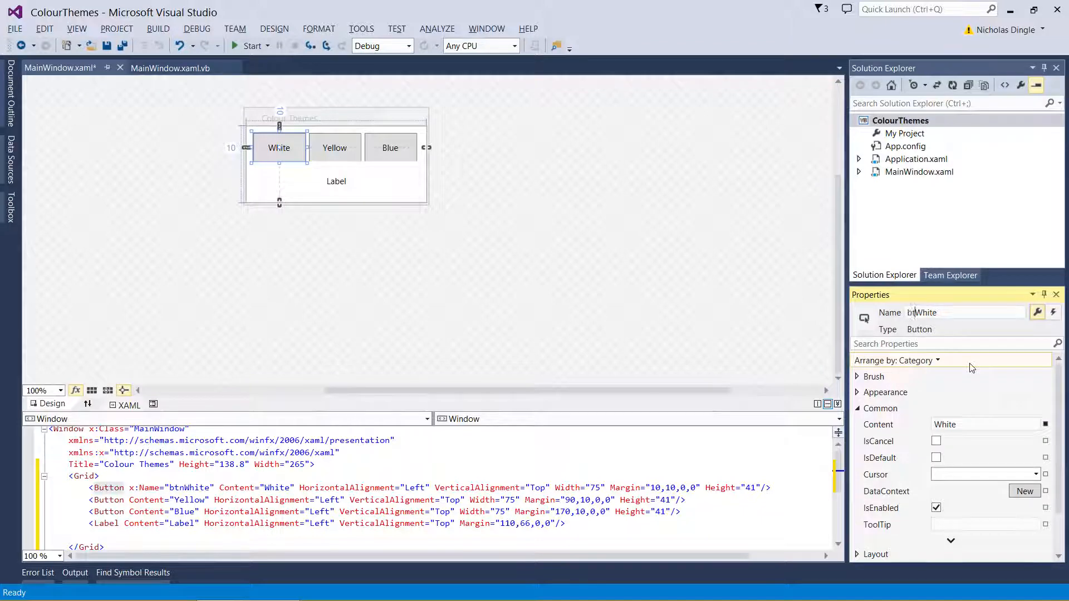
pyautogui.tripleClick(940, 311)
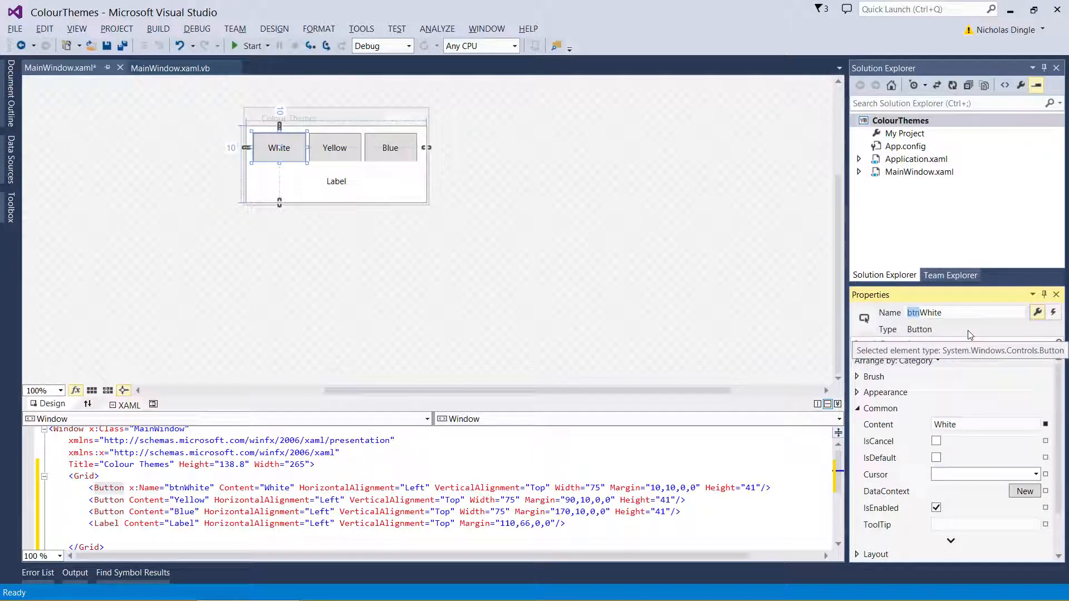
pyautogui.click(961, 311)
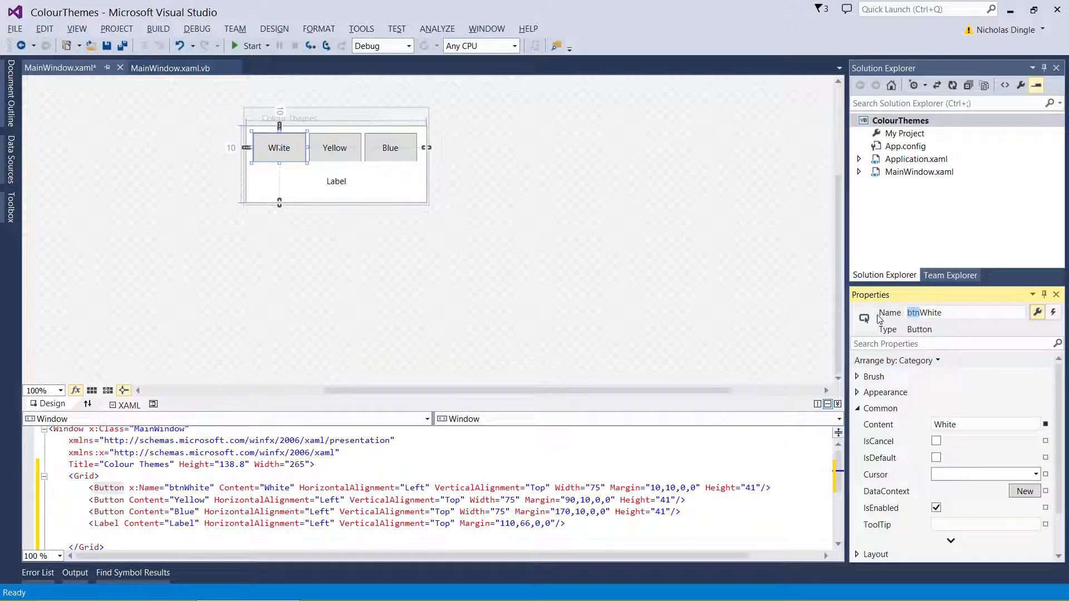
pyautogui.moveTo(366, 145)
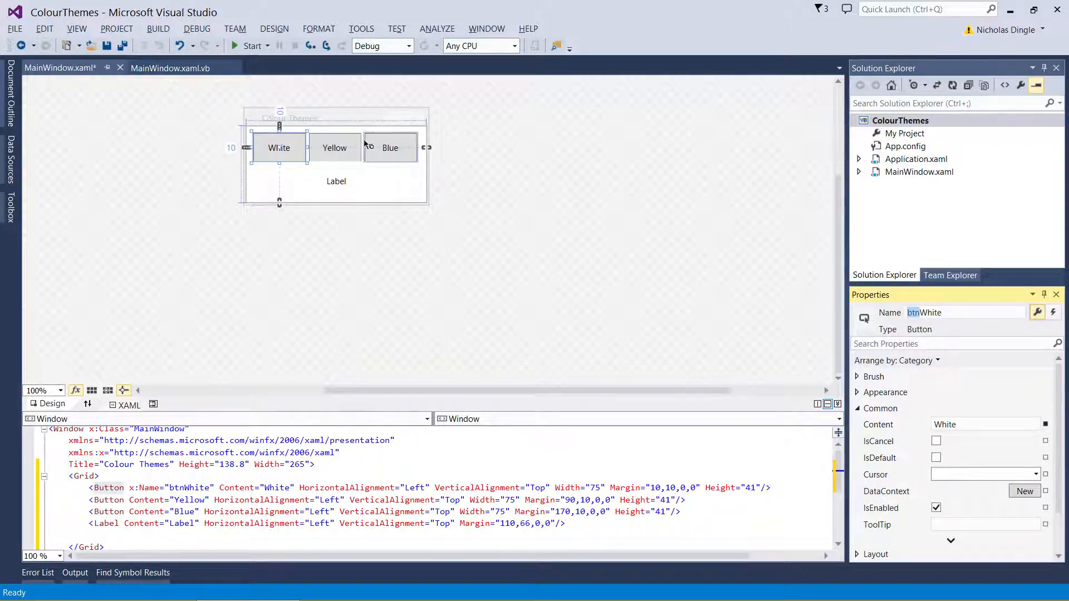
# Name the other buttons btnYellow and btnBlue, then select the label
pyautogui.click(335, 148)
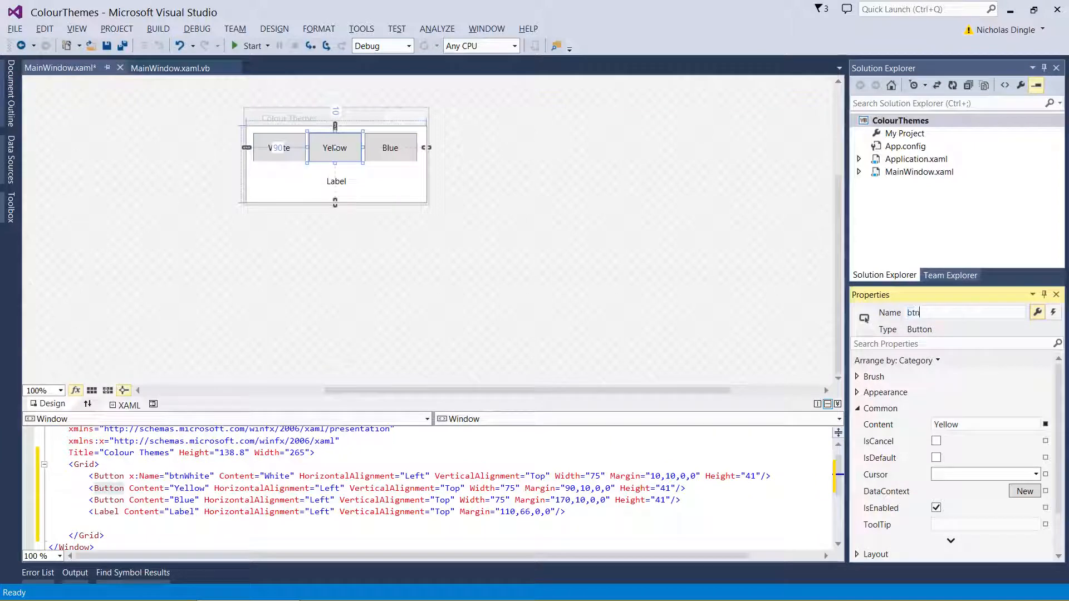
pyautogui.click(391, 148)
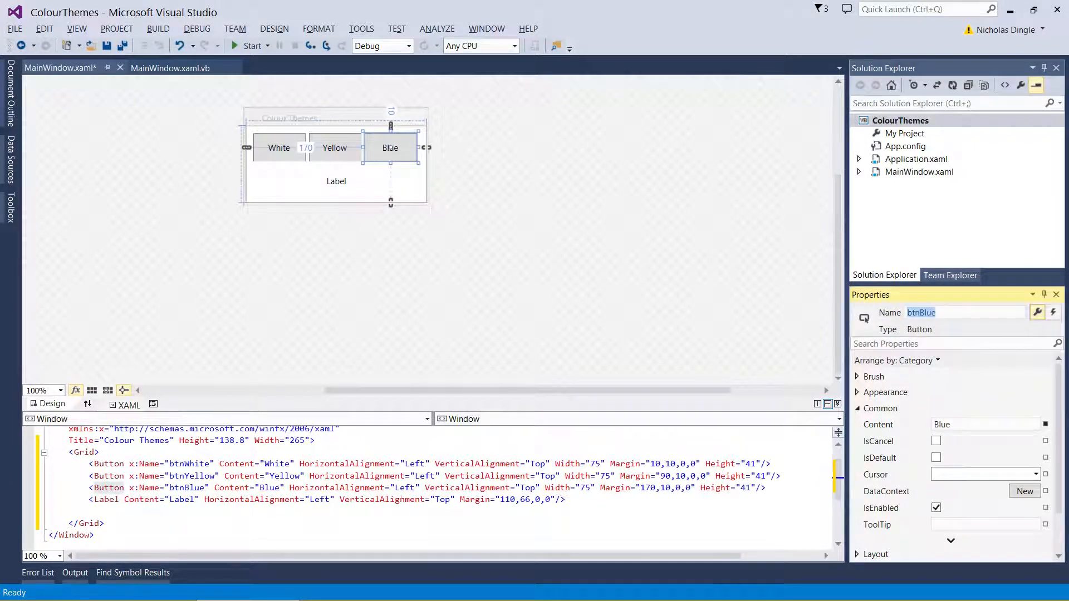
pyautogui.click(190, 475)
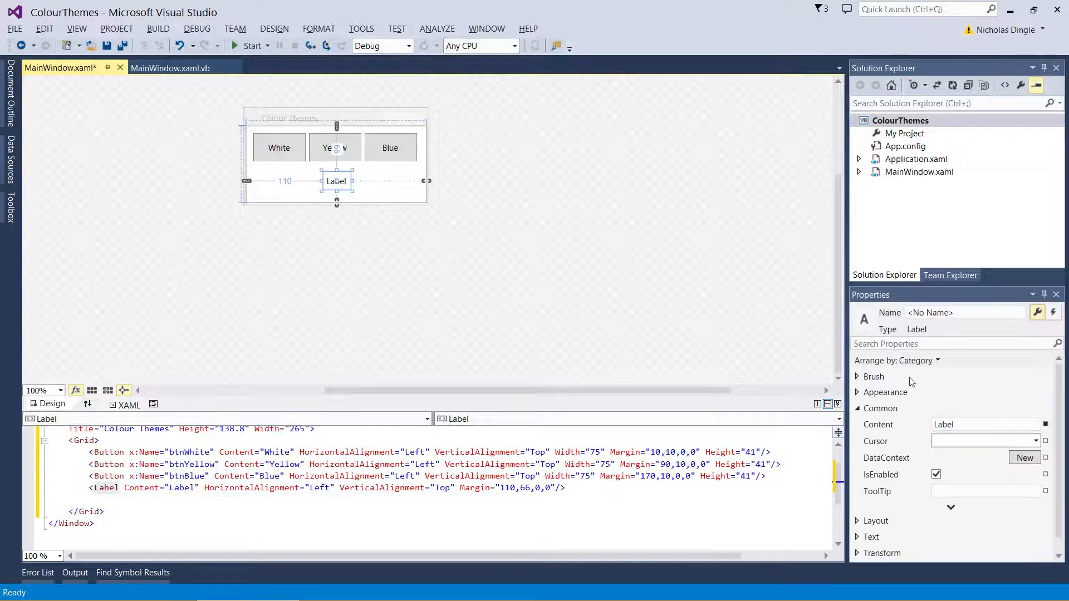
# Name the label lblColour and set its Content to White
pyautogui.click(960, 312)
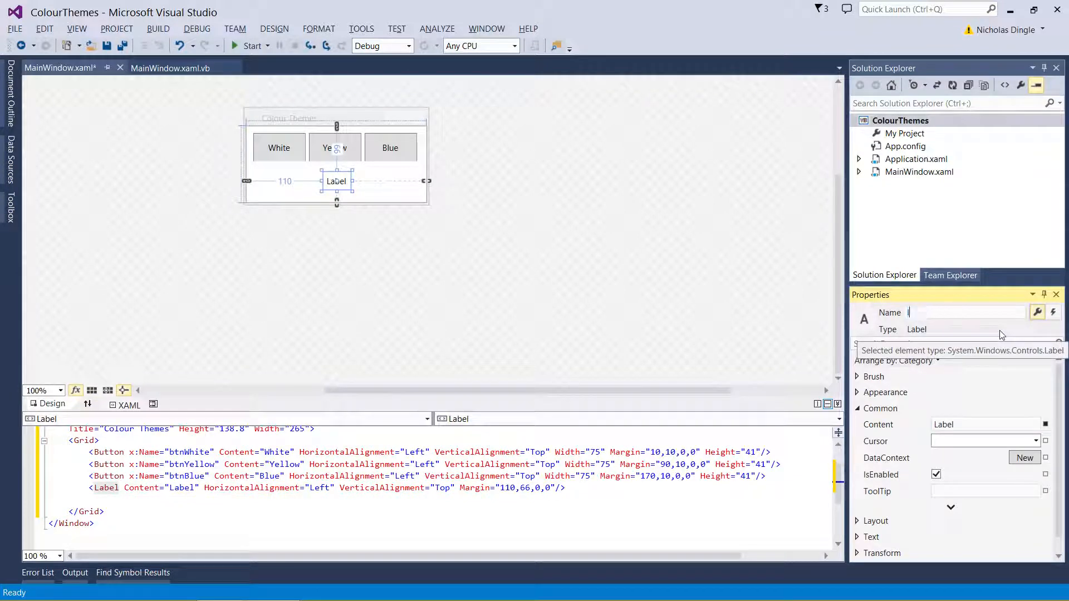
pyautogui.write('lblColour')
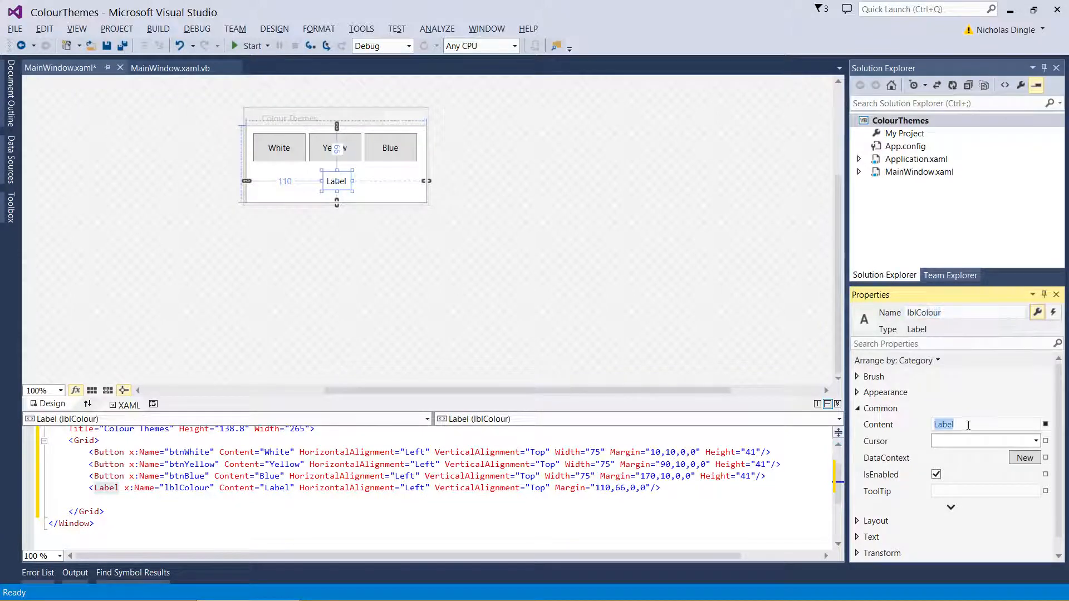
pyautogui.write('White')
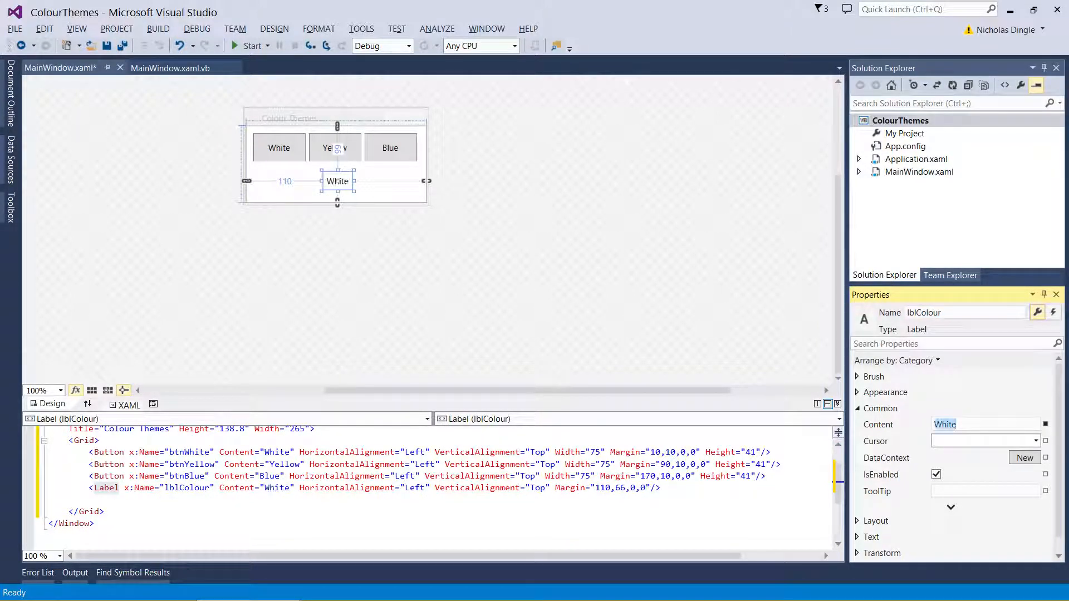
pyautogui.moveTo(382, 236)
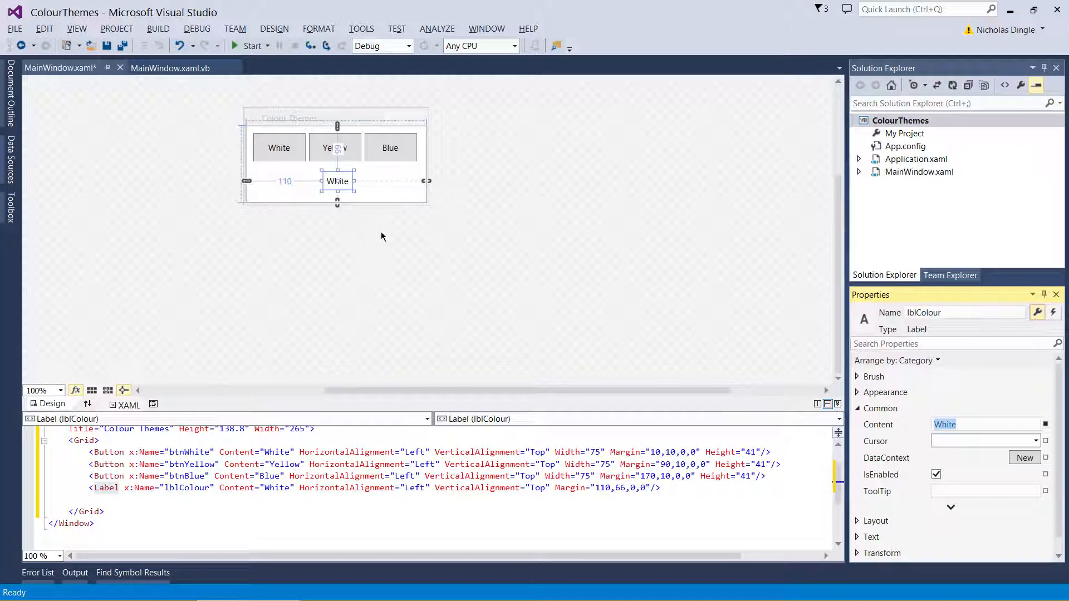
pyautogui.click(390, 147)
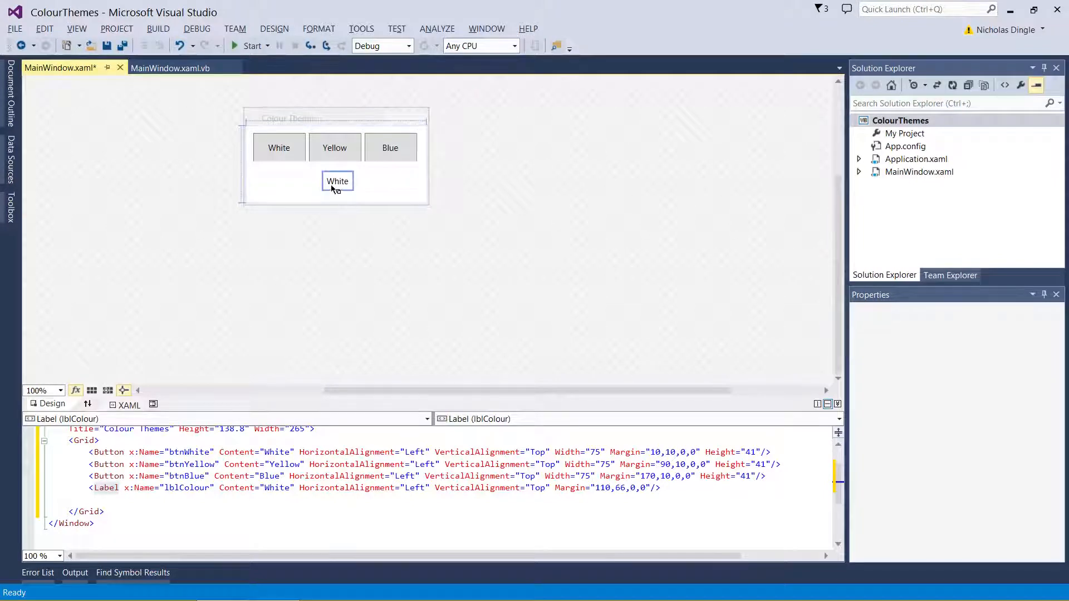
pyautogui.click(278, 147)
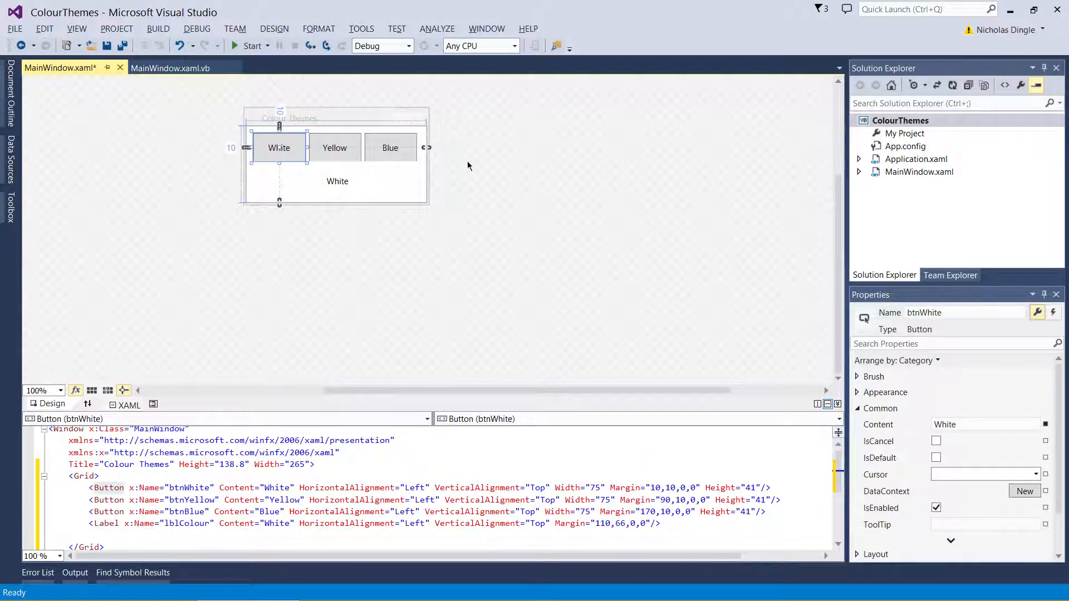
pyautogui.moveTo(321, 138)
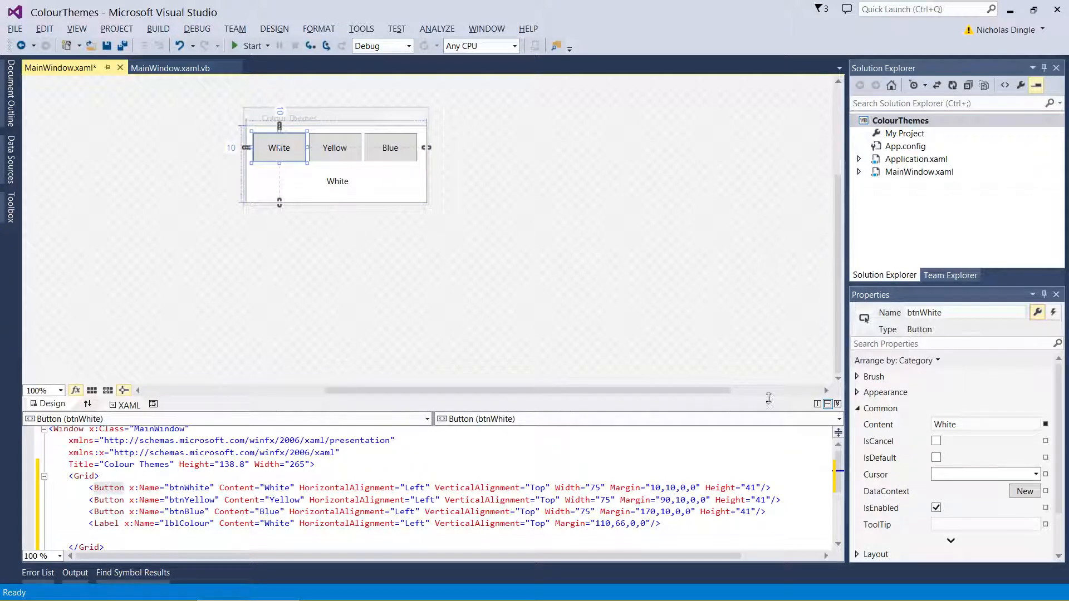
# Give the buttons a solid #FFFFFFFF background and save MainWindow.xaml
pyautogui.click(857, 376)
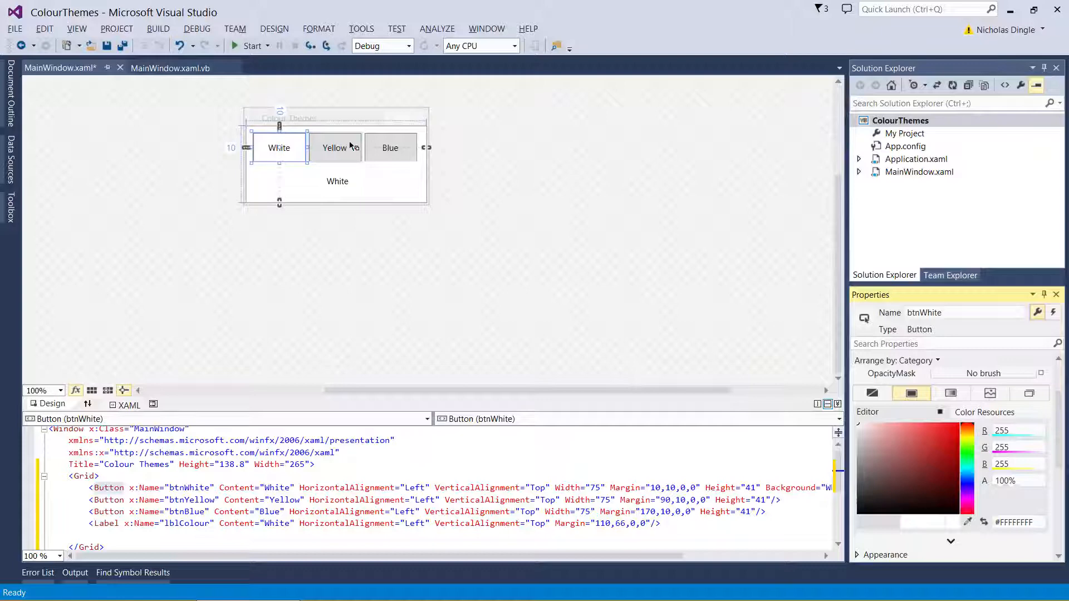
pyautogui.click(334, 148)
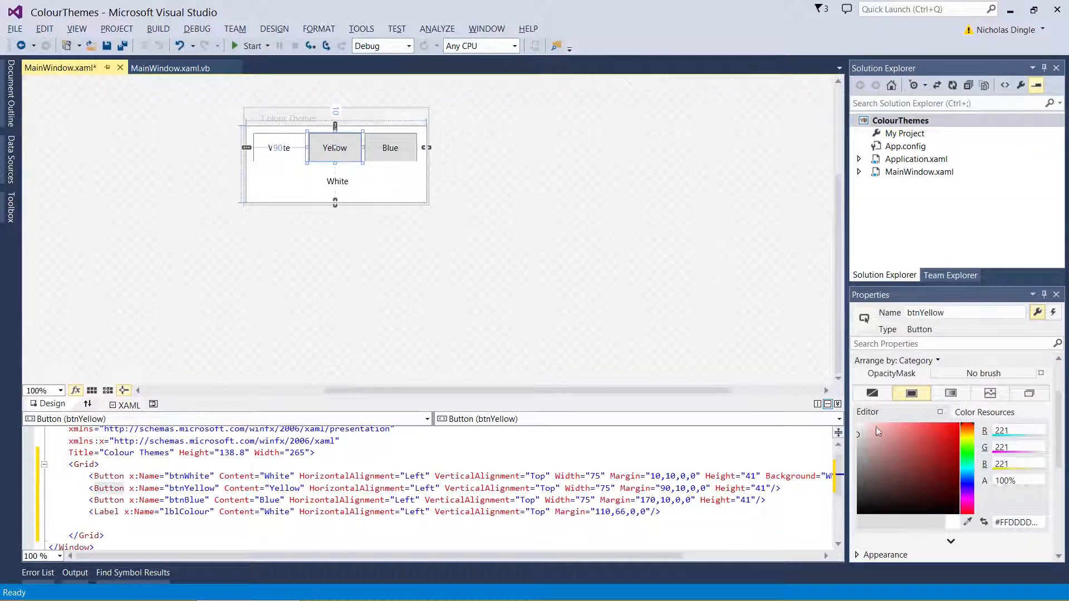
pyautogui.click(390, 148)
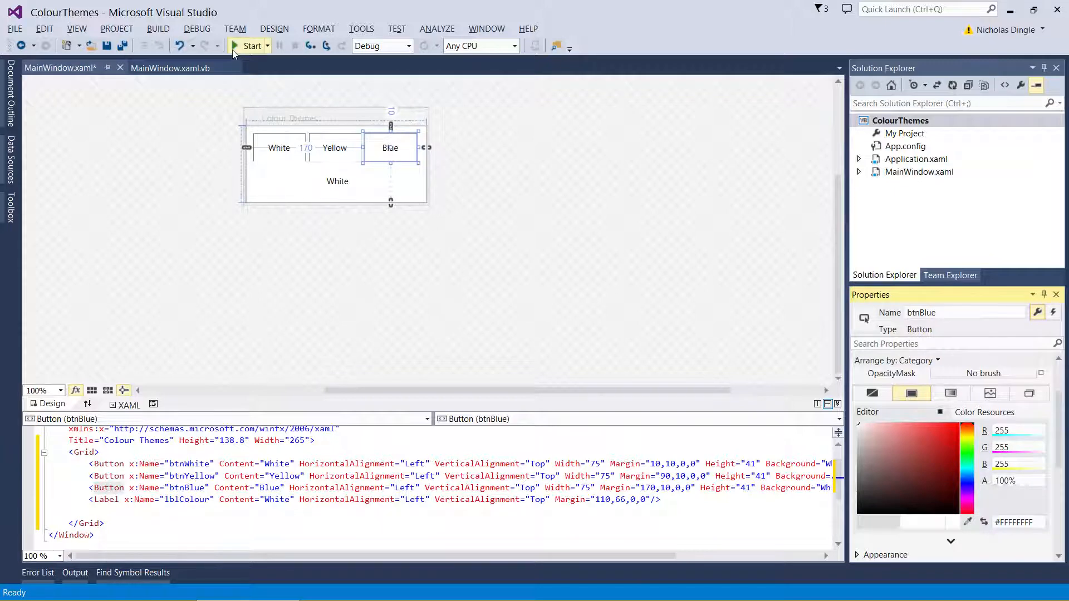
pyautogui.click(251, 46)
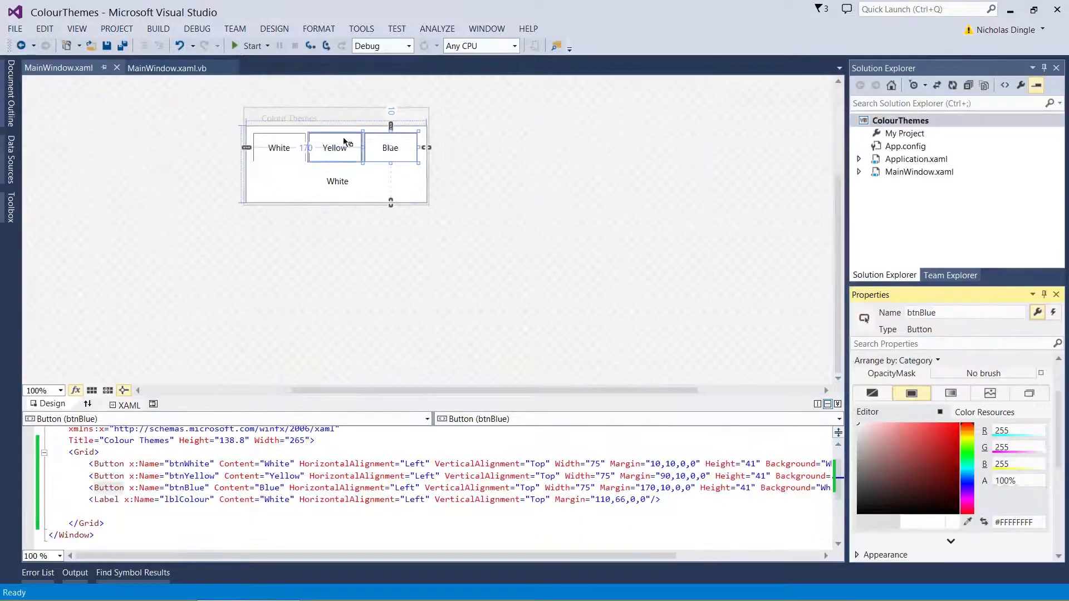
# Show btnWhite's events list, collapsing Brush, and scroll toward the mouse events
pyautogui.click(278, 148)
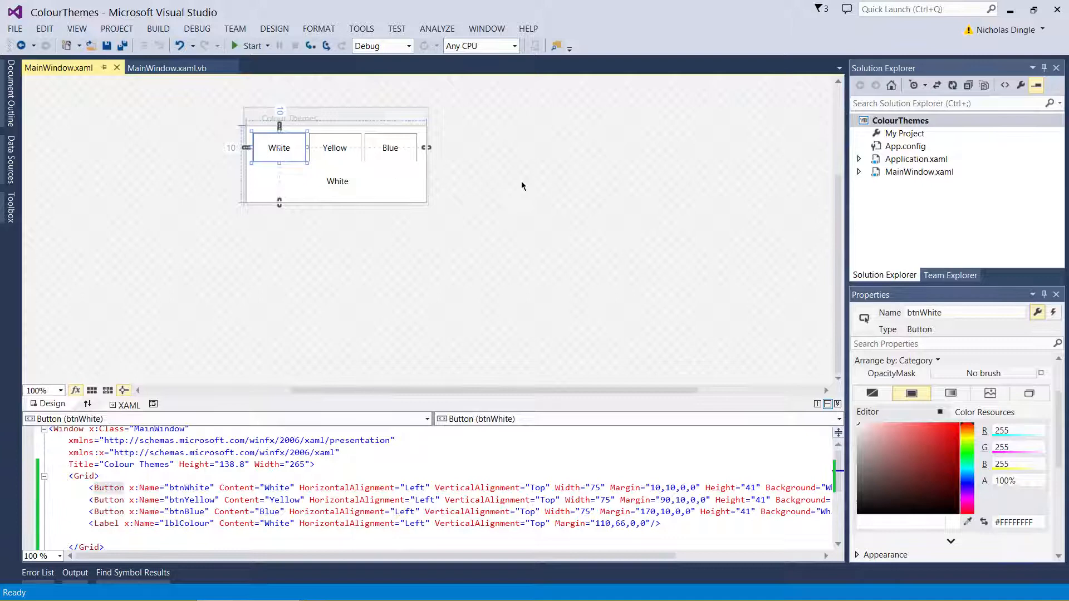
pyautogui.moveTo(872, 481)
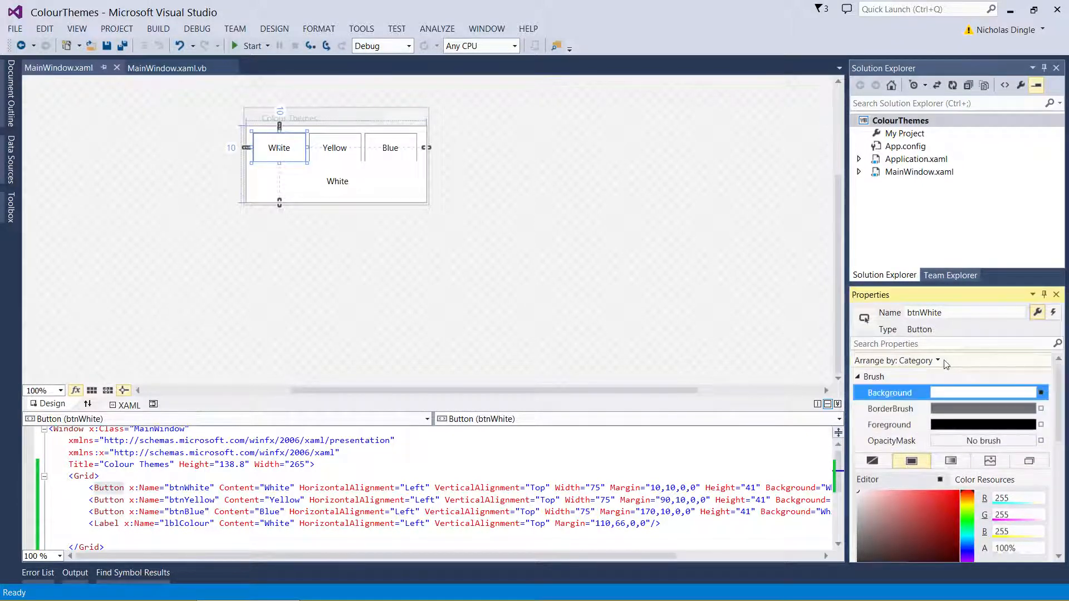
pyautogui.click(1036, 312)
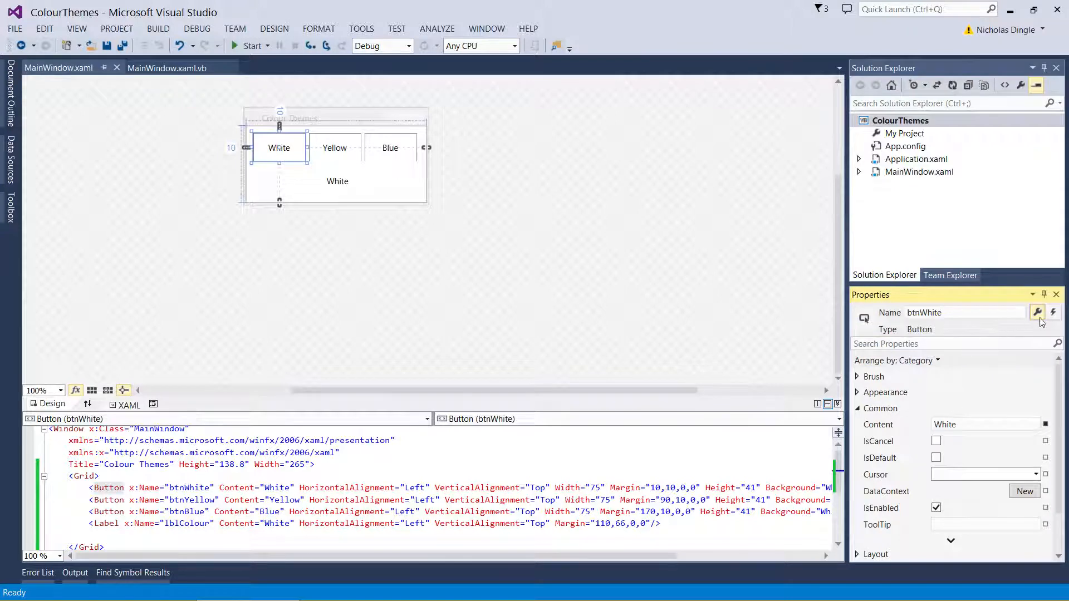
pyautogui.click(1053, 312)
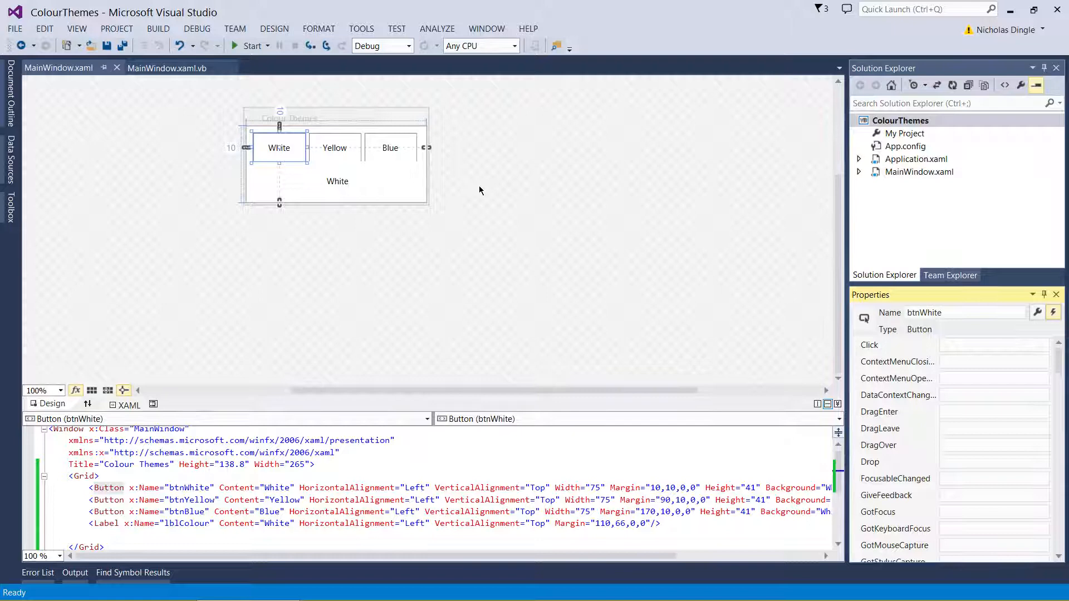
pyautogui.scroll(-3)
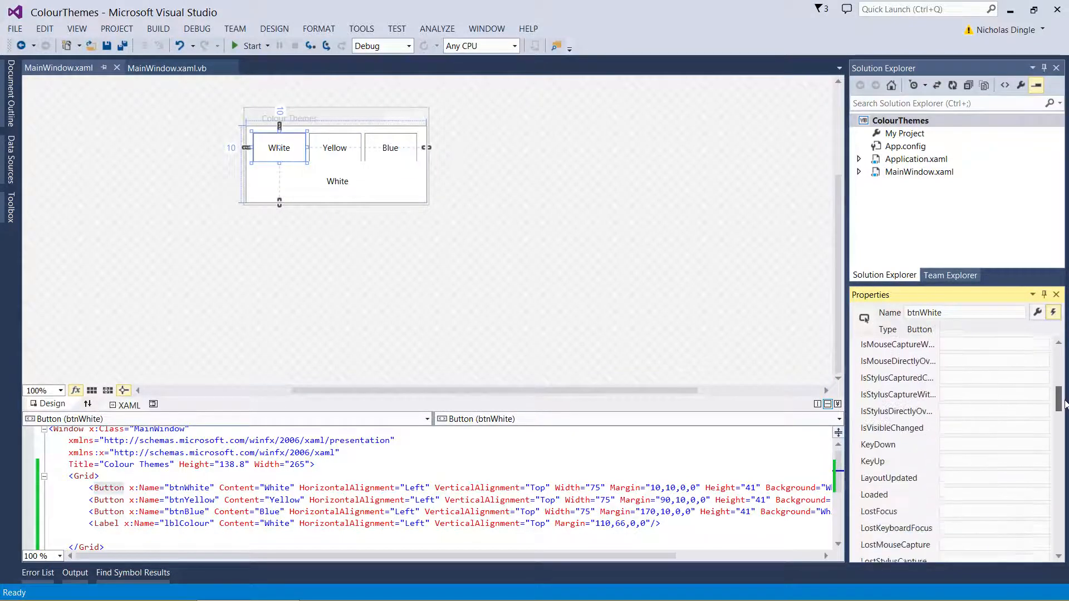
pyautogui.scroll(-3)
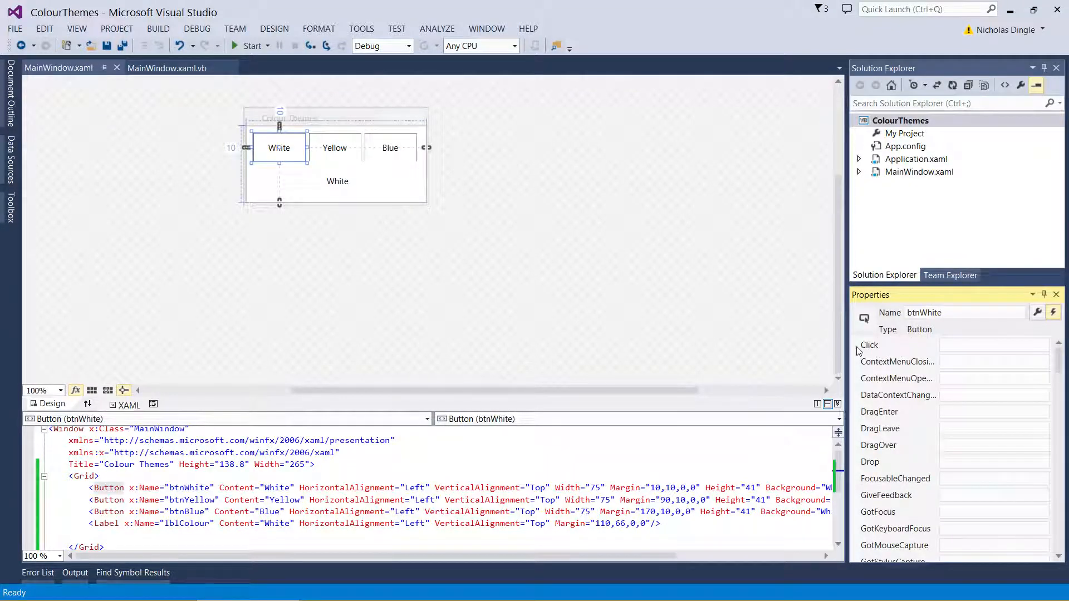
pyautogui.moveTo(882, 349)
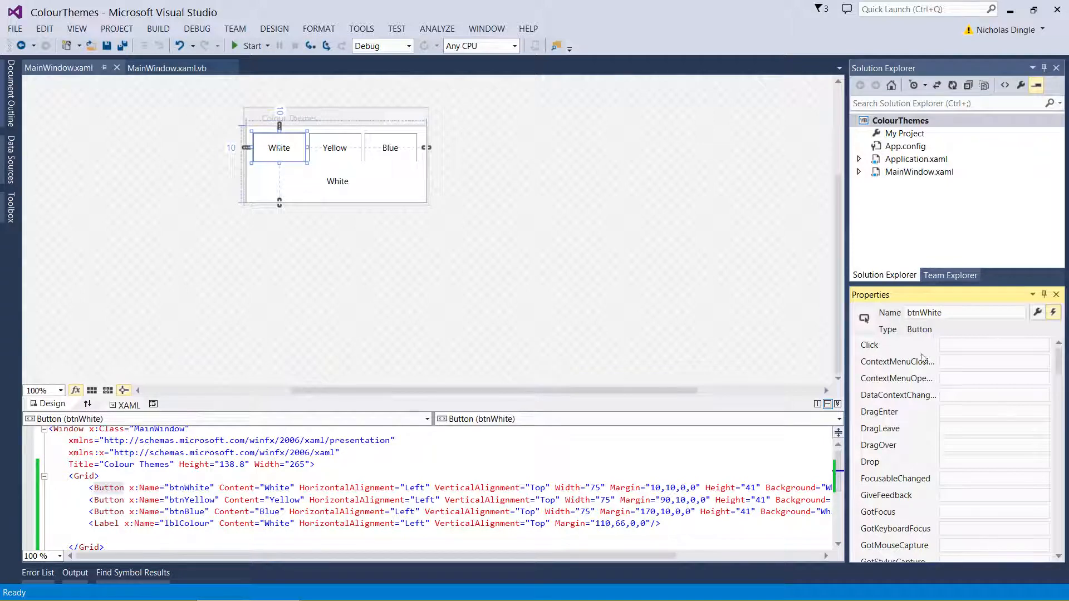
pyautogui.scroll(-3)
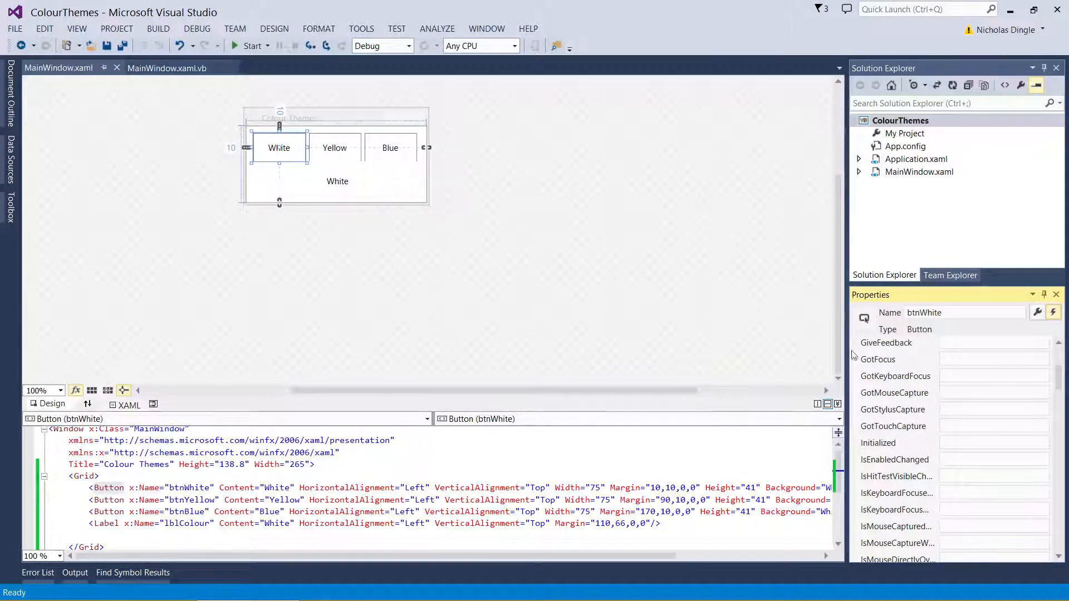
pyautogui.click(250, 46)
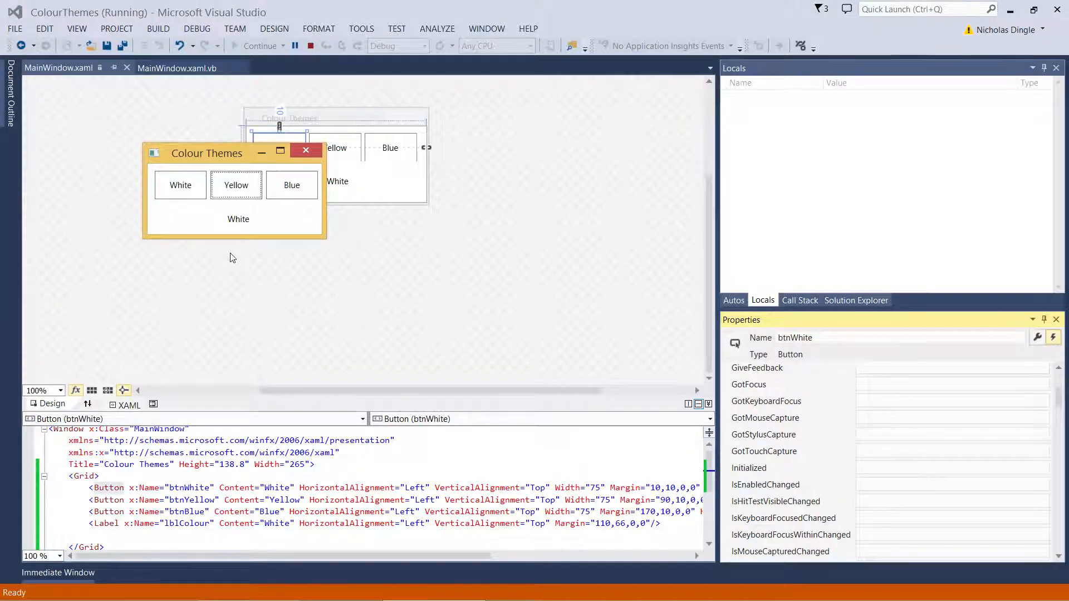
pyautogui.click(236, 185)
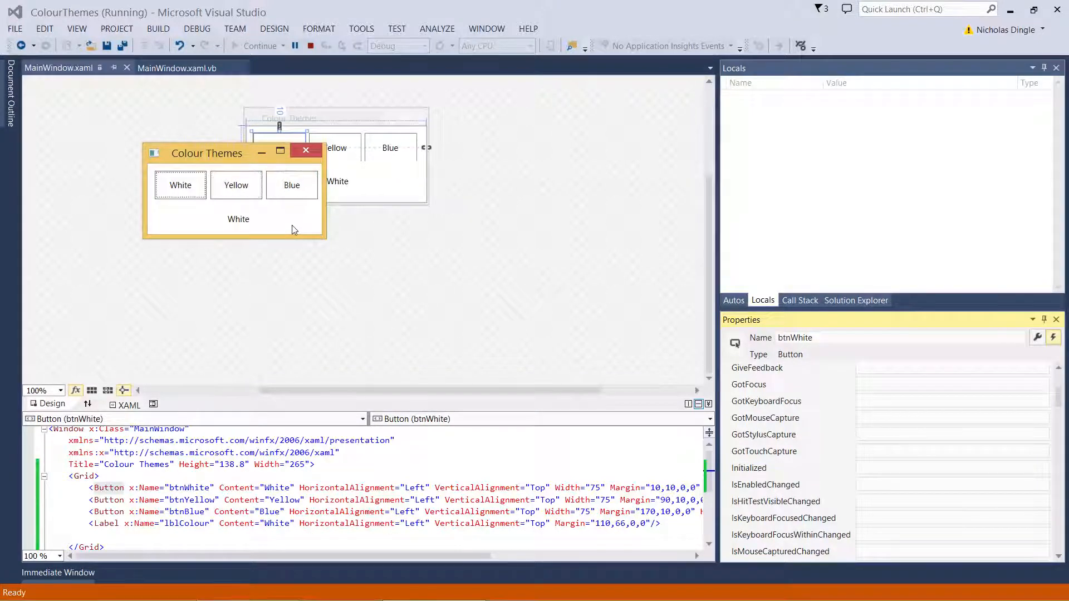
pyautogui.click(181, 185)
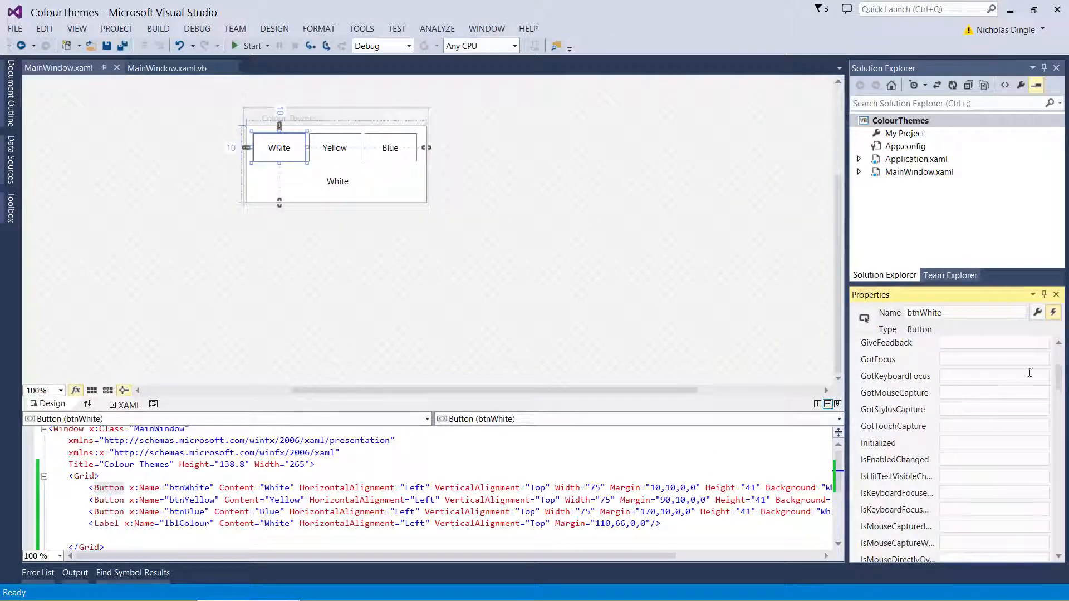
# Scroll the events list down to the MouseEnter and MouseLeave events
pyautogui.scroll(-3)
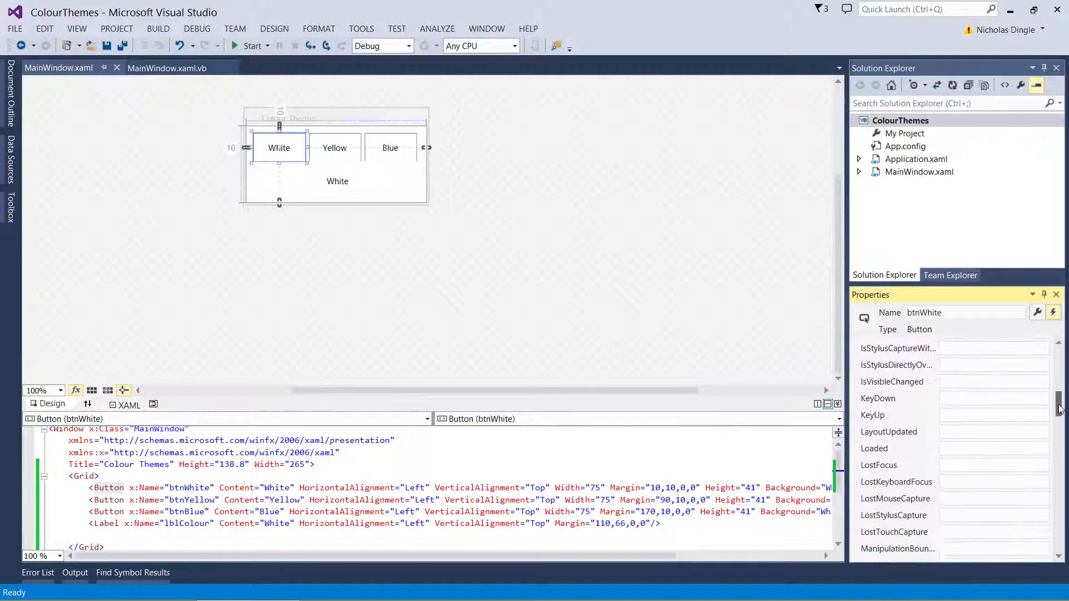
pyautogui.scroll(-3)
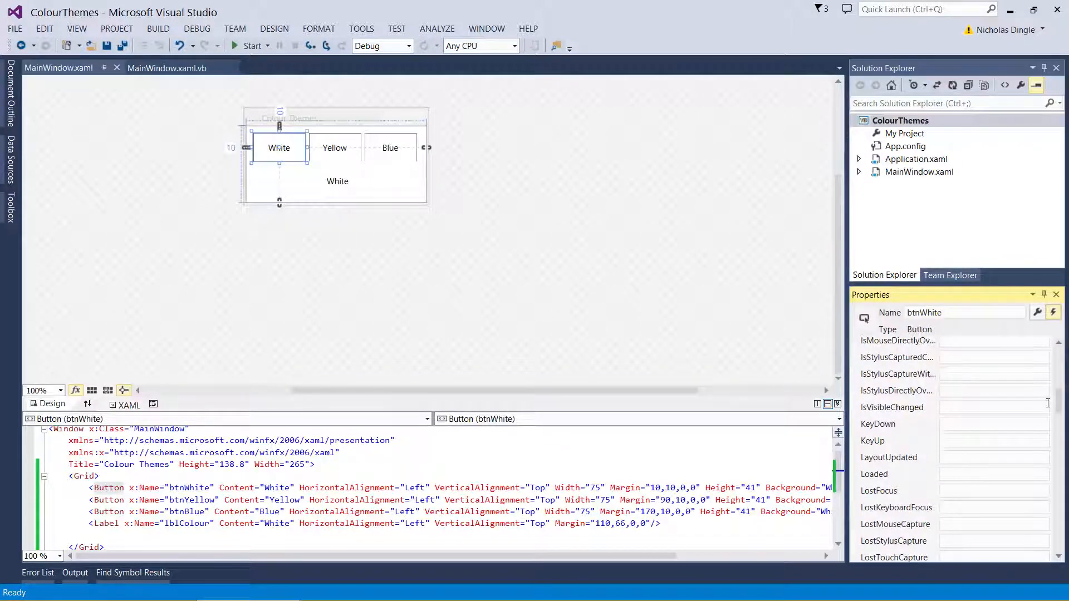
pyautogui.scroll(-3)
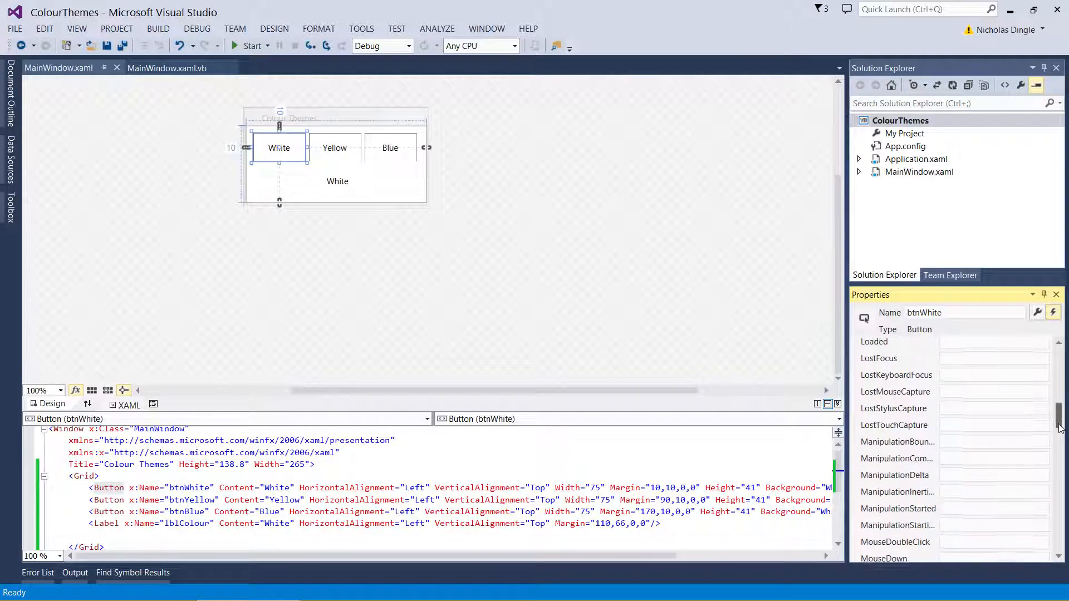
pyautogui.scroll(-3)
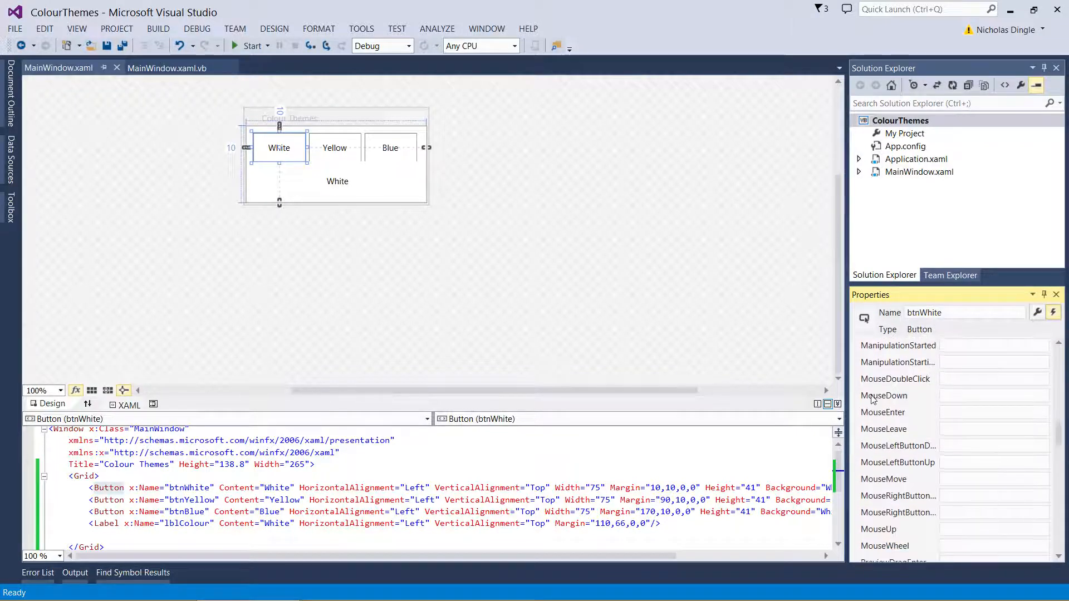
pyautogui.moveTo(902, 403)
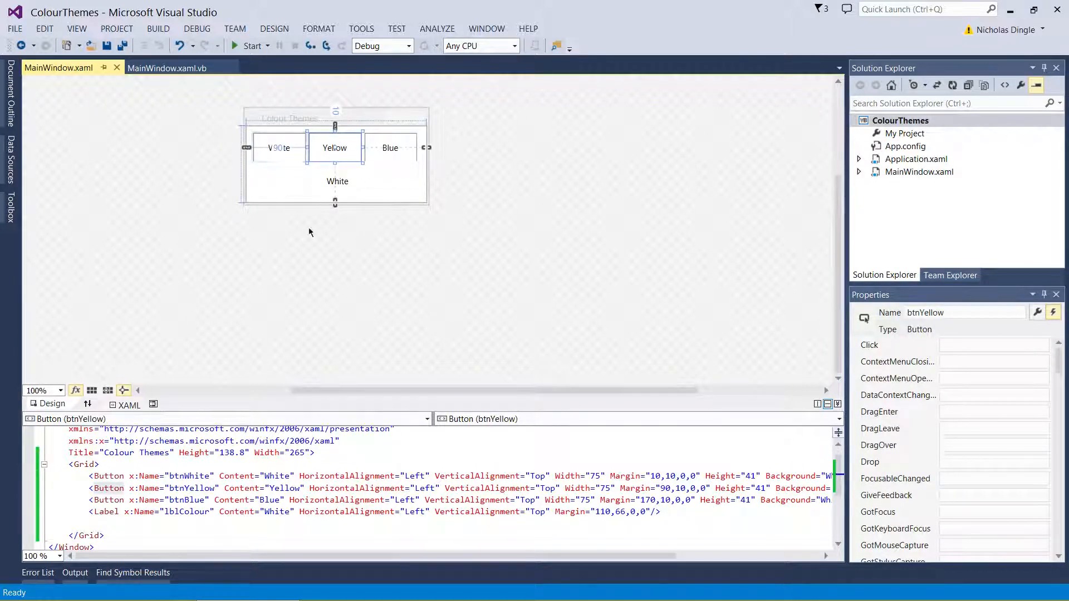
pyautogui.moveTo(775, 278)
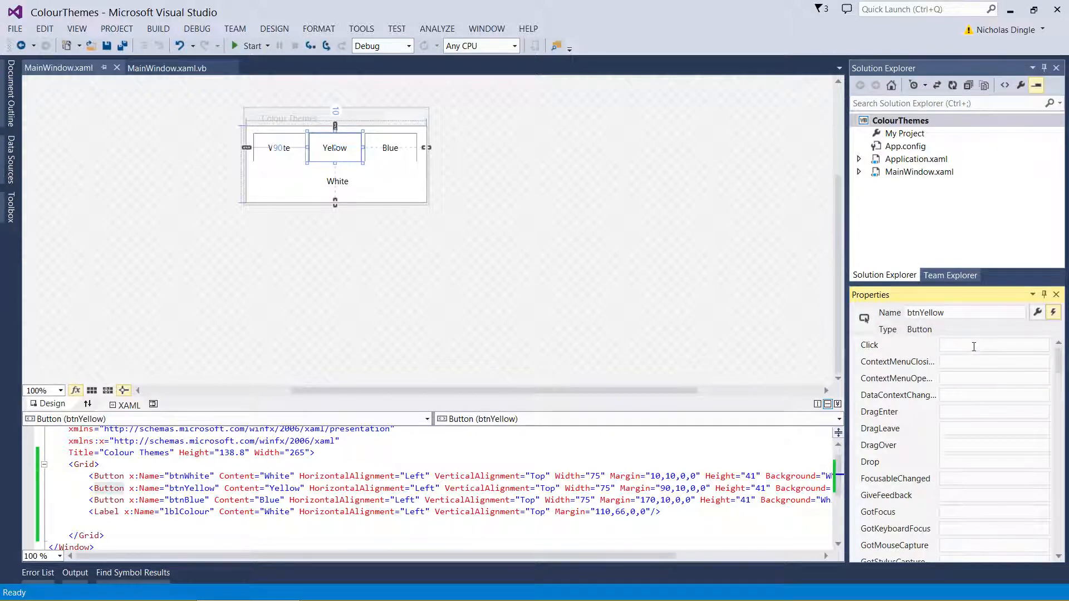
# Generate an empty btnYellow_Click handler in MainWindow.xaml.vb from the Click event box
pyautogui.doubleClick(992, 344)
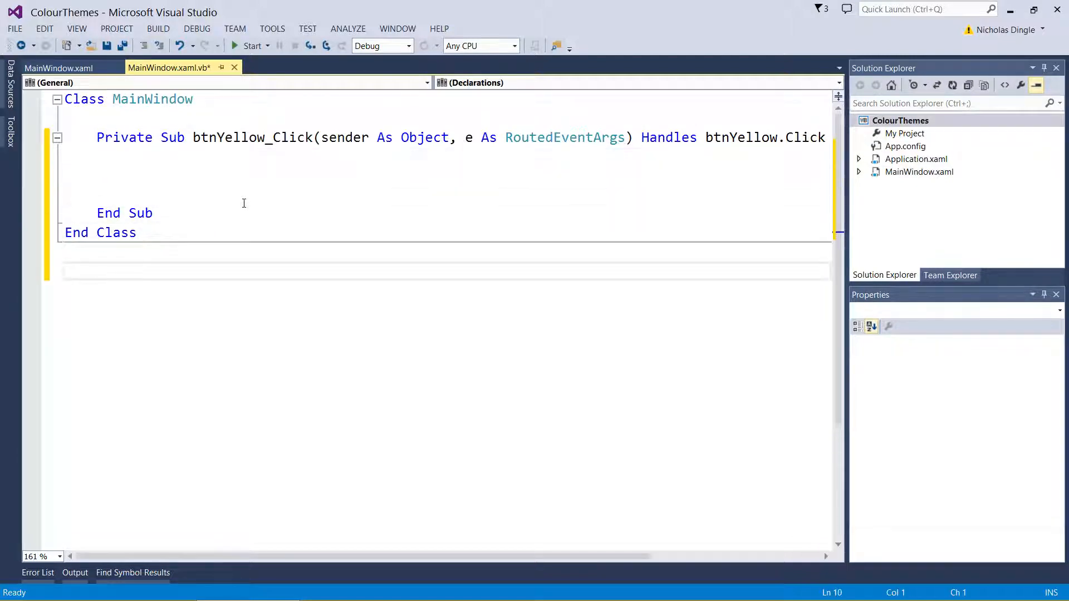
pyautogui.press('enter')
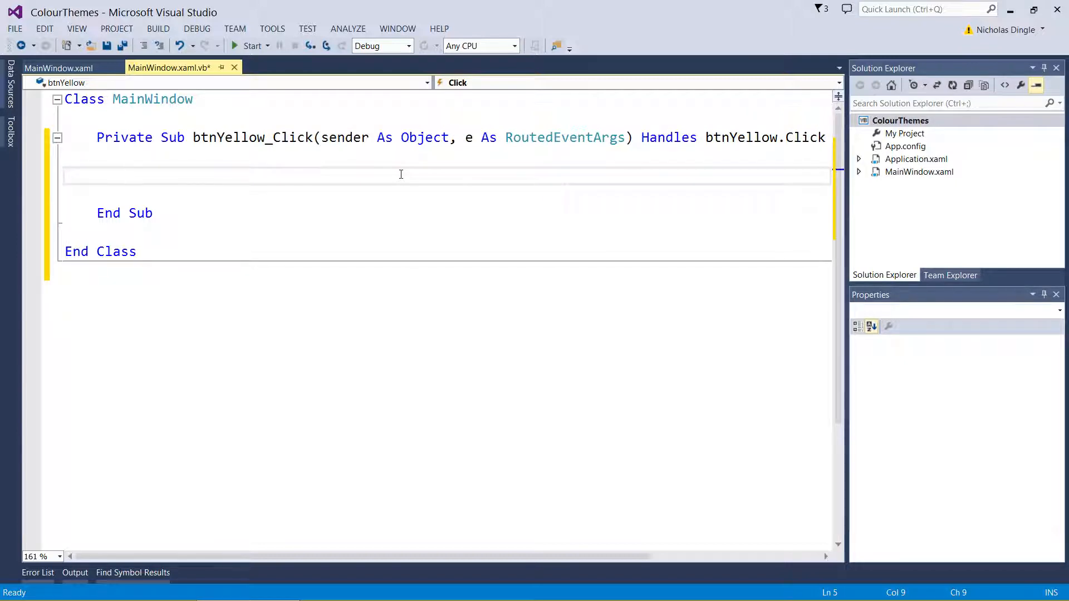
pyautogui.moveTo(321, 137); pyautogui.dragTo(620, 137)
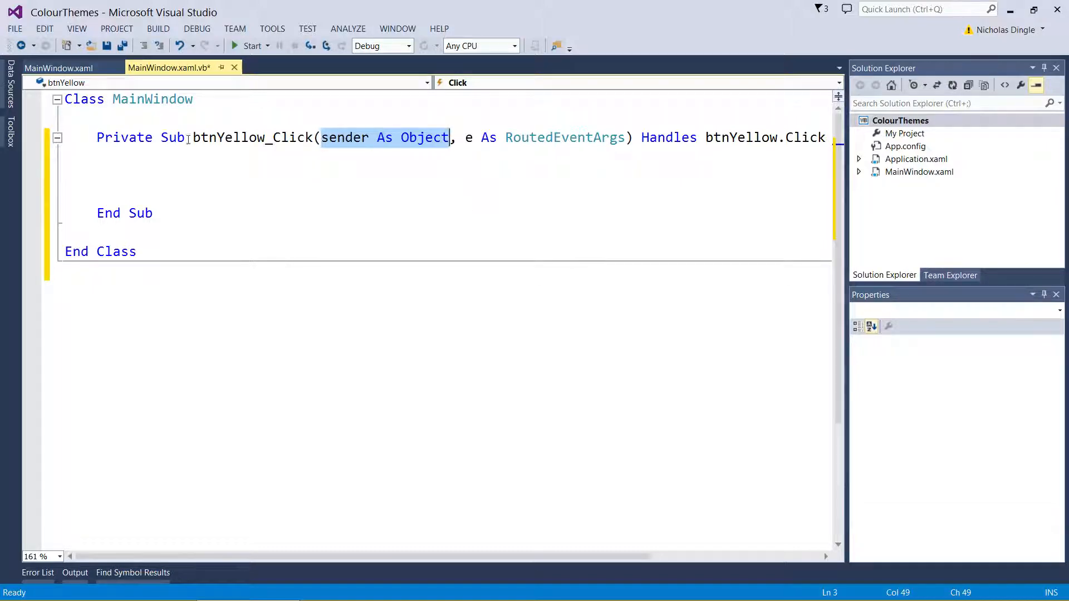
pyautogui.click(59, 68)
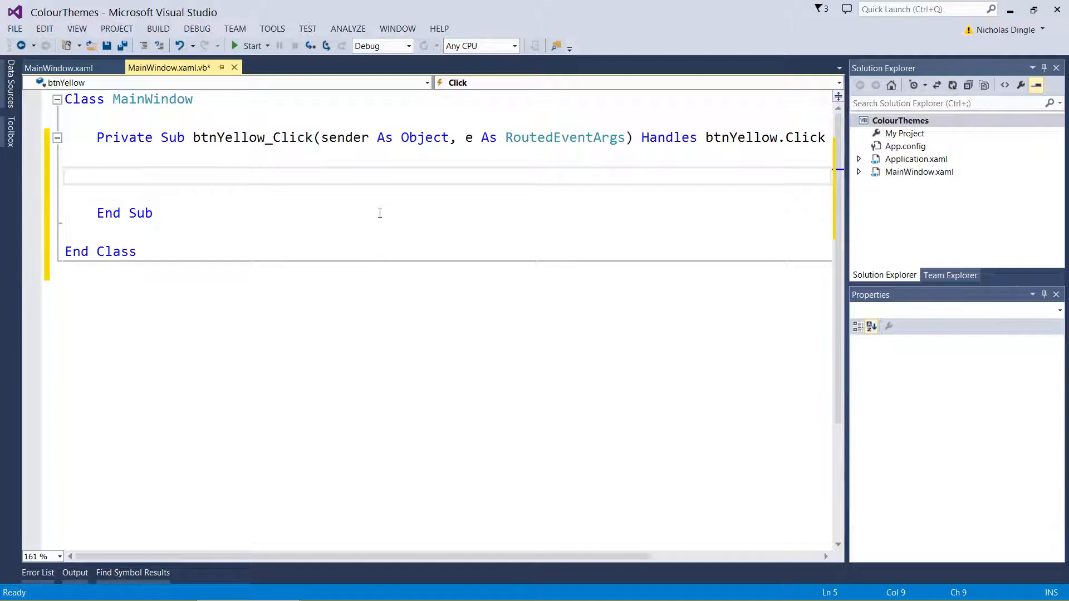
pyautogui.click(128, 176)
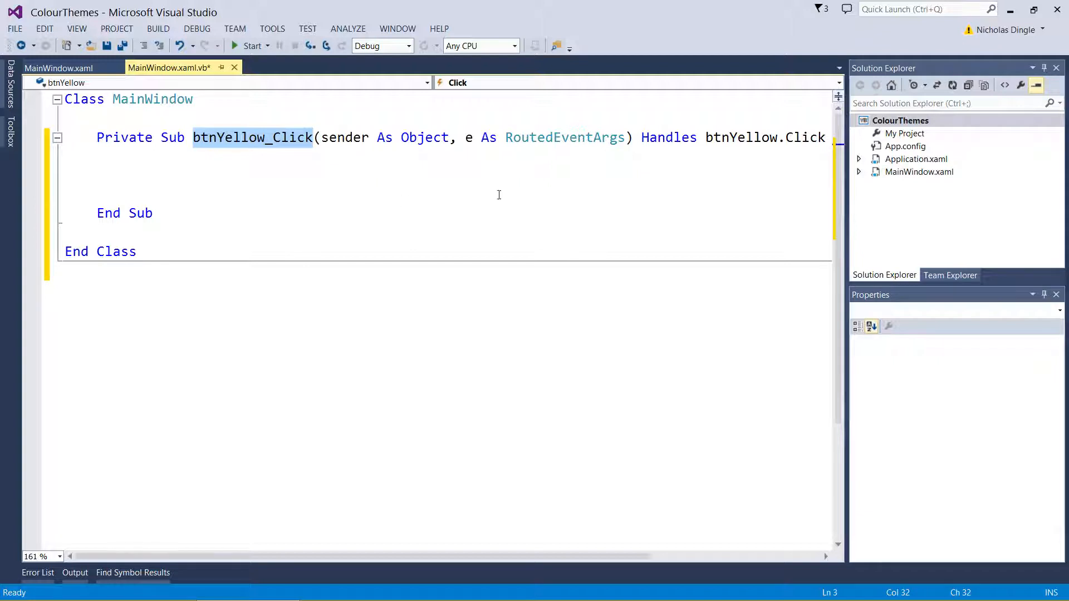
pyautogui.moveTo(659, 143)
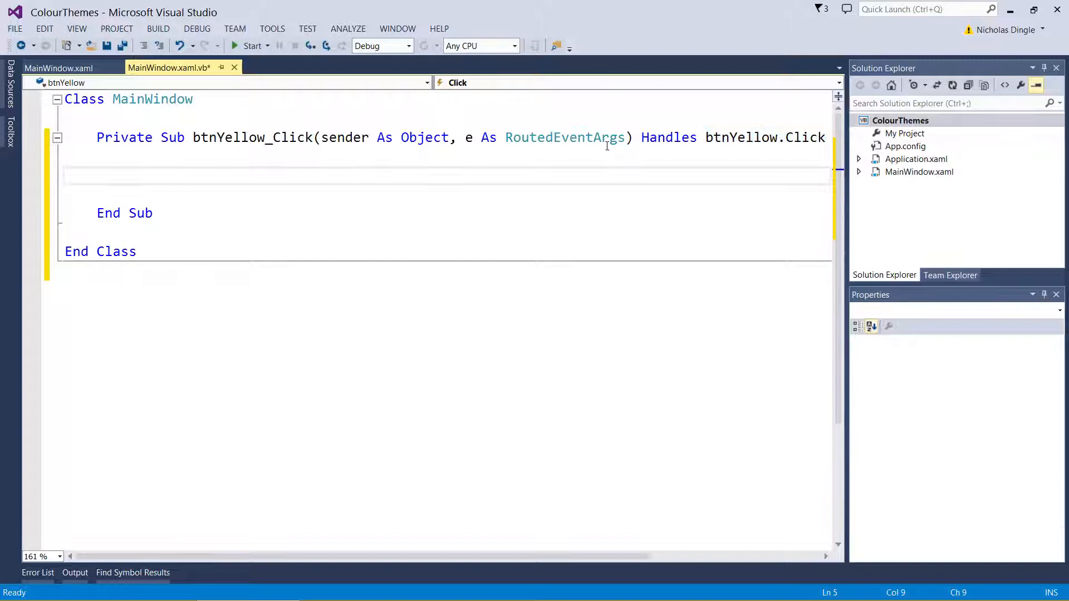
pyautogui.moveTo(308, 180)
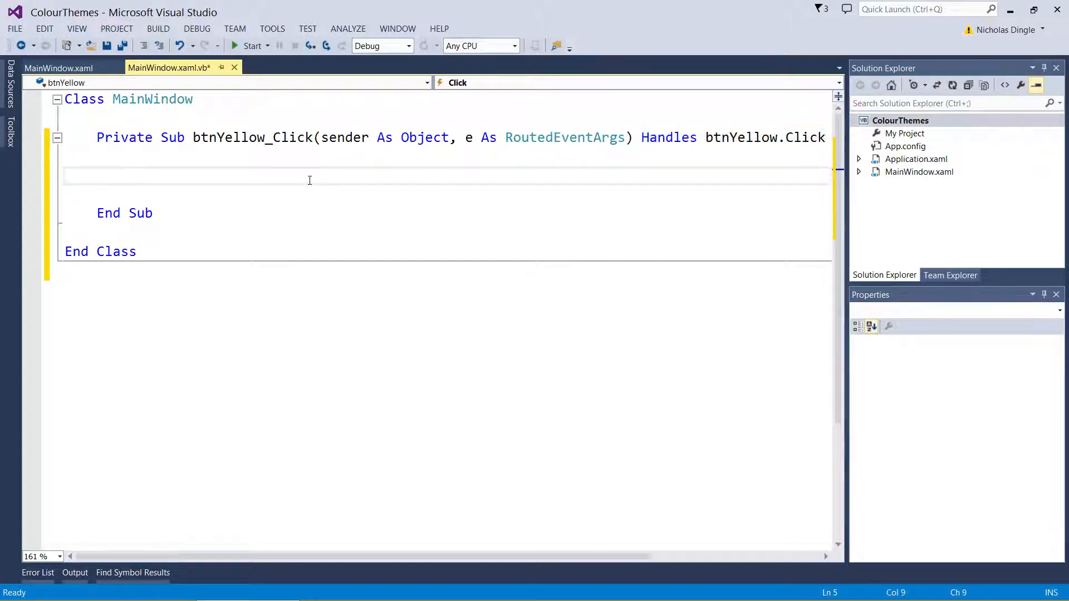
pyautogui.click(129, 175)
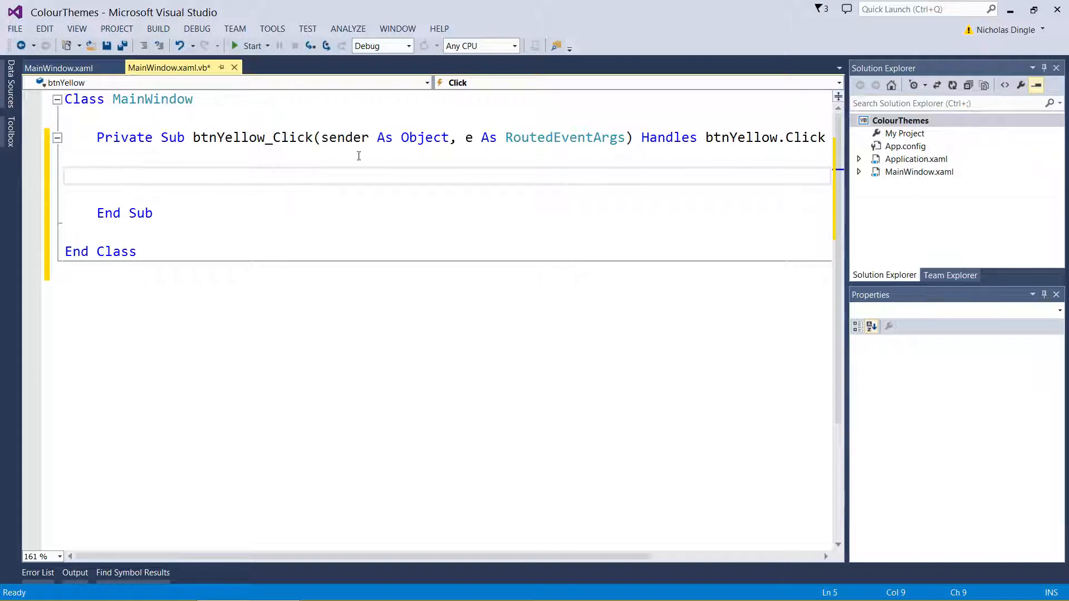
# Start the handler line as "Me.Background =" after discarding a MainWindow reference
pyautogui.write('mainwi')
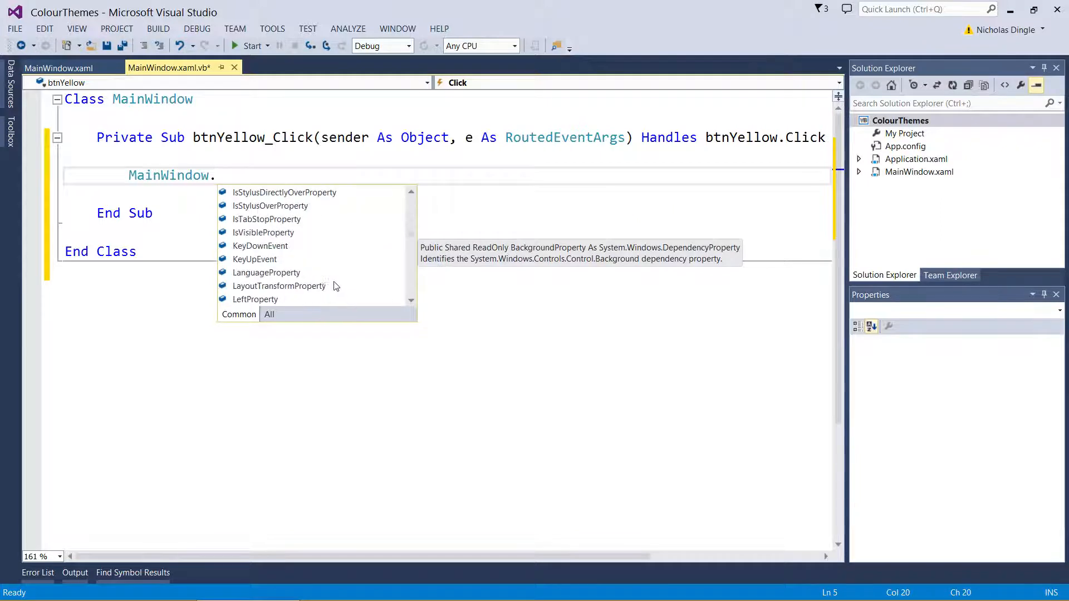
pyautogui.press('Escape')
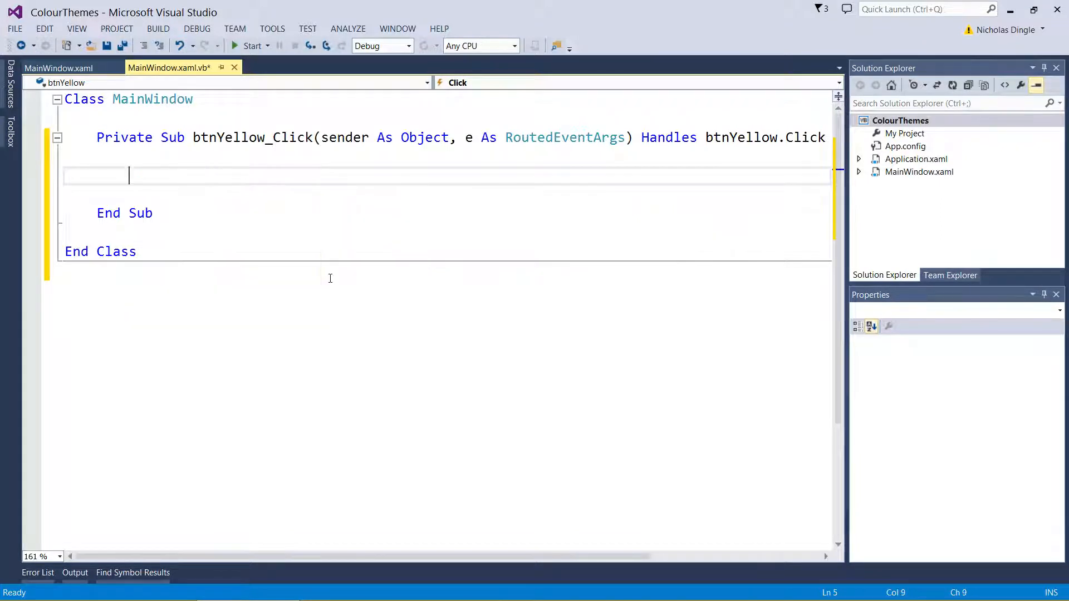
pyautogui.write('me')
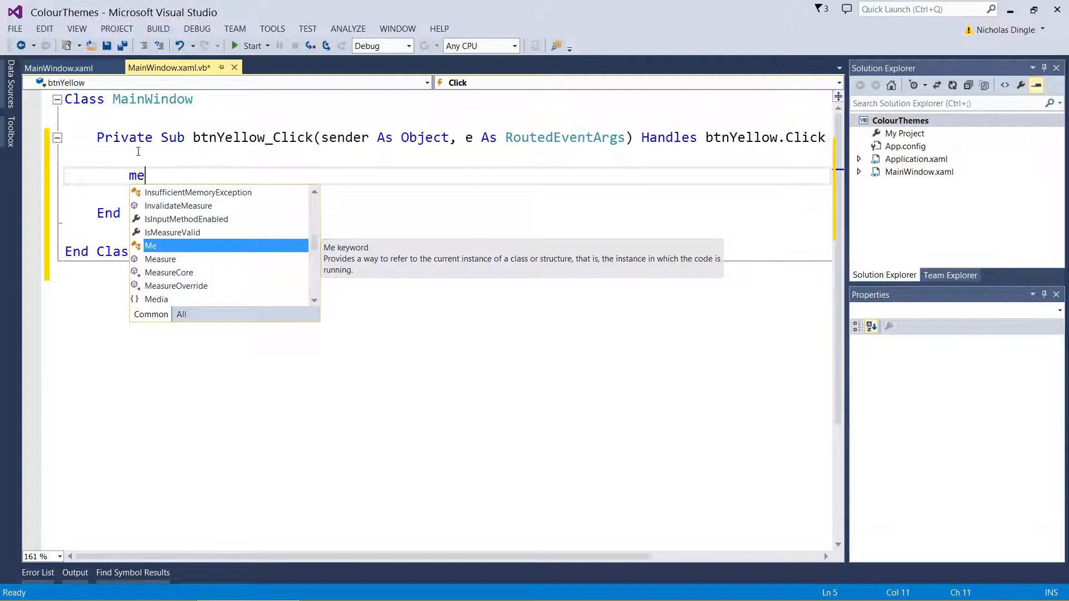
pyautogui.write('.')
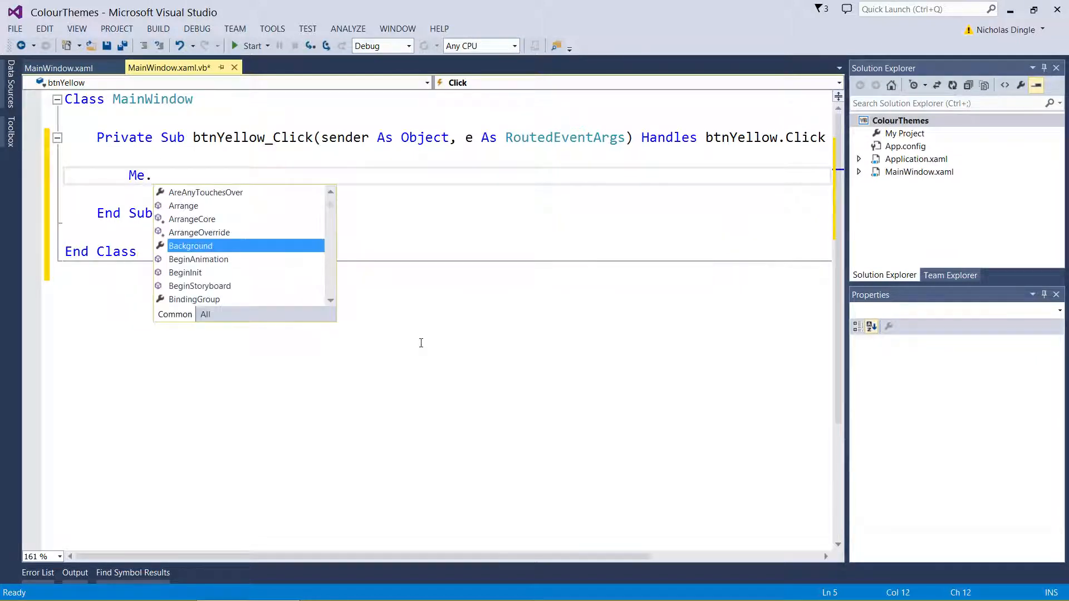
pyautogui.moveTo(190, 245)
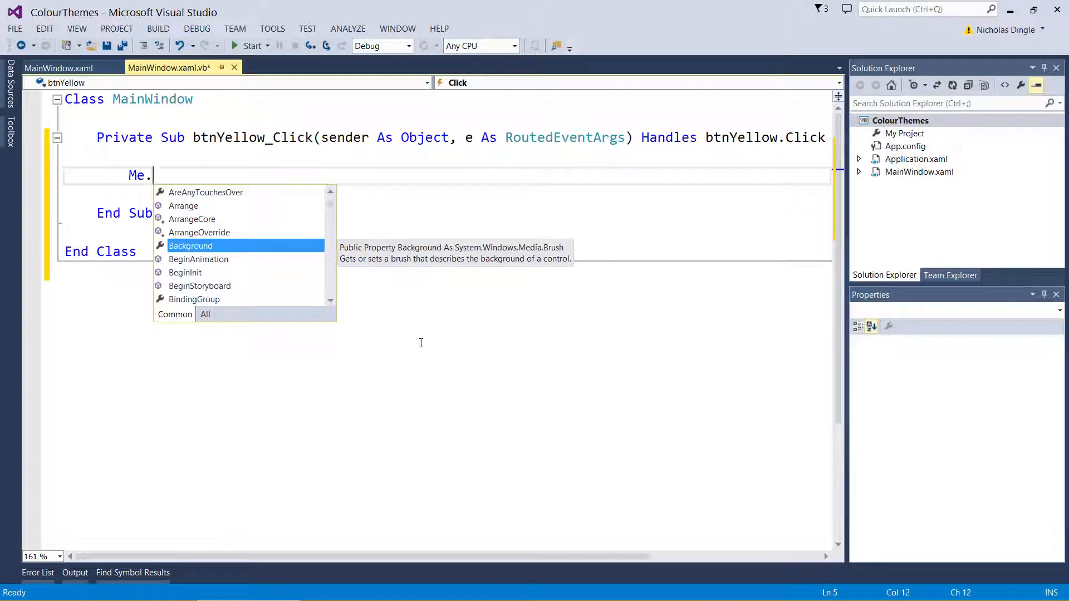
pyautogui.moveTo(257, 271)
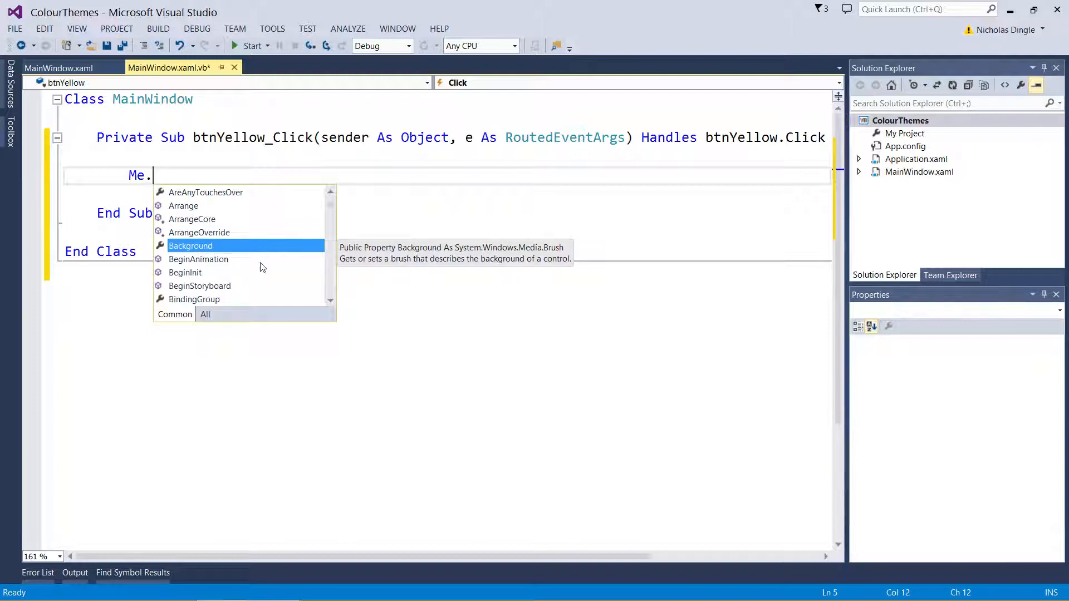
pyautogui.moveTo(366, 247)
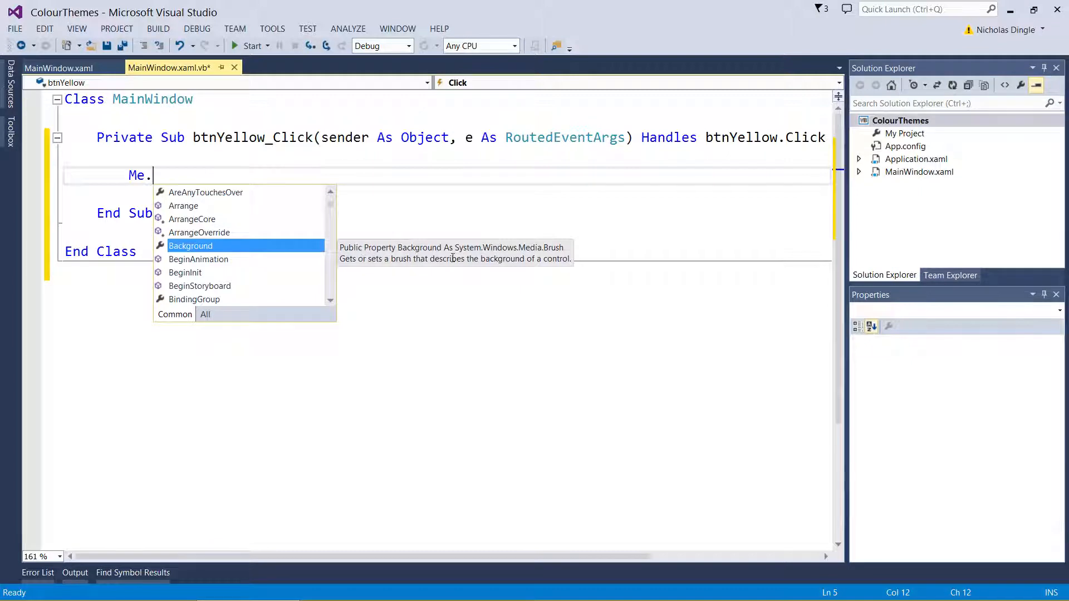
pyautogui.moveTo(582, 282)
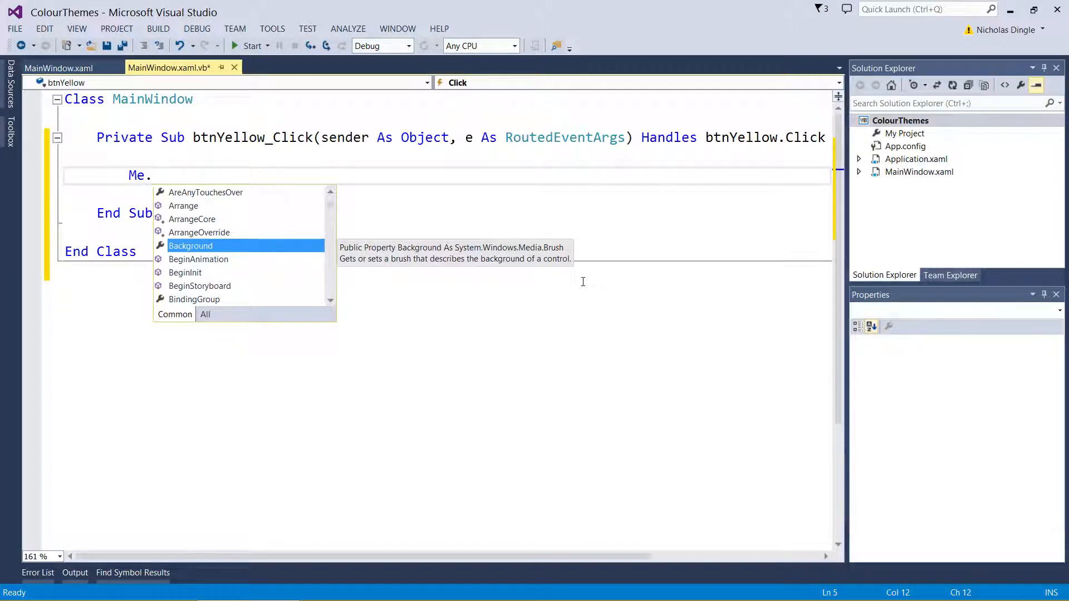
pyautogui.moveTo(326, 294)
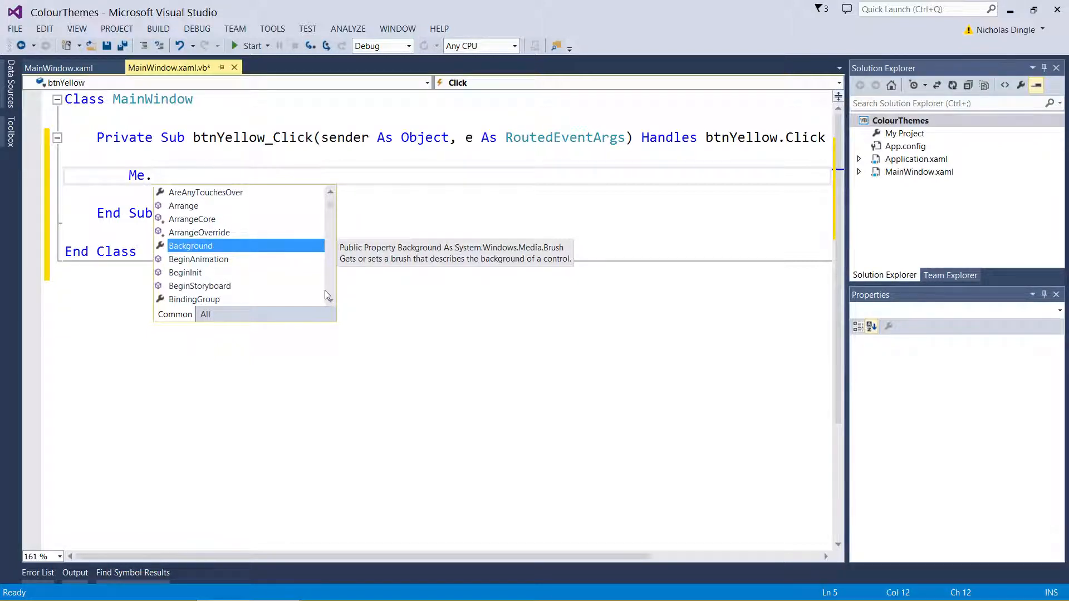
pyautogui.write('Background =')
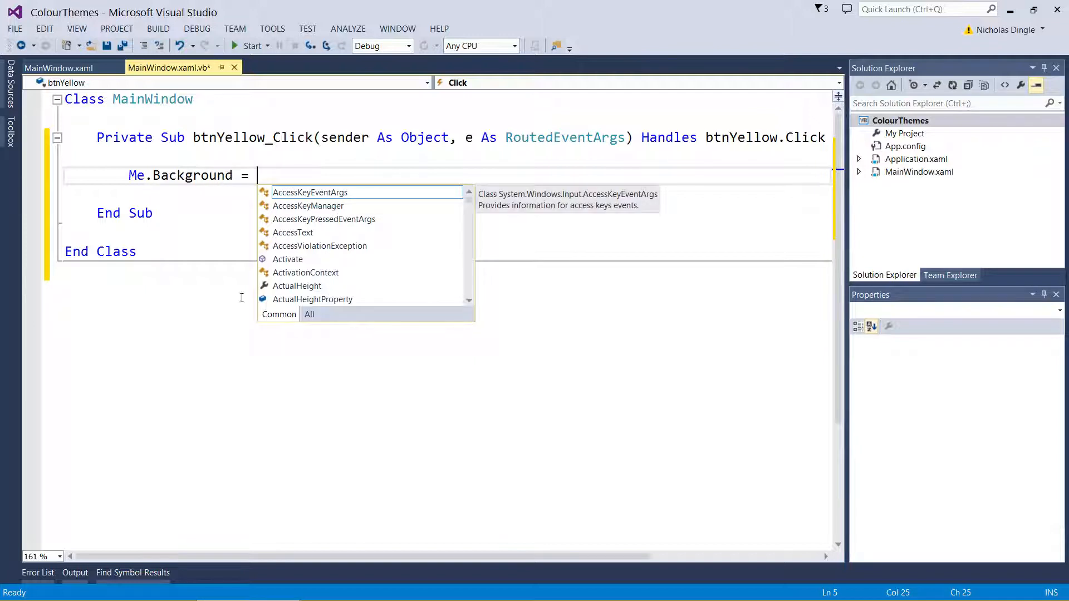
# Complete the line as Me.Background = Brushes.Yellow and begin the next btn... line
pyautogui.write('w')
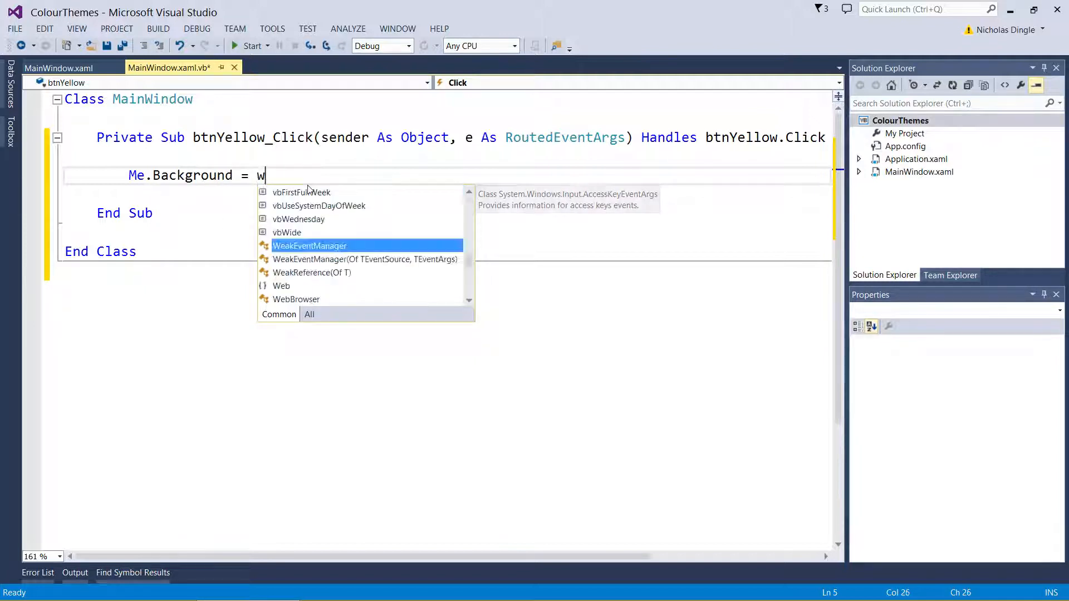
pyautogui.write('el')
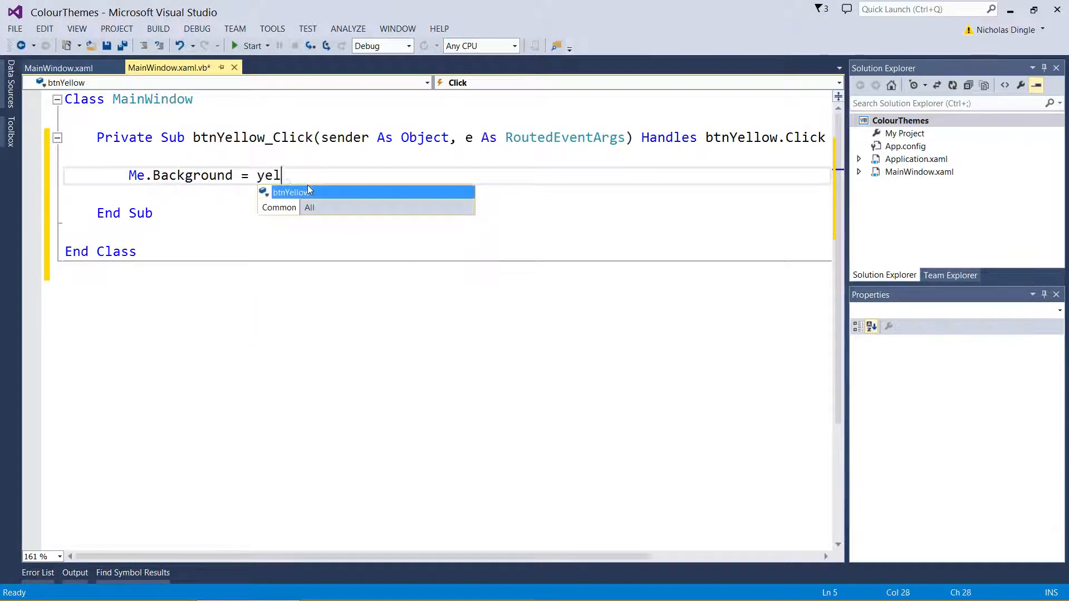
pyautogui.write('low')
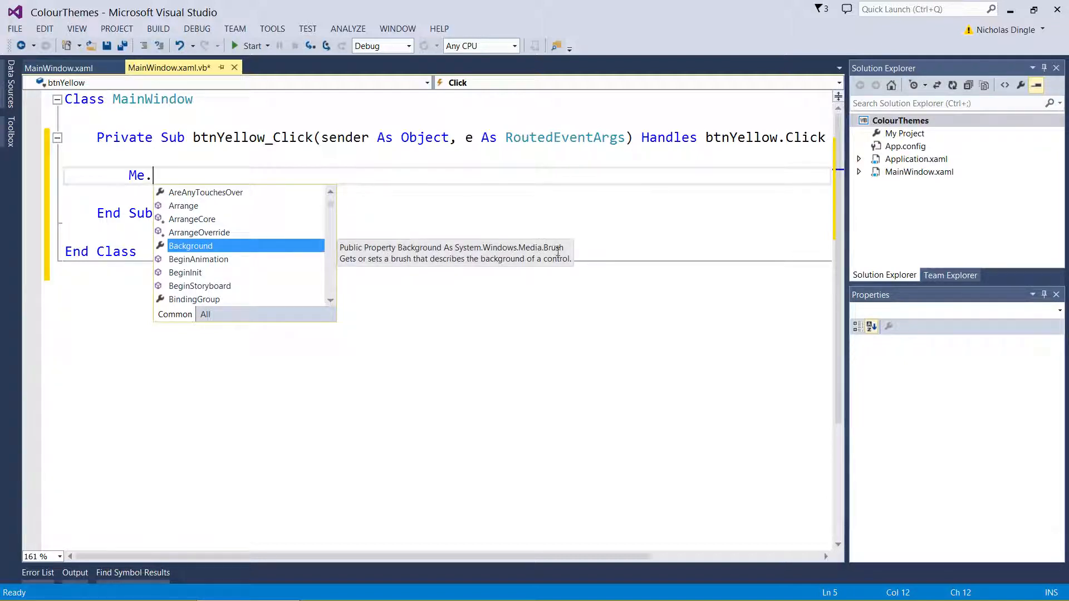
pyautogui.moveTo(549, 282)
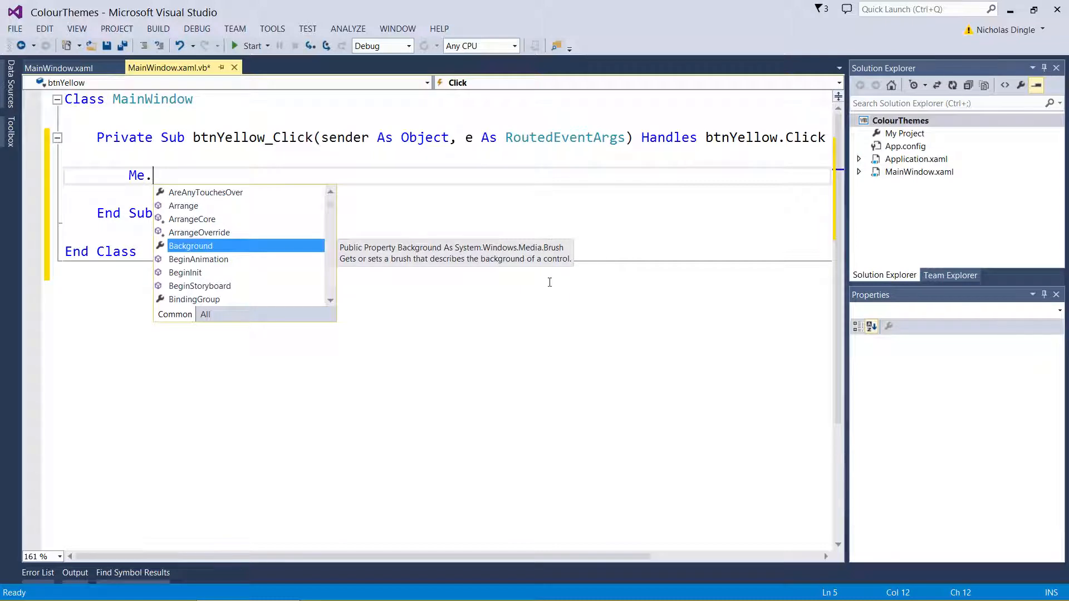
pyautogui.write('Background = brush')
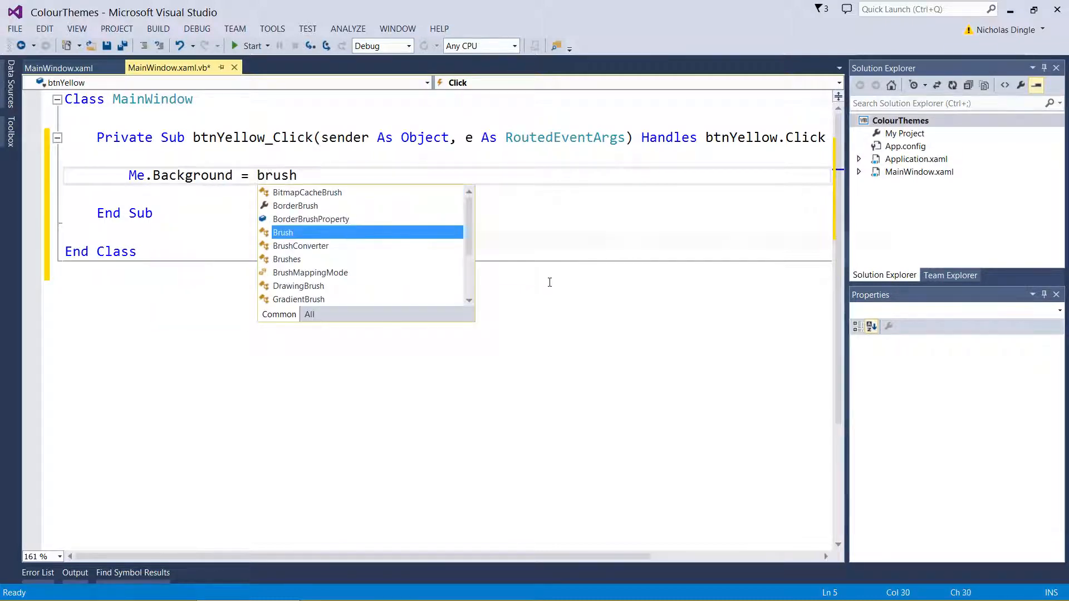
pyautogui.moveTo(281, 233)
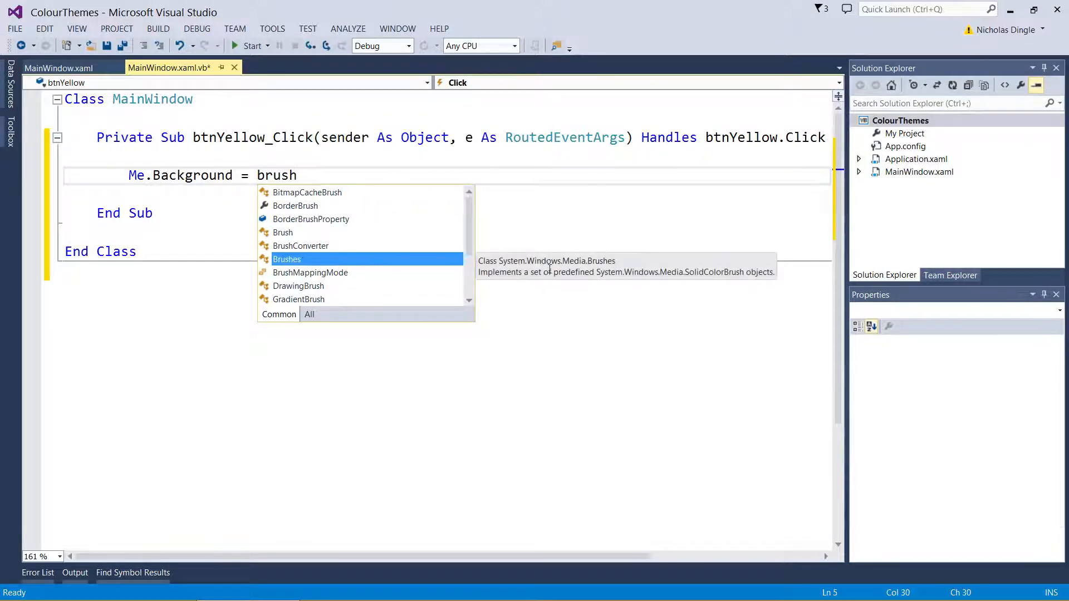
pyautogui.moveTo(729, 274)
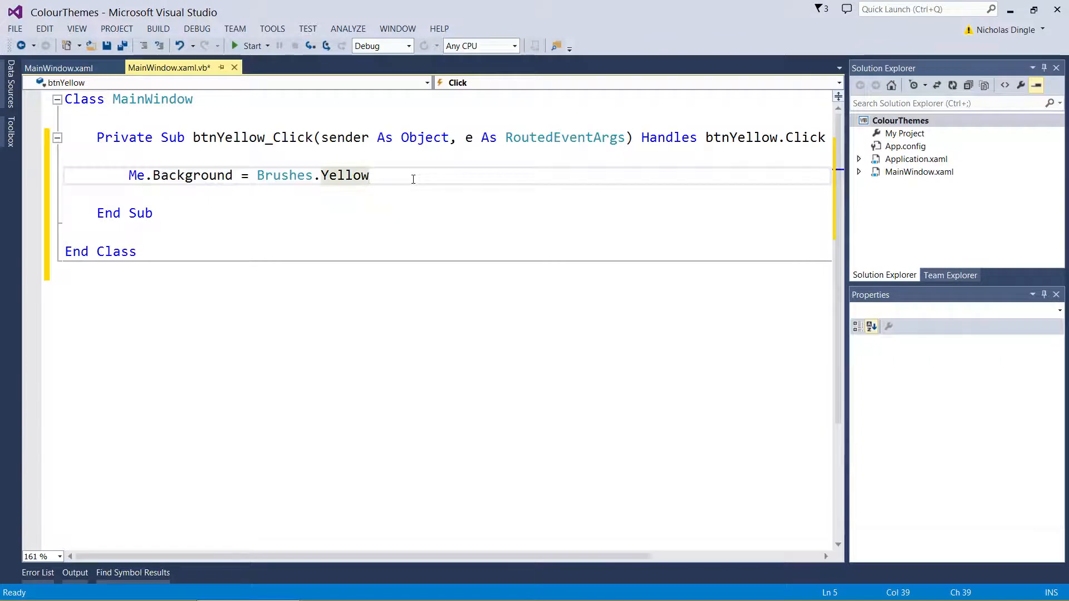
pyautogui.write('btn')
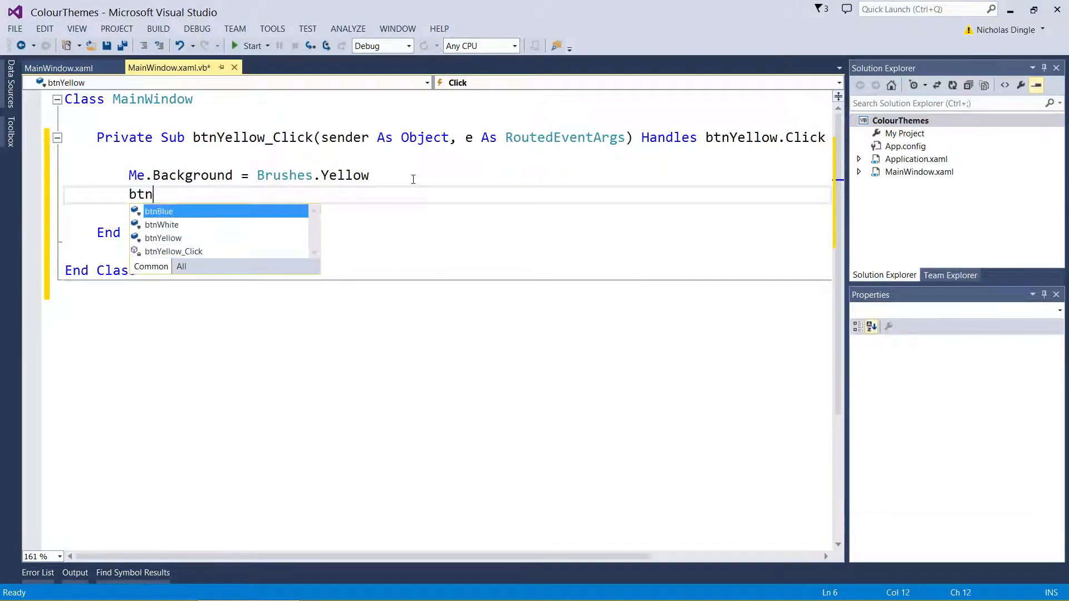
# Set btnWhite, btnYellow and btnBlue backgrounds to Brushes.Yellow in btnYellow_Click
pyautogui.write('White')
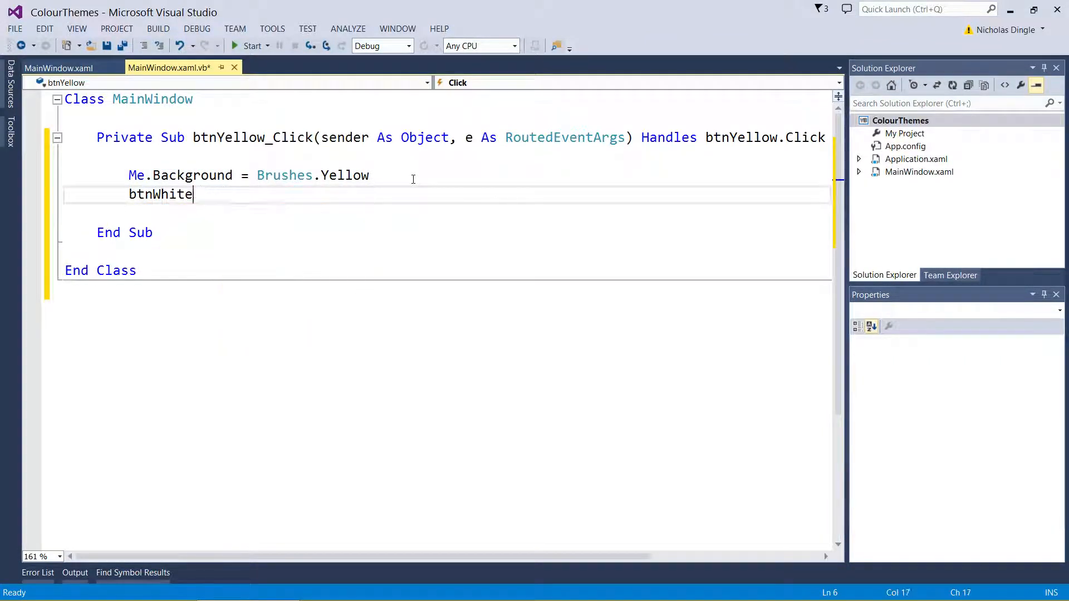
pyautogui.write('.Background = Brushes.Yellow')
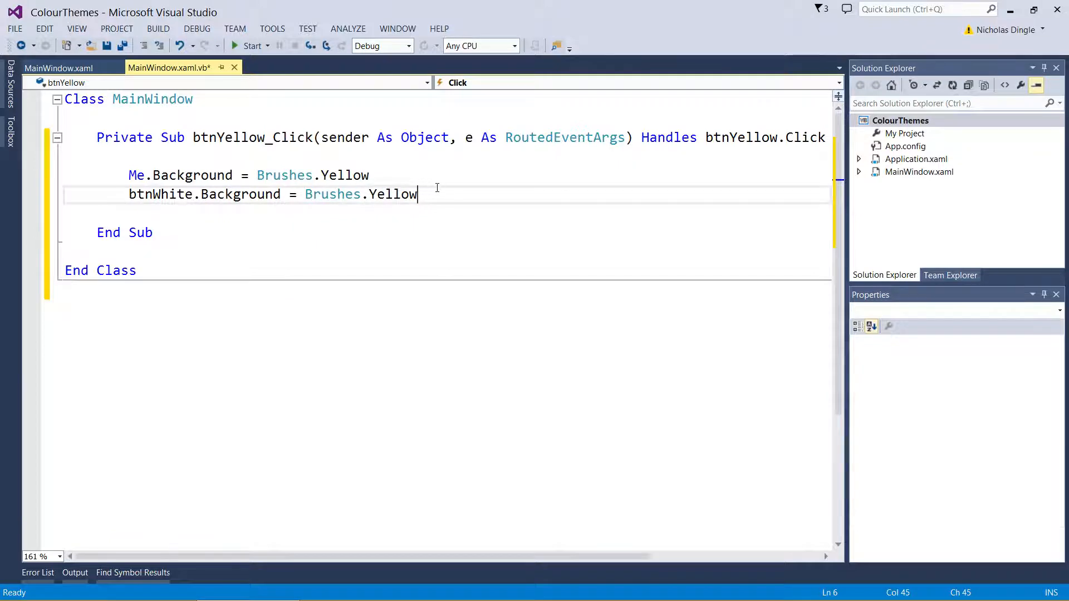
pyautogui.write('btny')
pyautogui.write('btnBlue.Background = Brushes.Yellow')
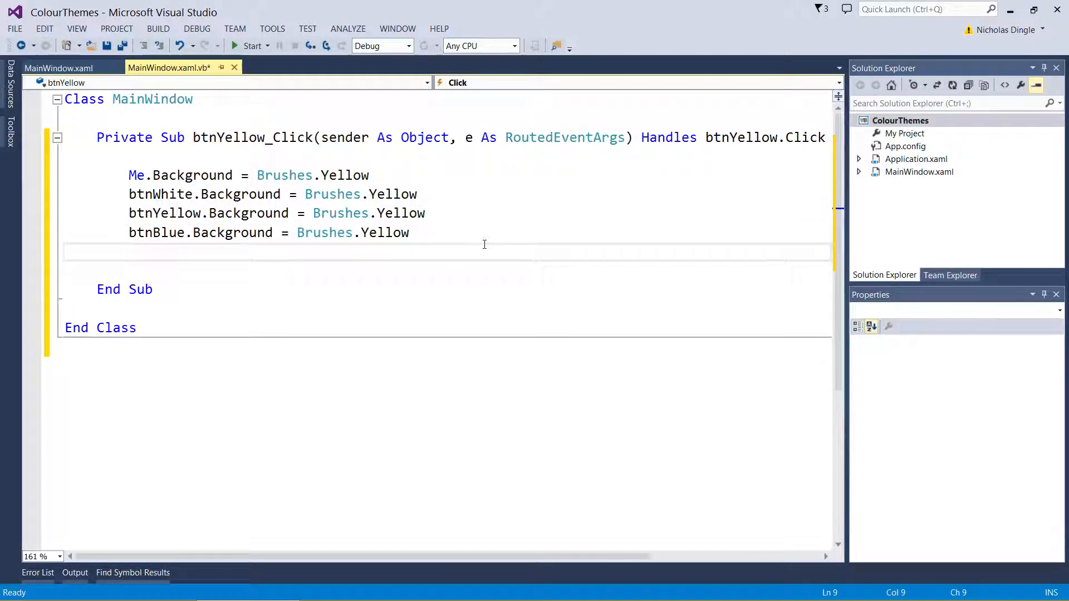
# Set lblColour.Content = "Yellow" and start the app to test the handler
pyautogui.write('lblColour.Content =')
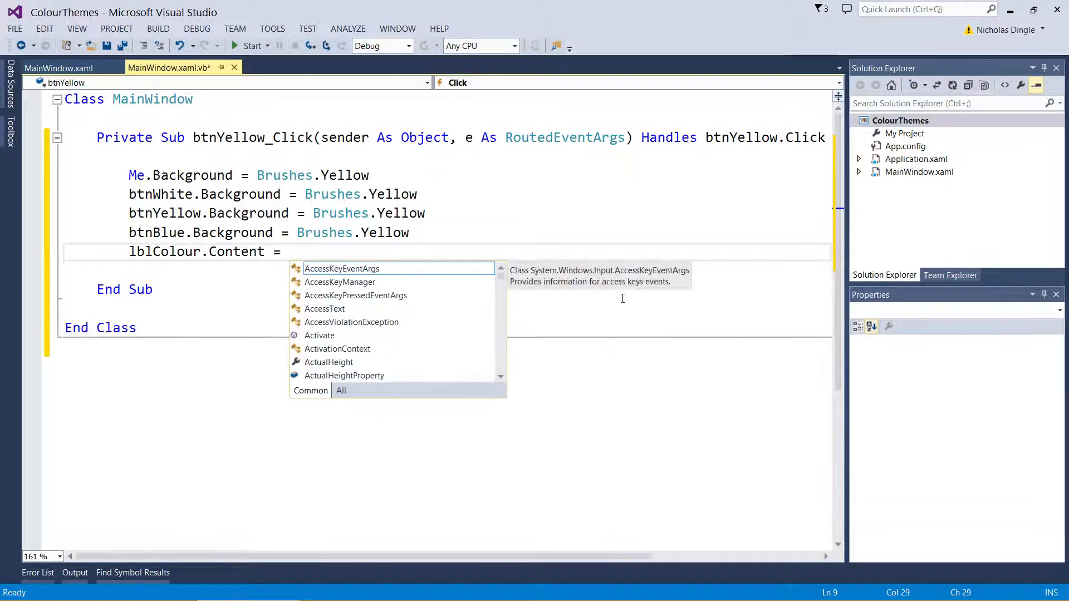
pyautogui.write('"')
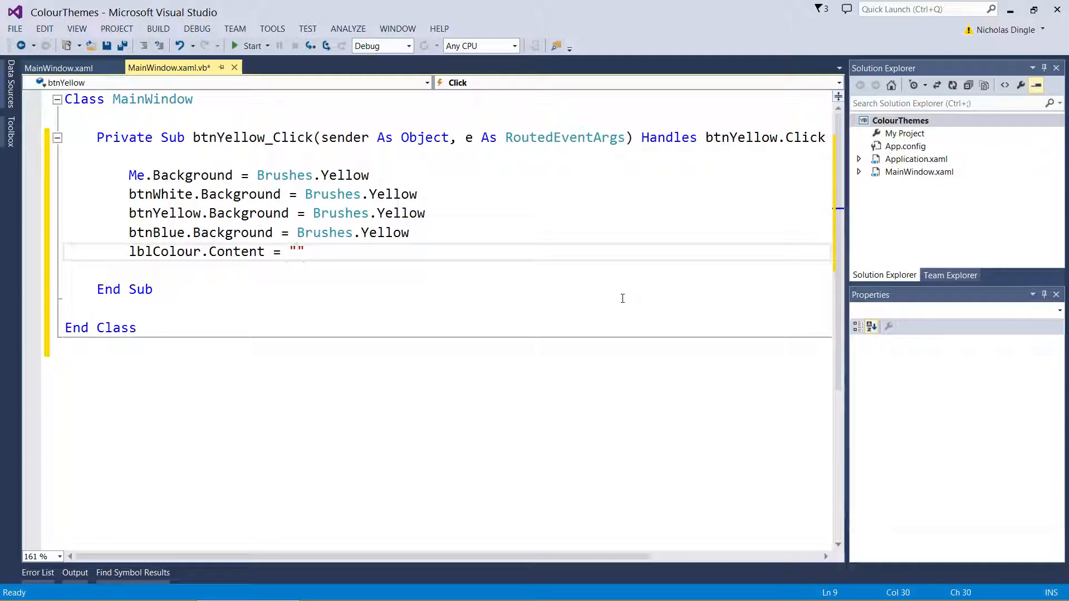
pyautogui.write('Yellow')
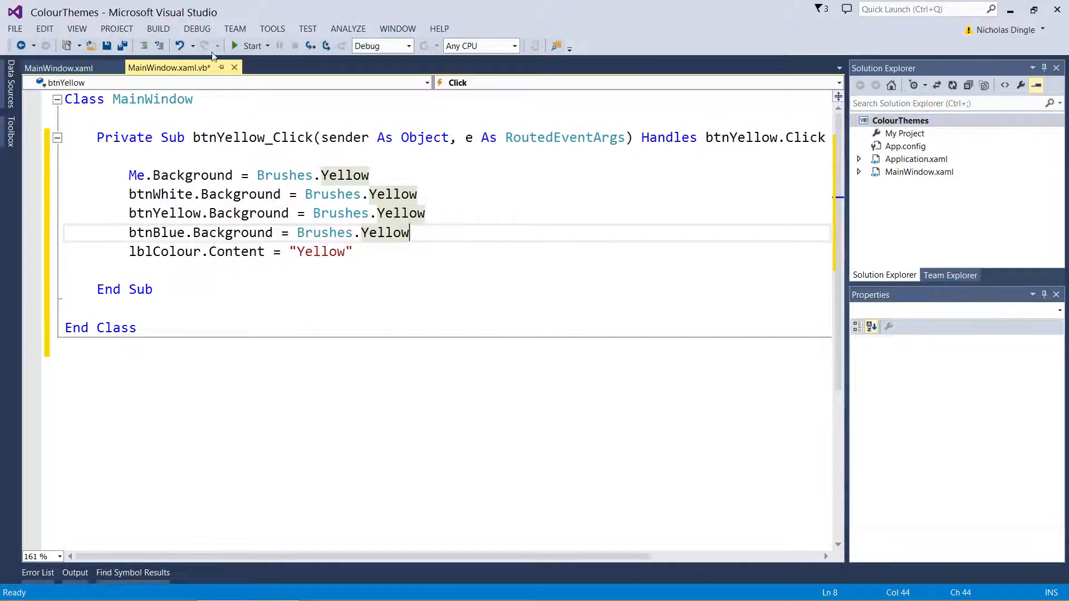
pyautogui.click(250, 45)
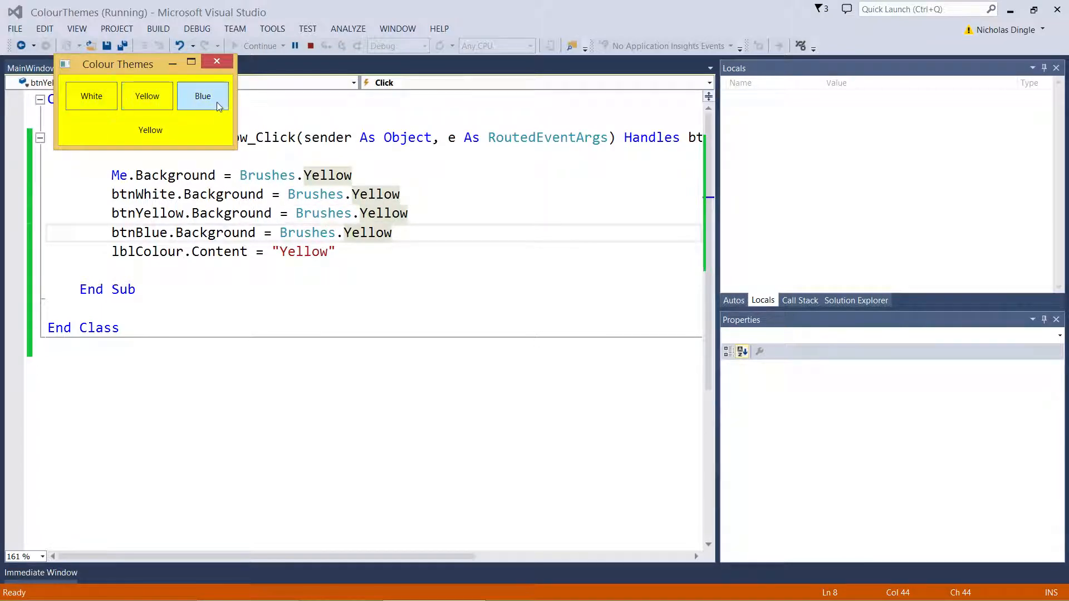
# Confirm the Yellow button recolours the running window, then return to MainWindow.xaml's design
pyautogui.click(311, 46)
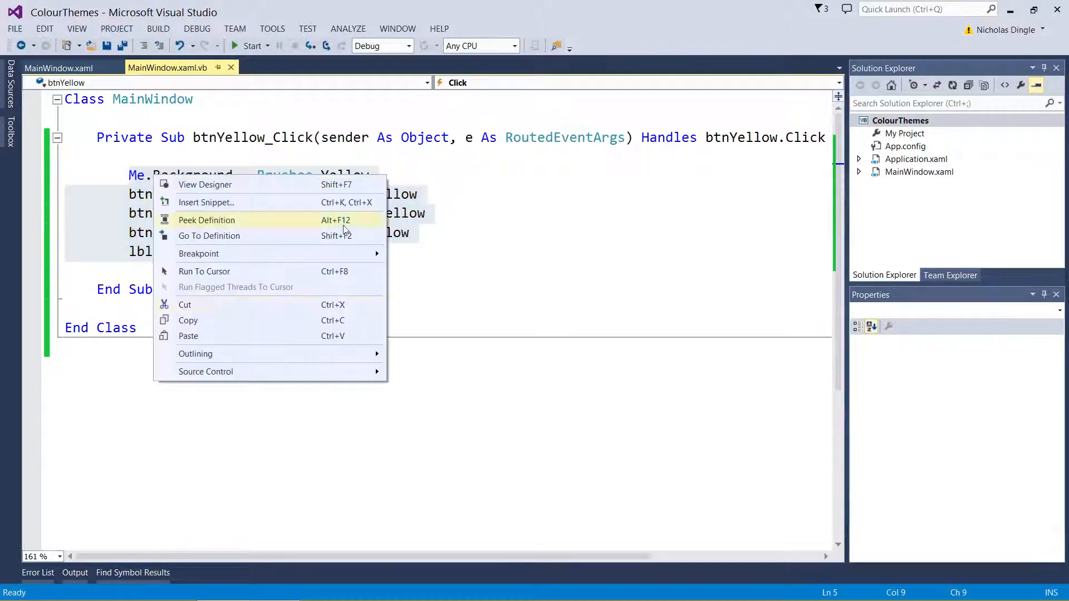
pyautogui.click(205, 183)
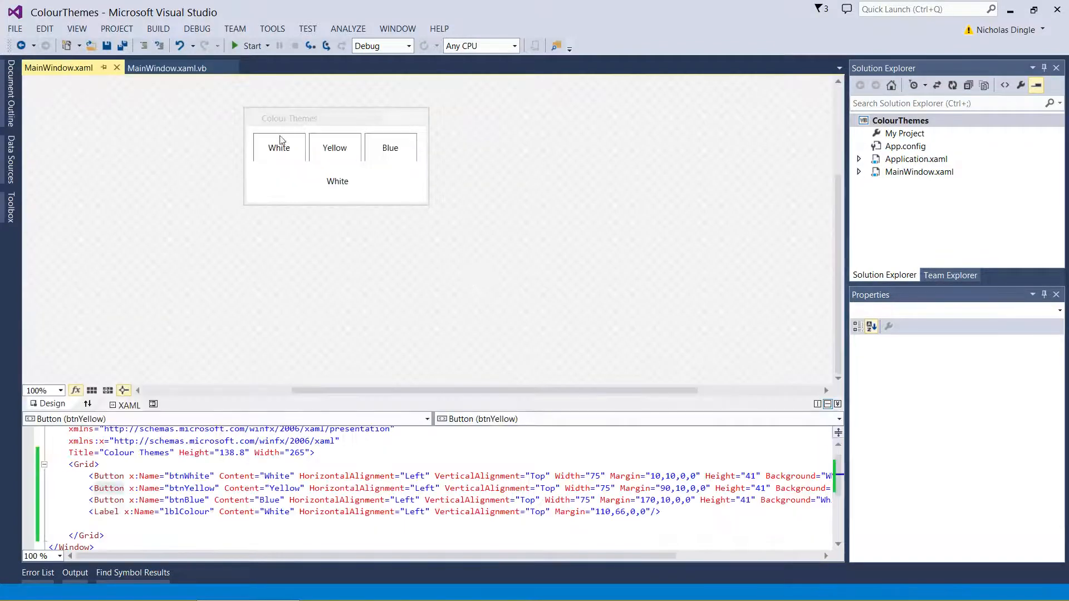
# Create btnWhite_Click from the yellow handler's lines with Yellow replaced by White
pyautogui.click(278, 148)
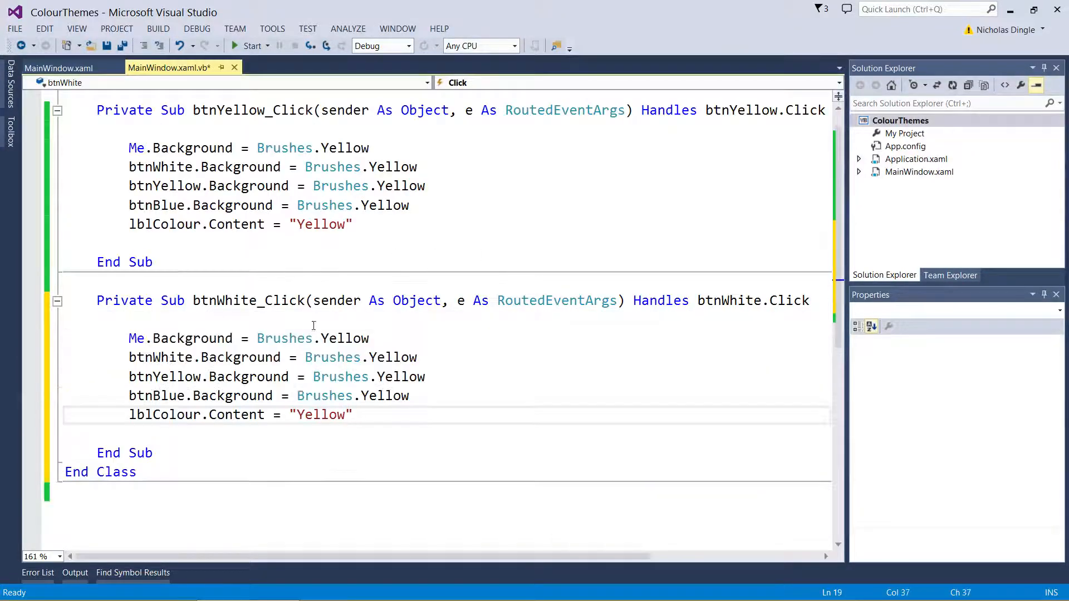
pyautogui.write('white')
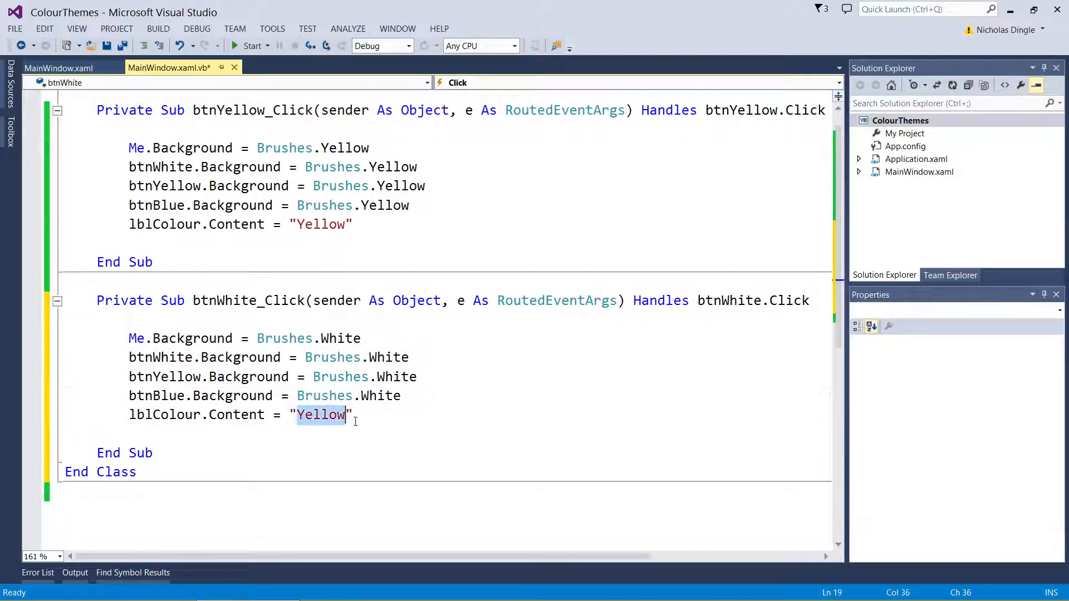
pyautogui.write('White')
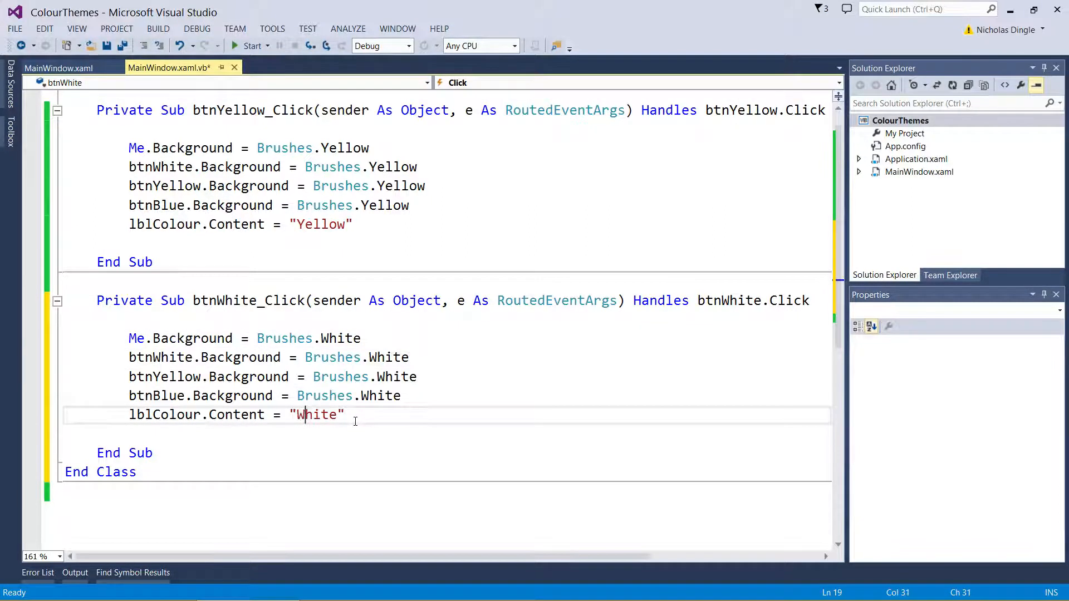
pyautogui.moveTo(344, 414); pyautogui.dragTo(212, 395)
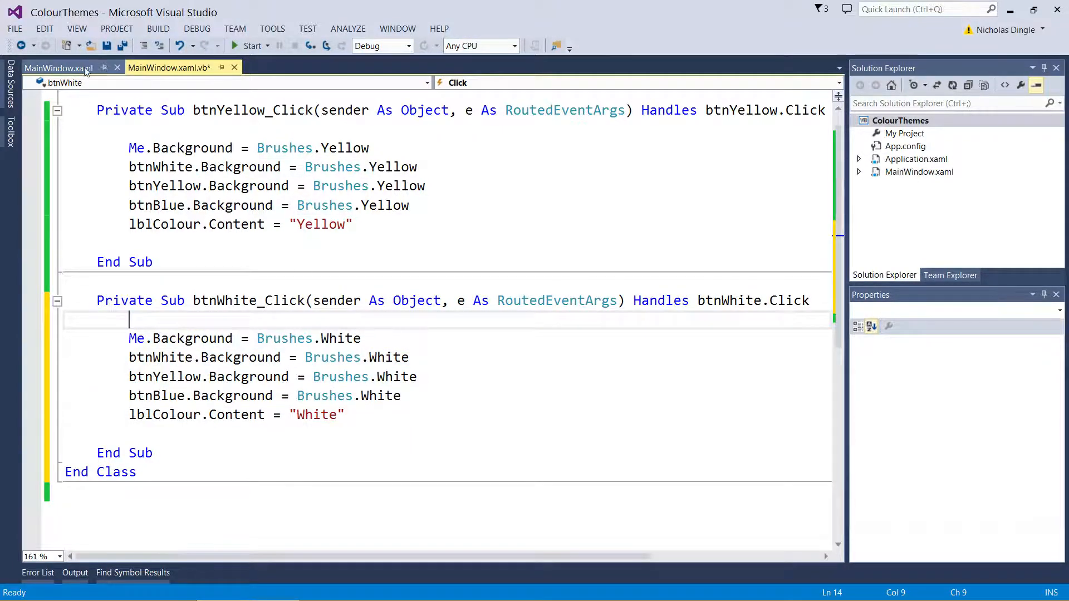
# Create btnBlue_Click setting the window and buttons to Brushes.Blue and lblColour to "Blue"
pyautogui.click(59, 68)
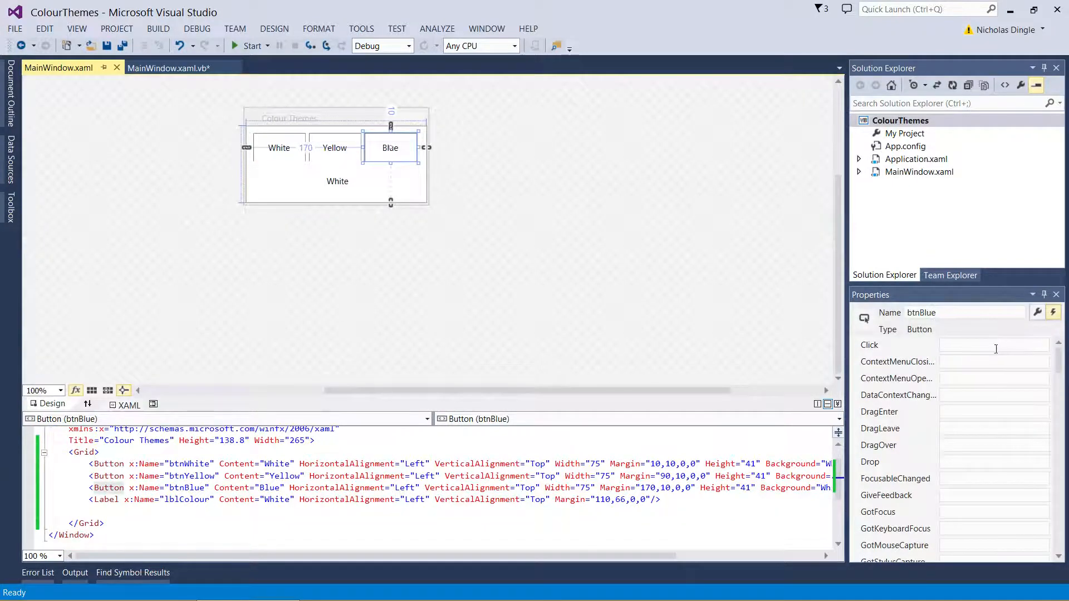
pyautogui.doubleClick(993, 345)
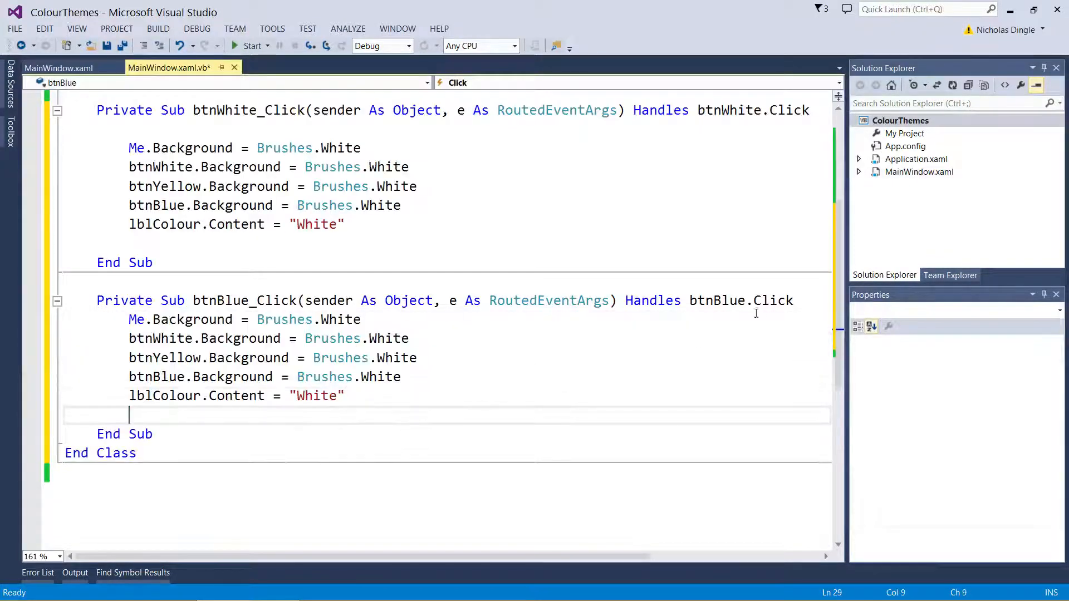
pyautogui.write('Me.Background = Brushes.blue')
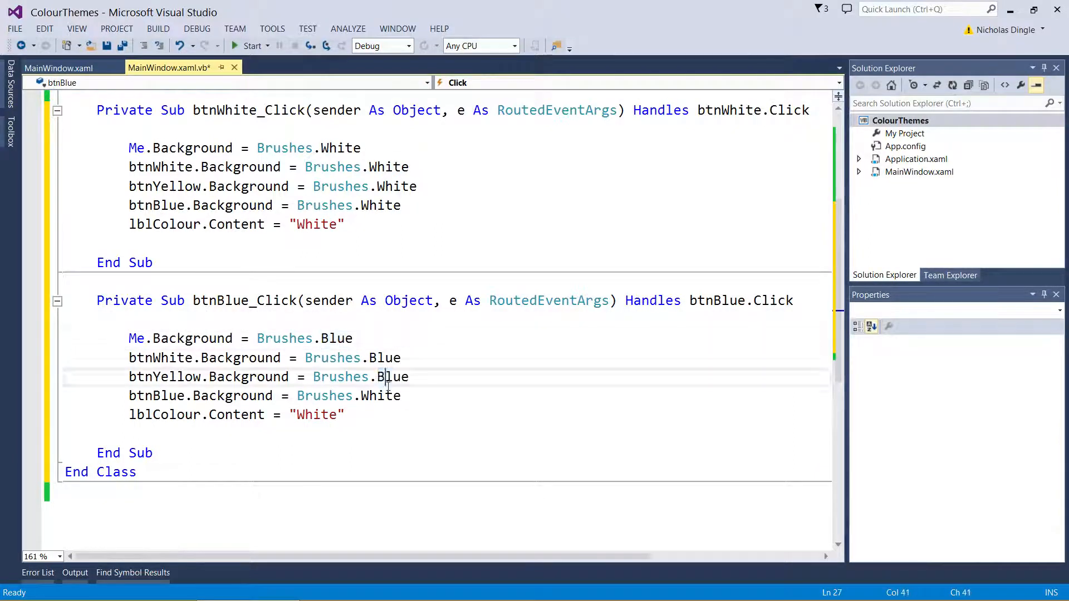
pyautogui.write('Blue')
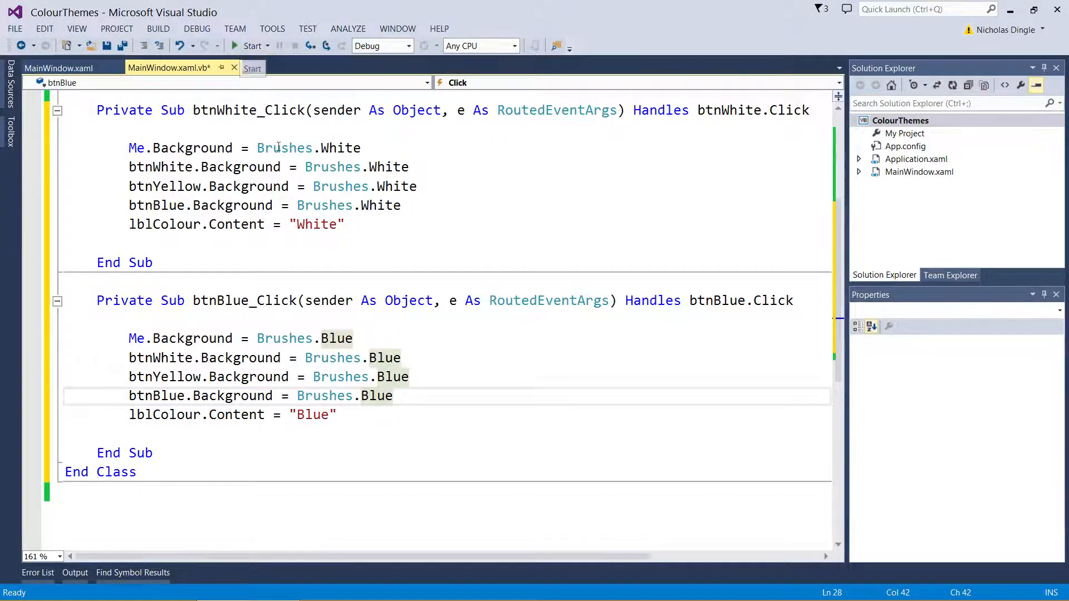
pyautogui.moveTo(324, 205)
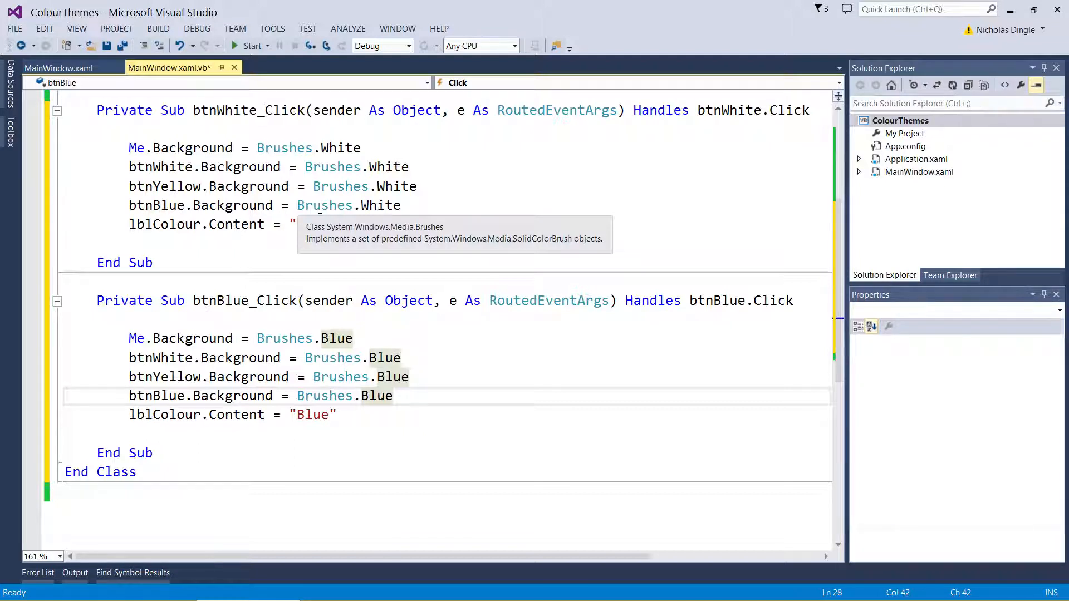
# Run ColourThemes and verify the White, Yellow and Blue buttons each recolour the window
pyautogui.click(250, 45)
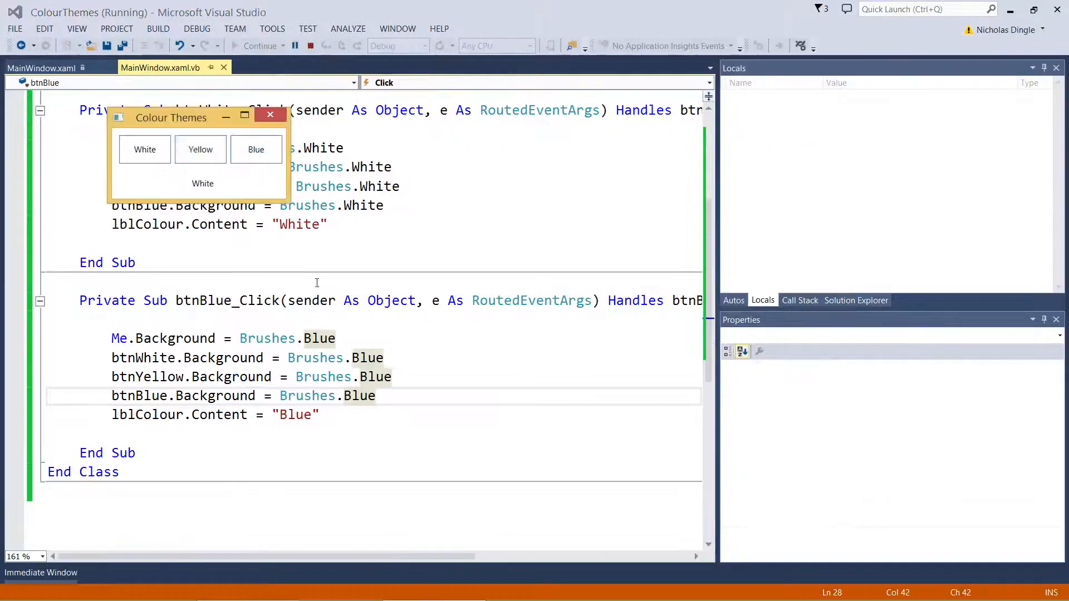
pyautogui.click(256, 149)
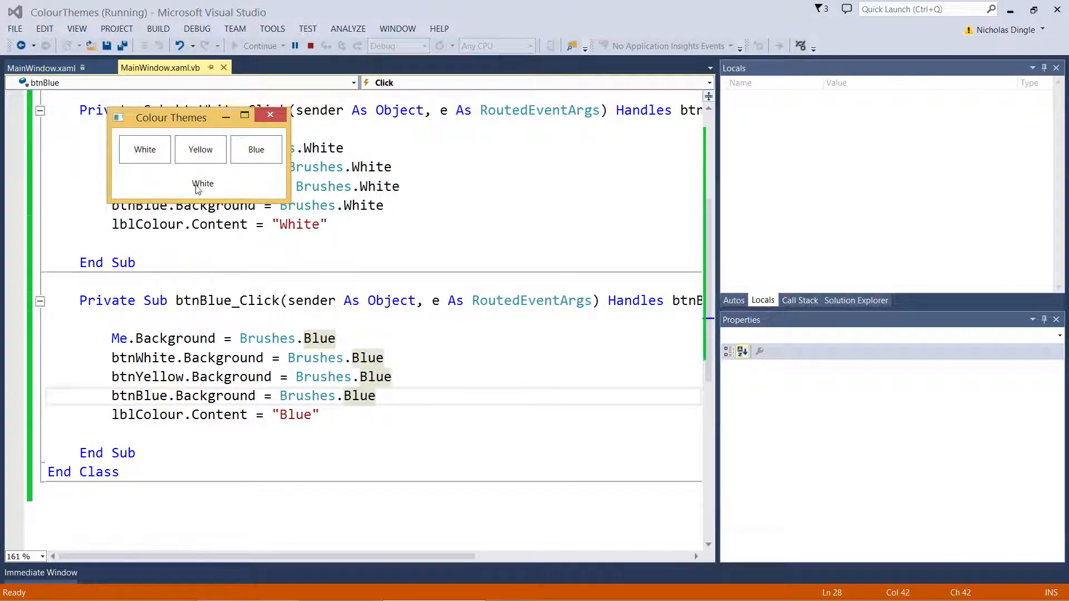
pyautogui.click(199, 149)
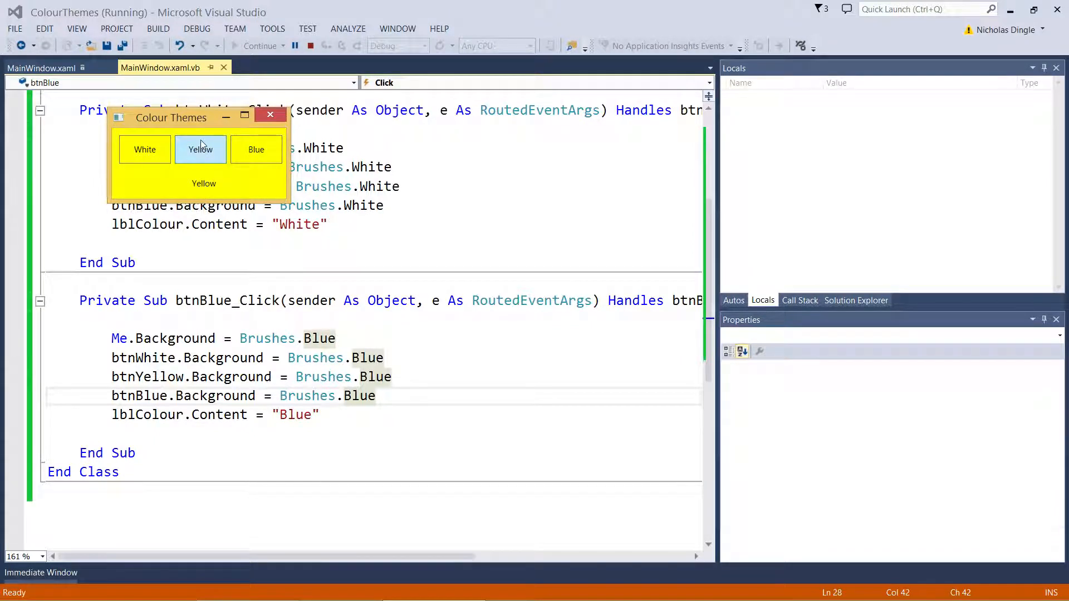
pyautogui.click(256, 149)
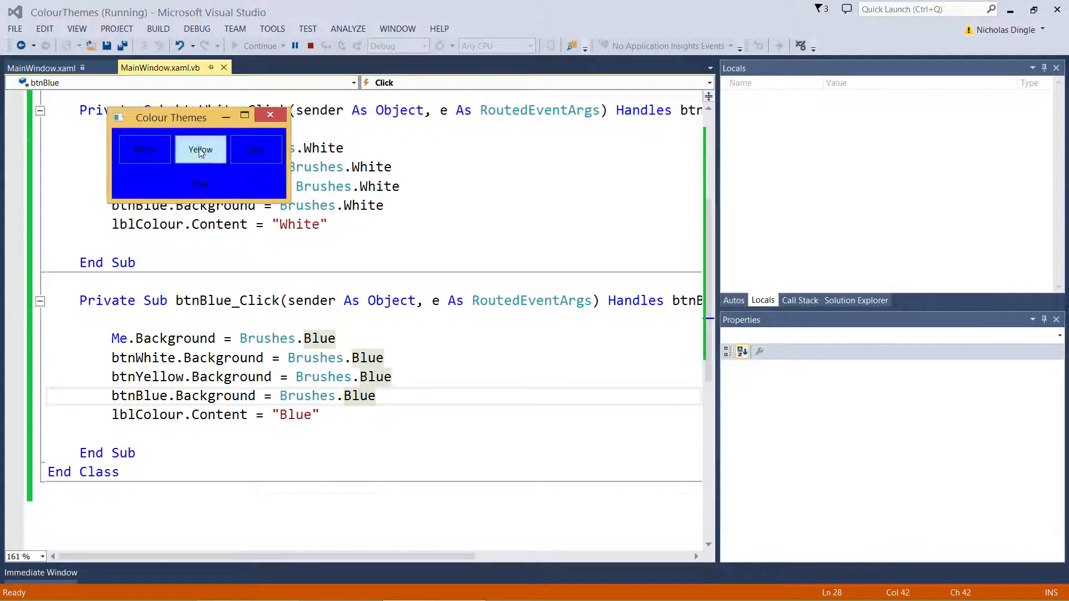
pyautogui.click(200, 149)
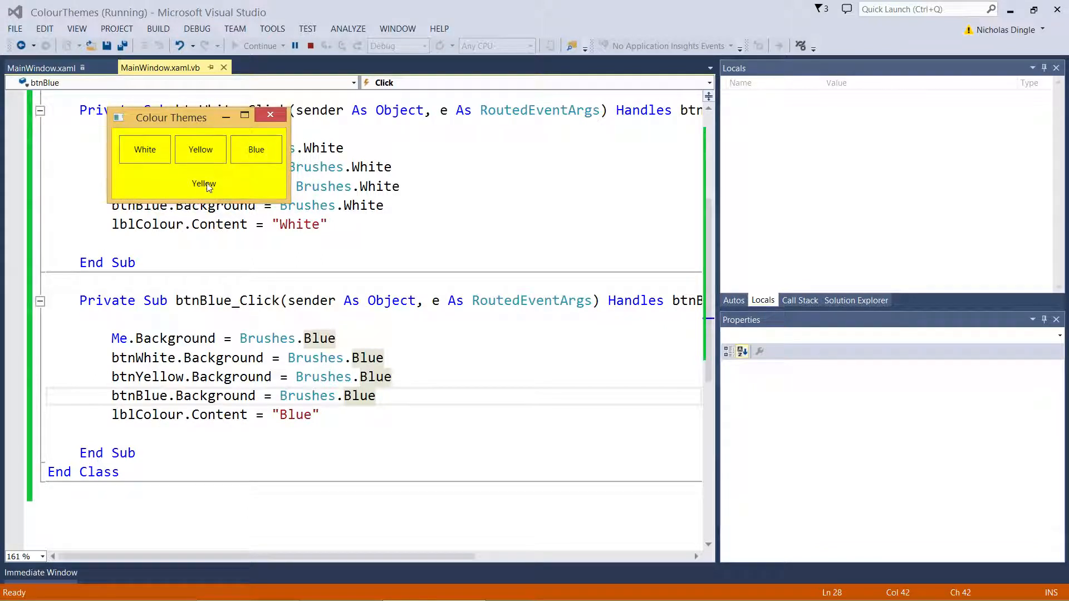
pyautogui.click(145, 149)
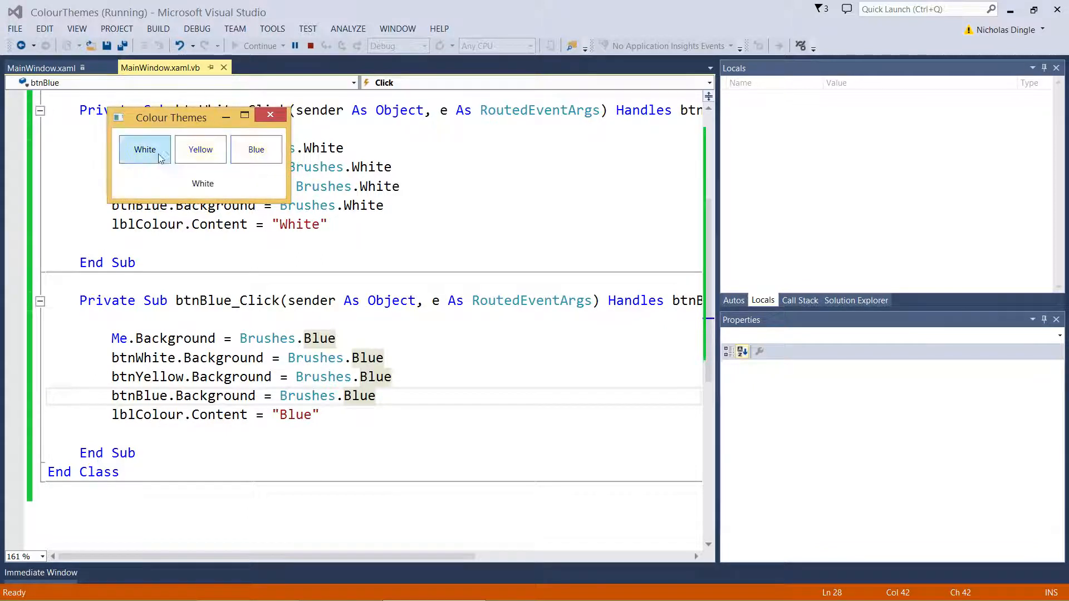
pyautogui.moveTo(212, 182)
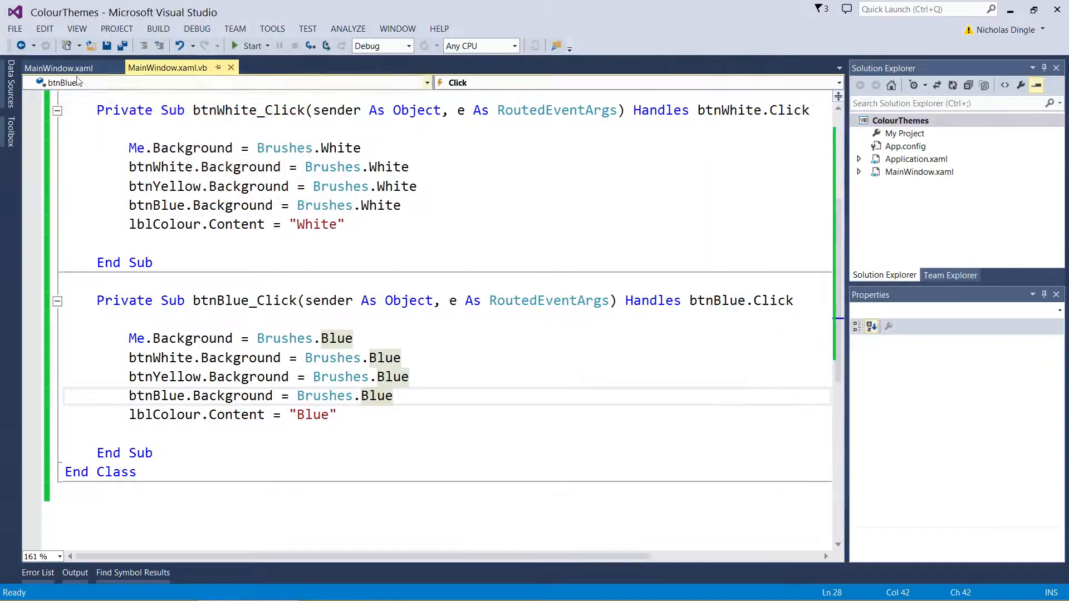
# Return to the design view and check lblColour's horizontal alignment, leaving it left-aligned
pyautogui.click(58, 68)
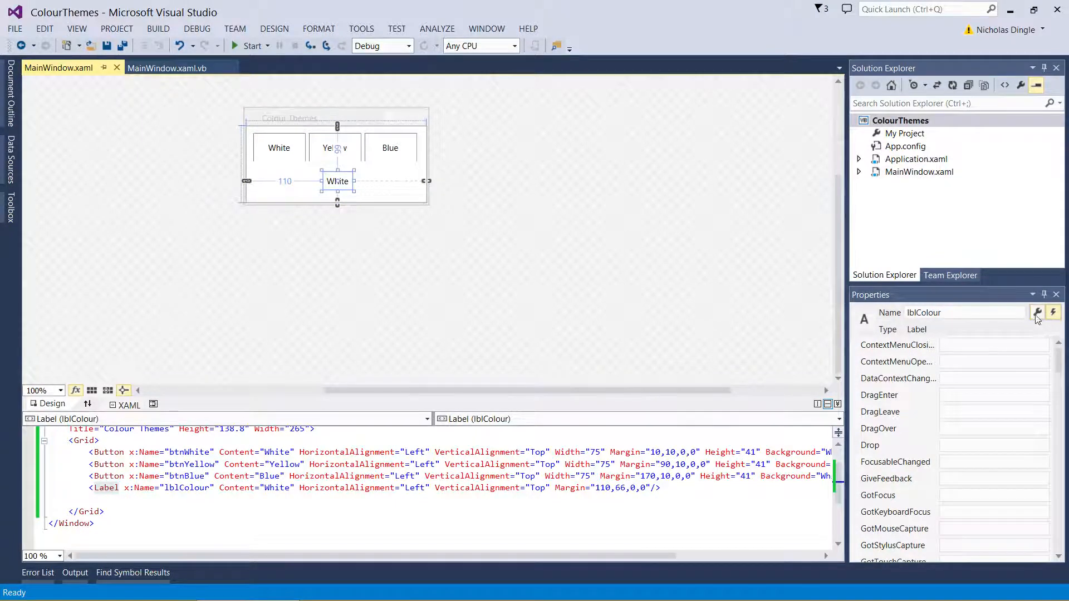
pyautogui.click(1036, 312)
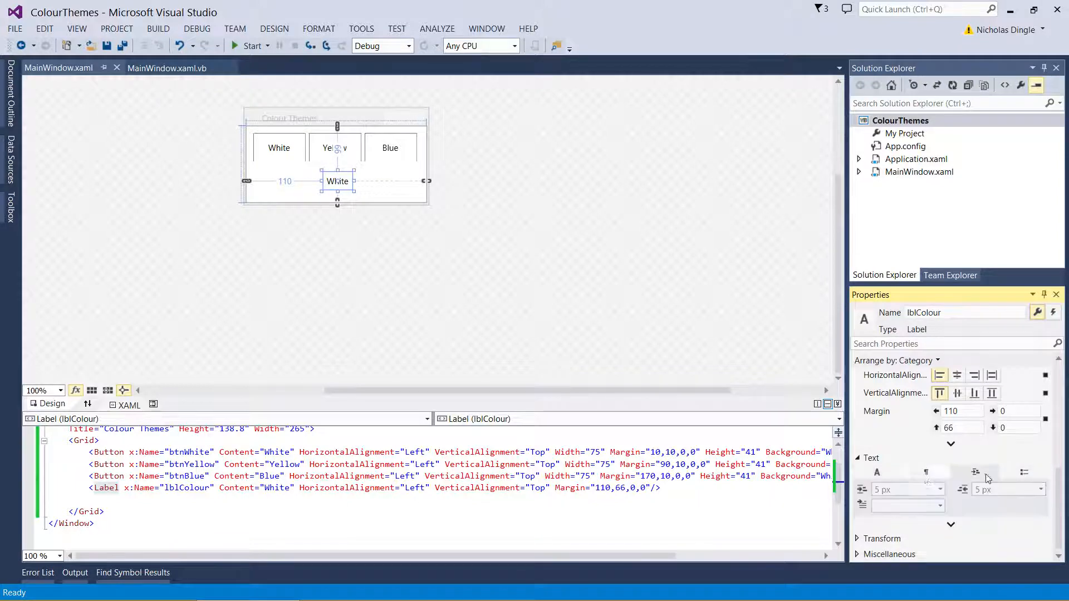
pyautogui.click(958, 442)
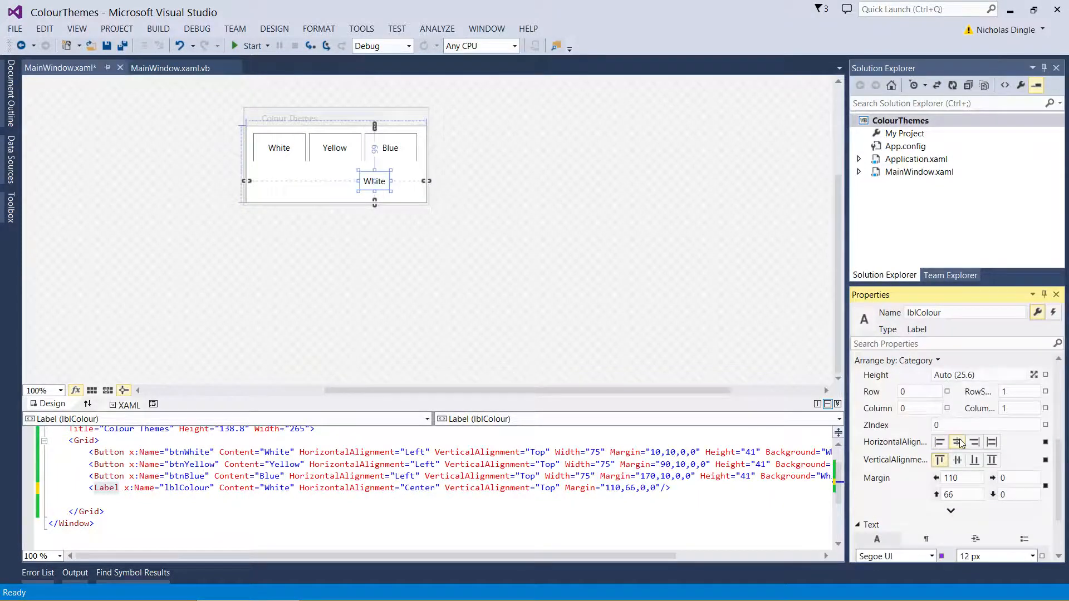
pyautogui.click(940, 442)
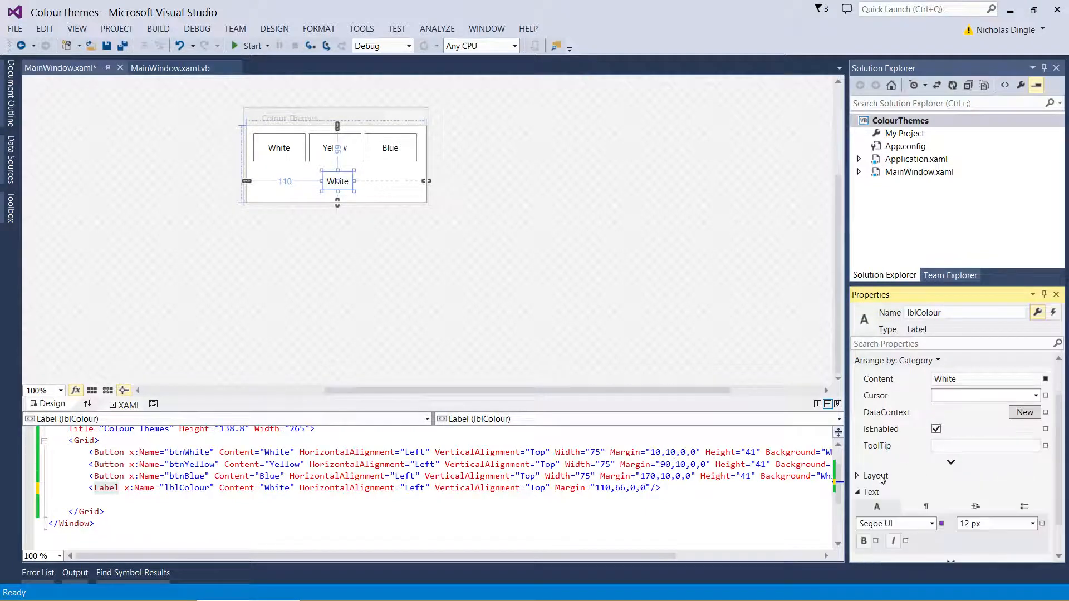
# Expand lblColour's Common properties section to reveal its remaining settings
pyautogui.scroll(-3)
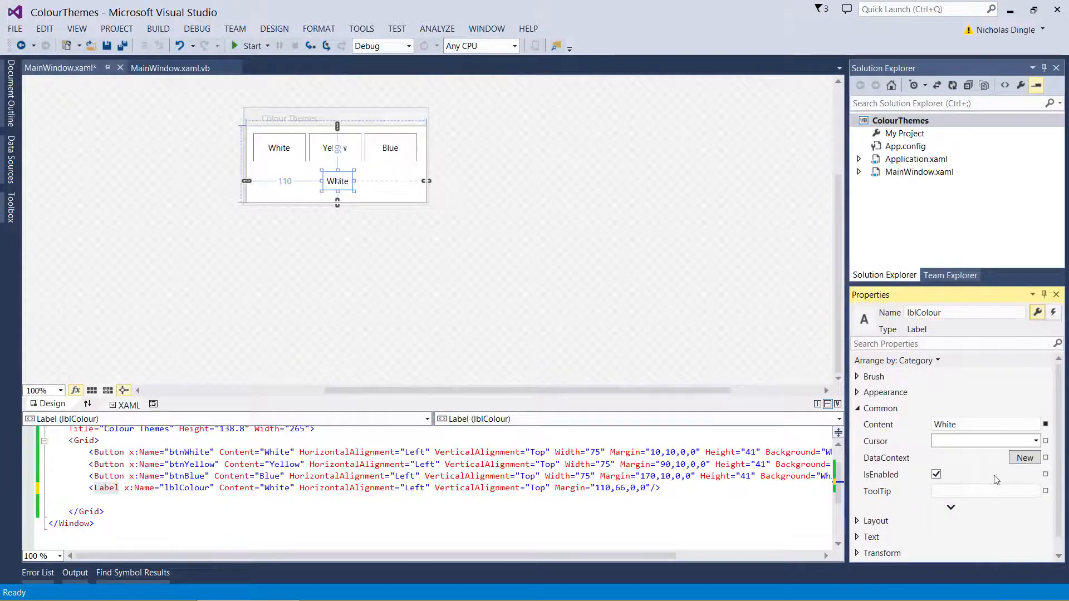
pyautogui.click(949, 507)
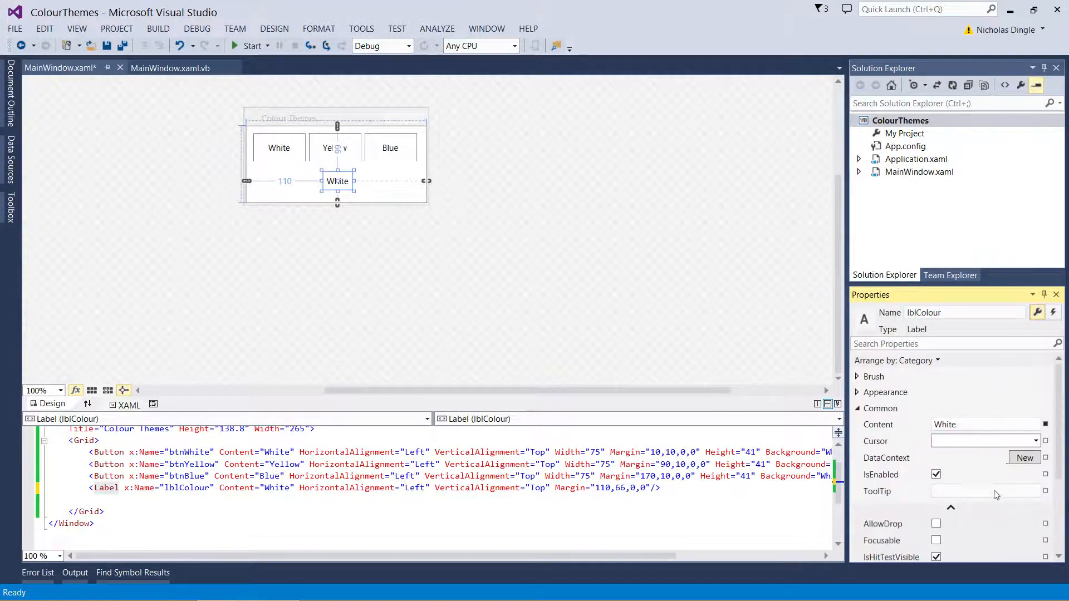
pyautogui.click(885, 392)
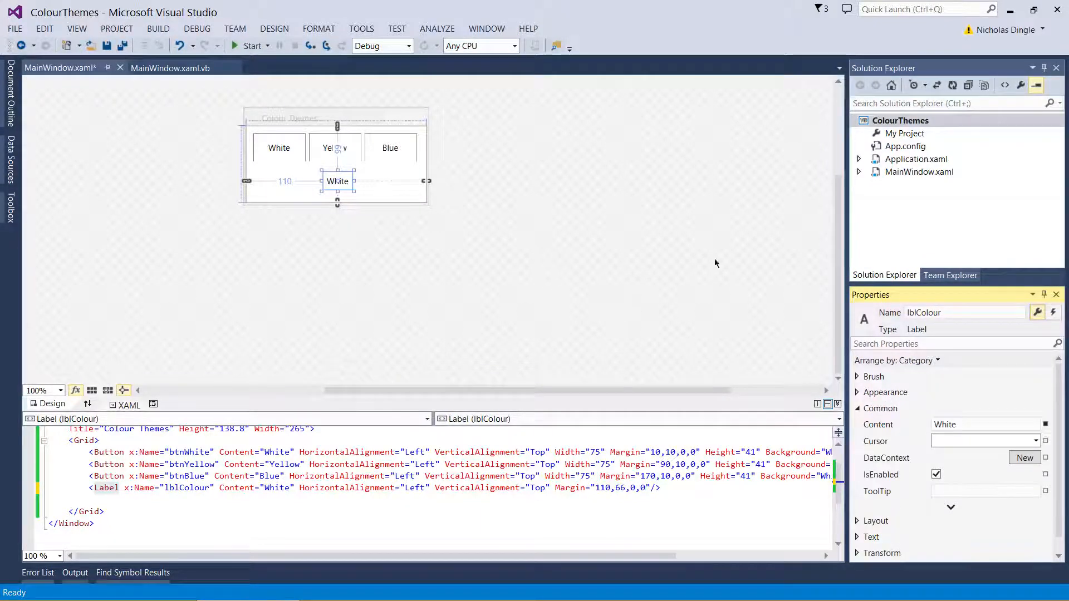
pyautogui.moveTo(418, 272)
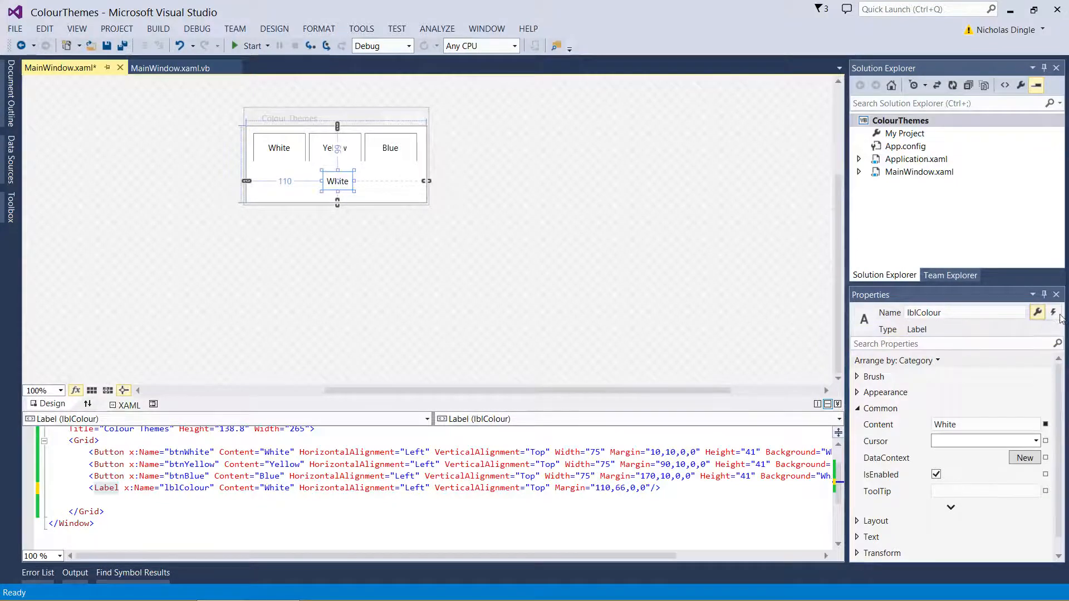
# Select the MouseEnter event for lblColour in the Properties Events list
pyautogui.click(1053, 312)
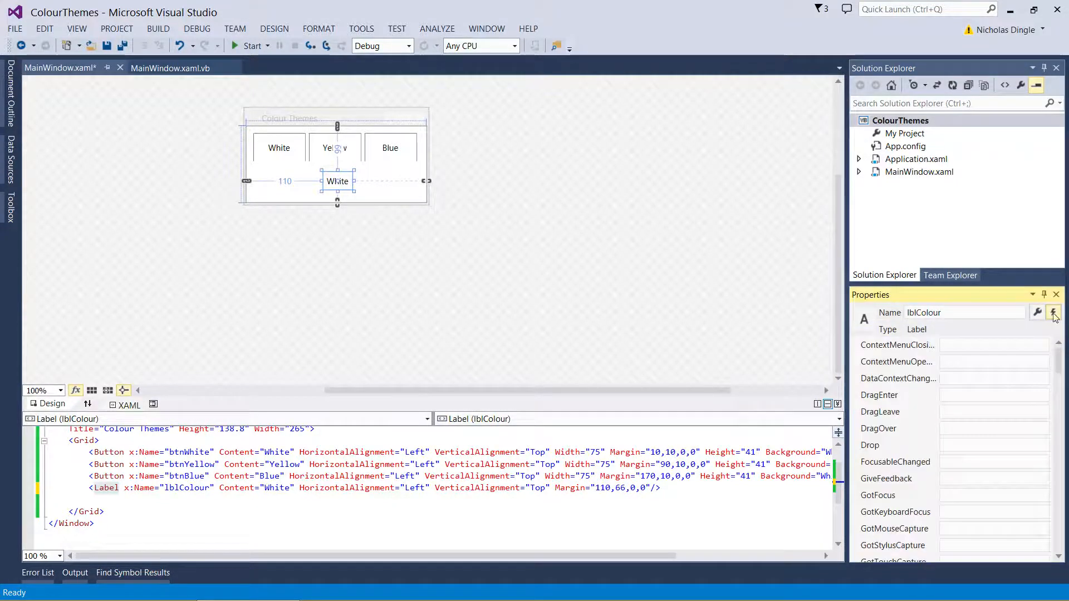
pyautogui.scroll(-3)
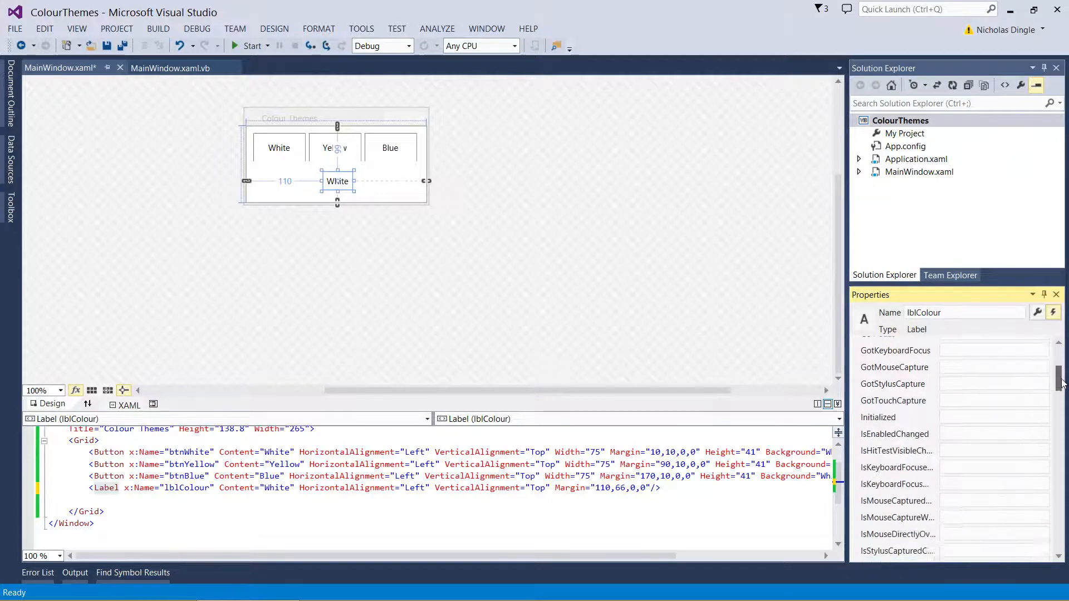
pyautogui.scroll(-3)
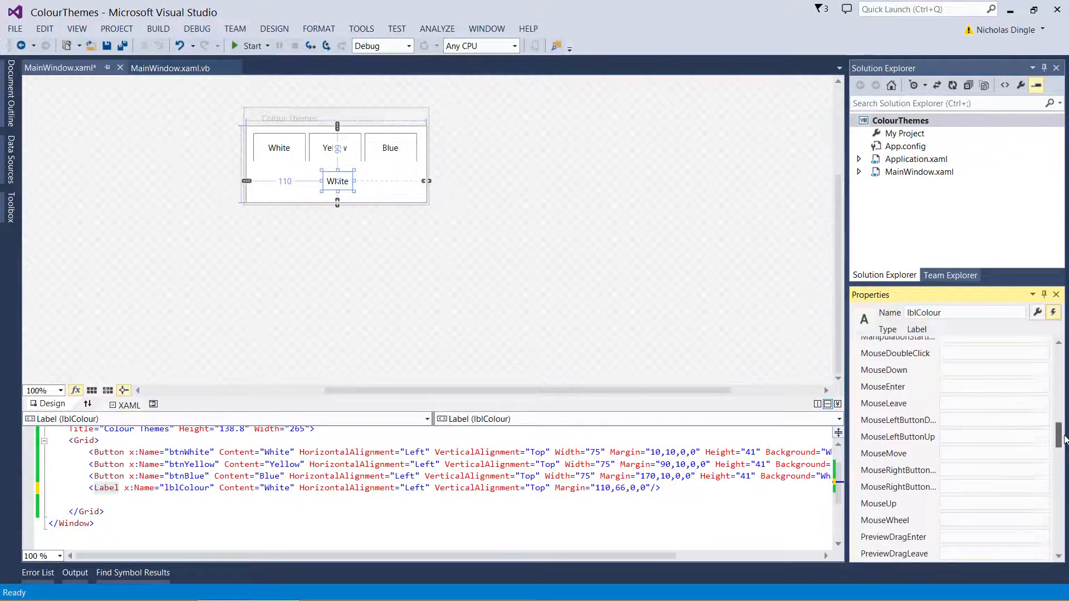
pyautogui.click(994, 386)
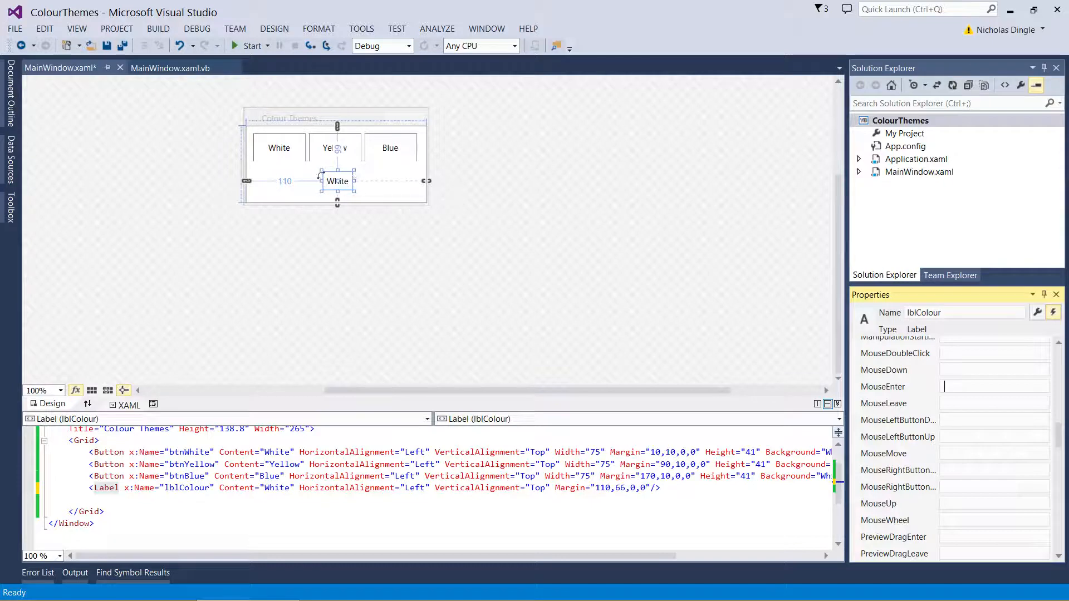
pyautogui.moveTo(432, 226)
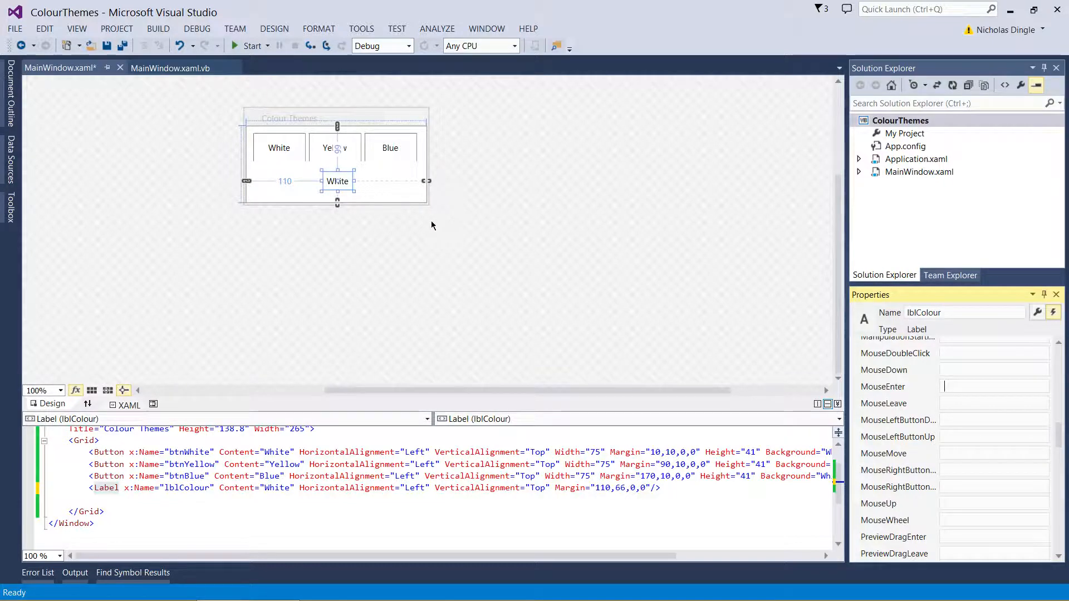
pyautogui.moveTo(432, 243)
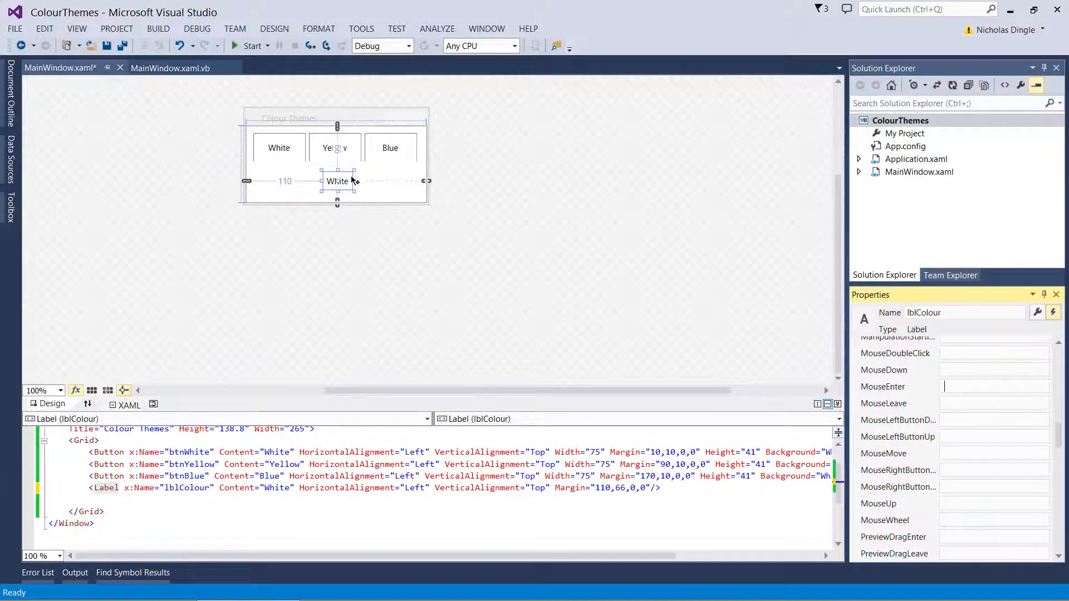
pyautogui.moveTo(400, 277)
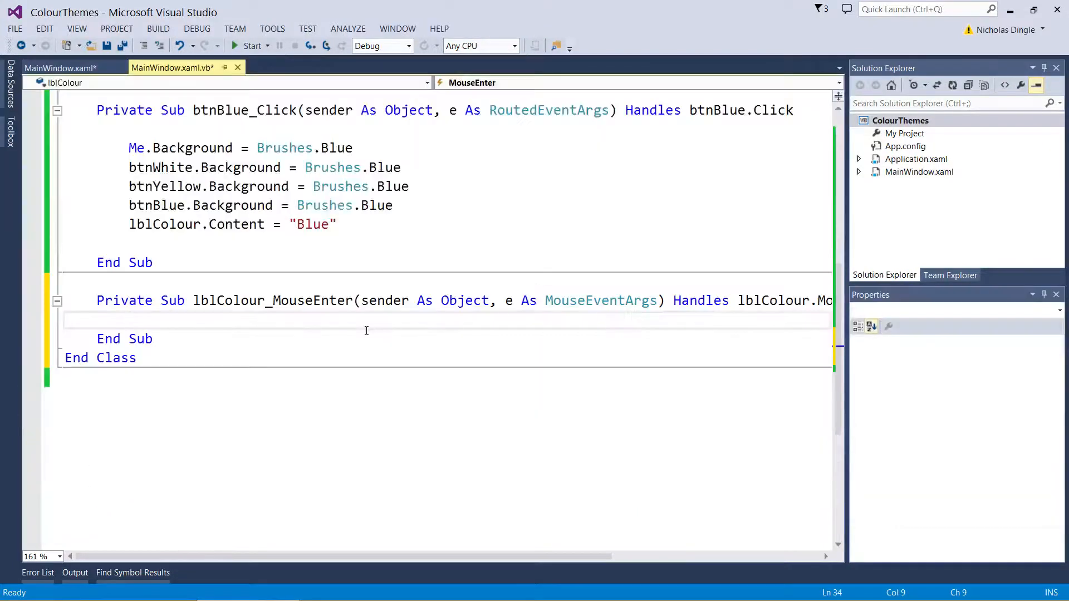
# Add lblColour.Foreground = Brushes.Red inside lblColour_MouseEnter using IntelliSense completion
pyautogui.press('enter')
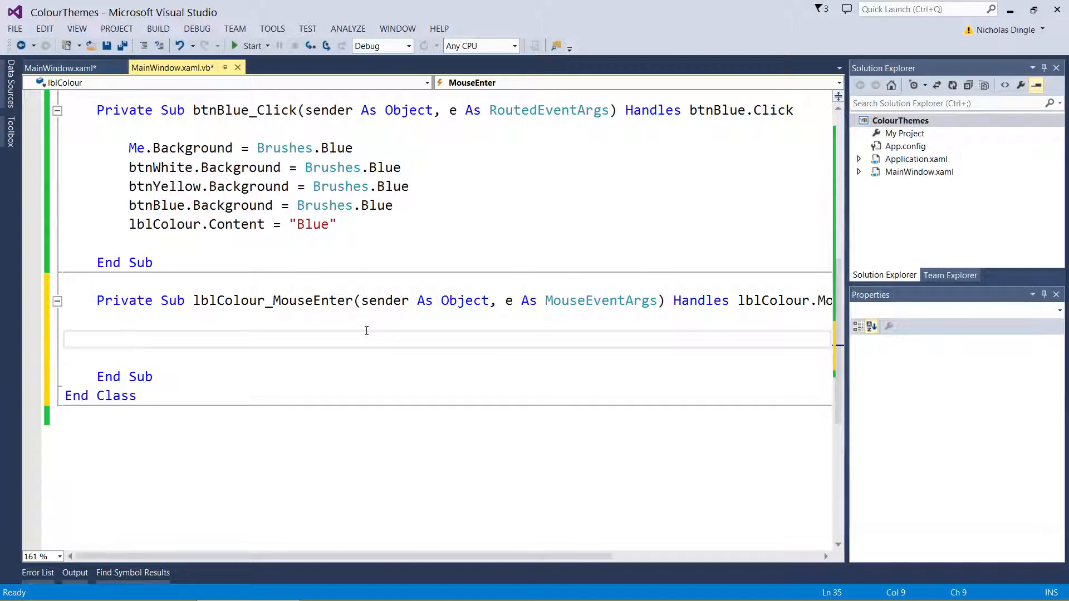
pyautogui.write('lblco')
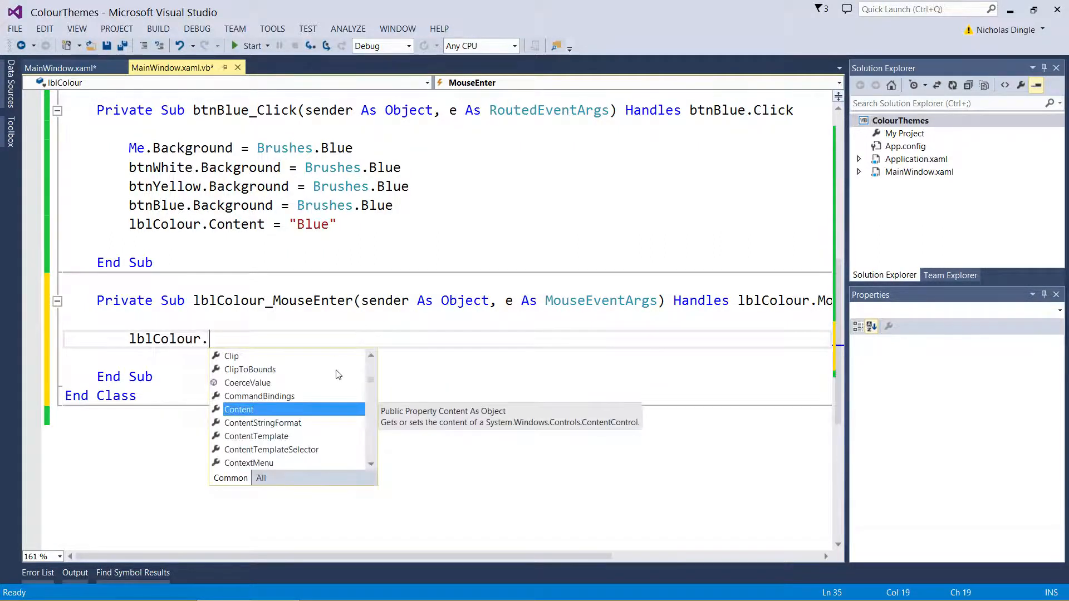
pyautogui.write('for')
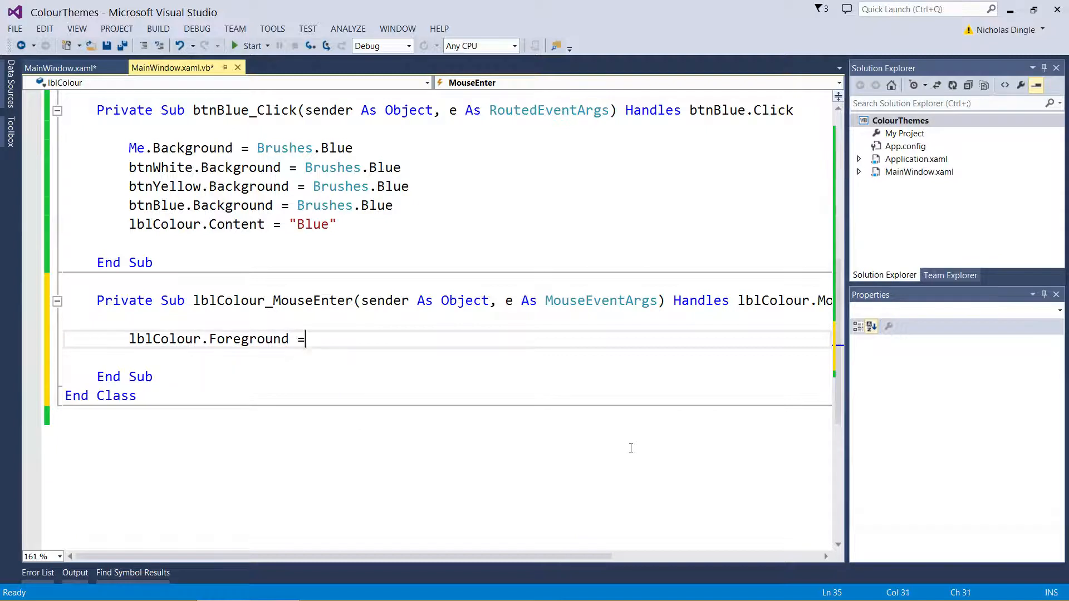
pyautogui.write('brus')
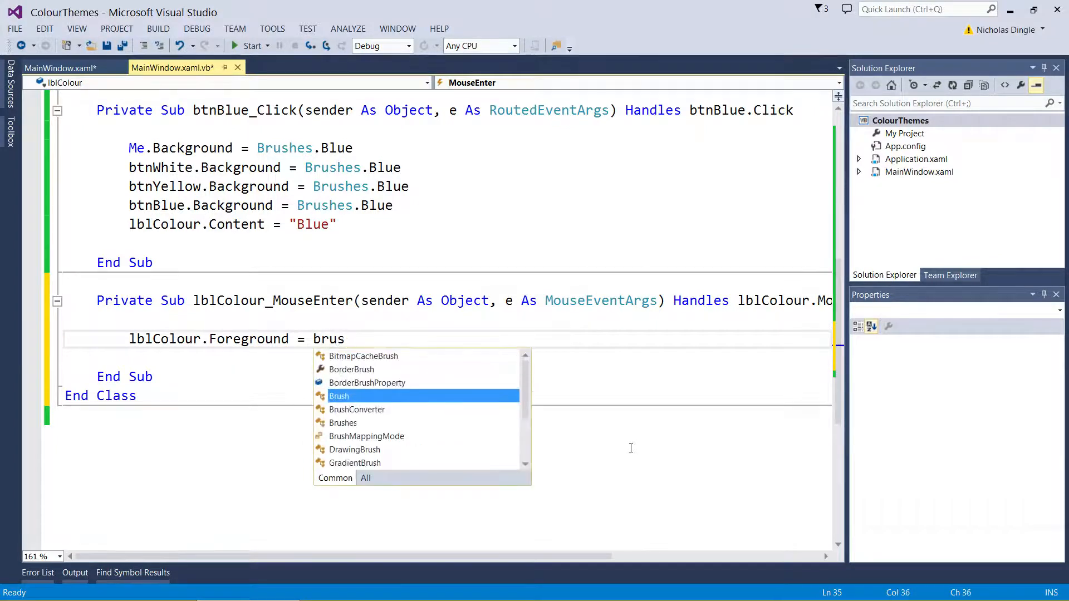
pyautogui.write('hes.Red')
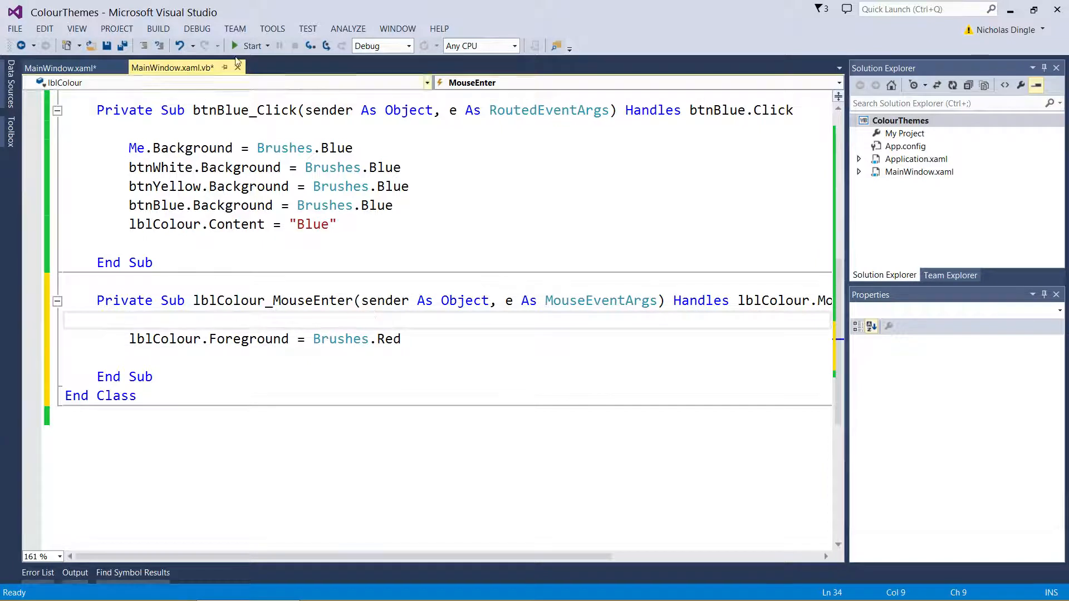
pyautogui.click(251, 45)
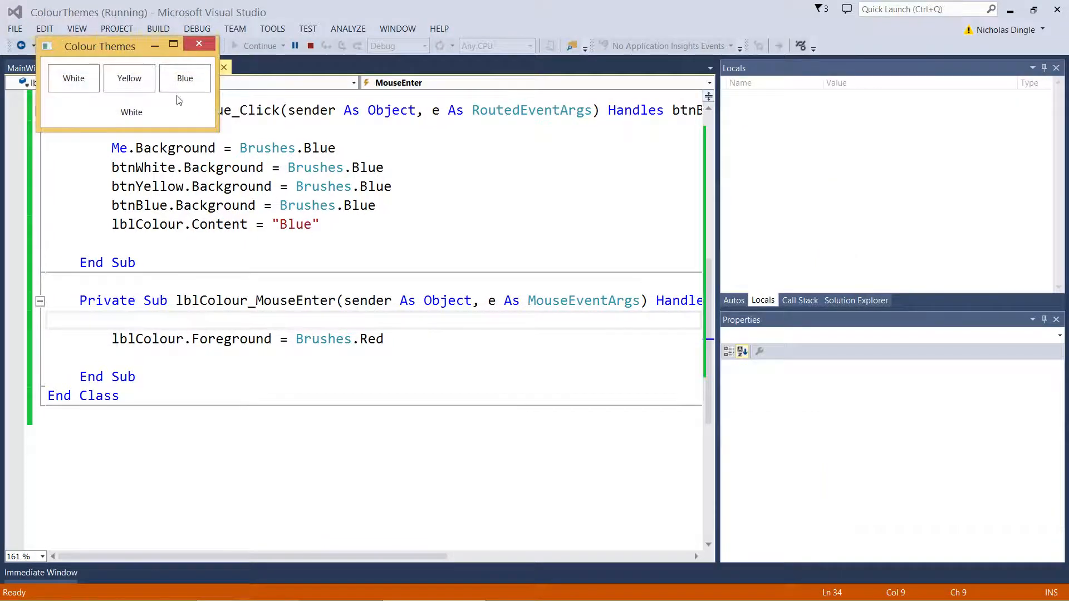
pyautogui.moveTo(135, 127)
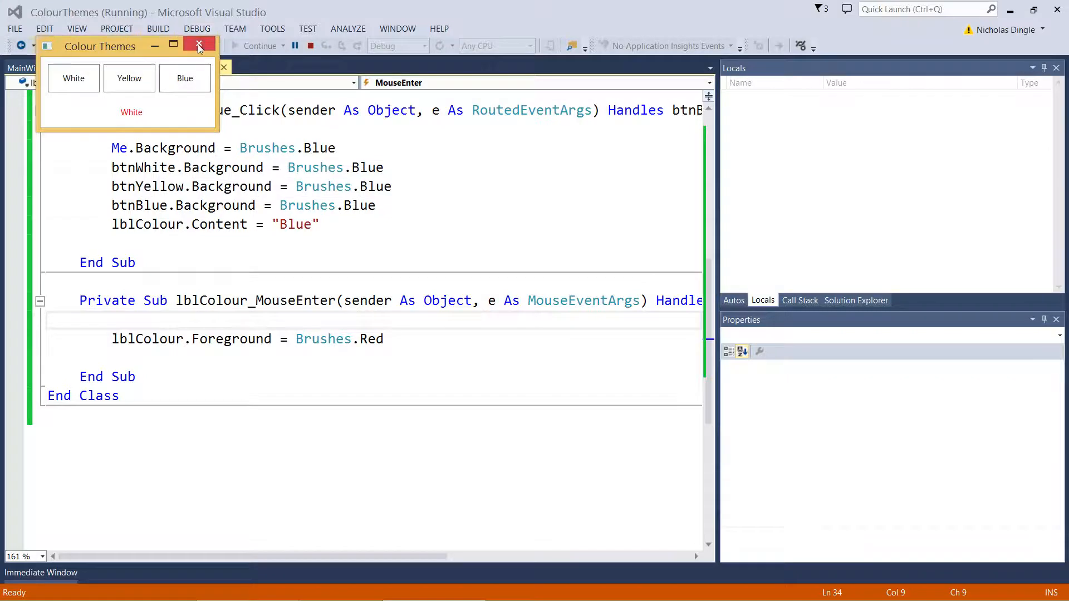
pyautogui.click(199, 45)
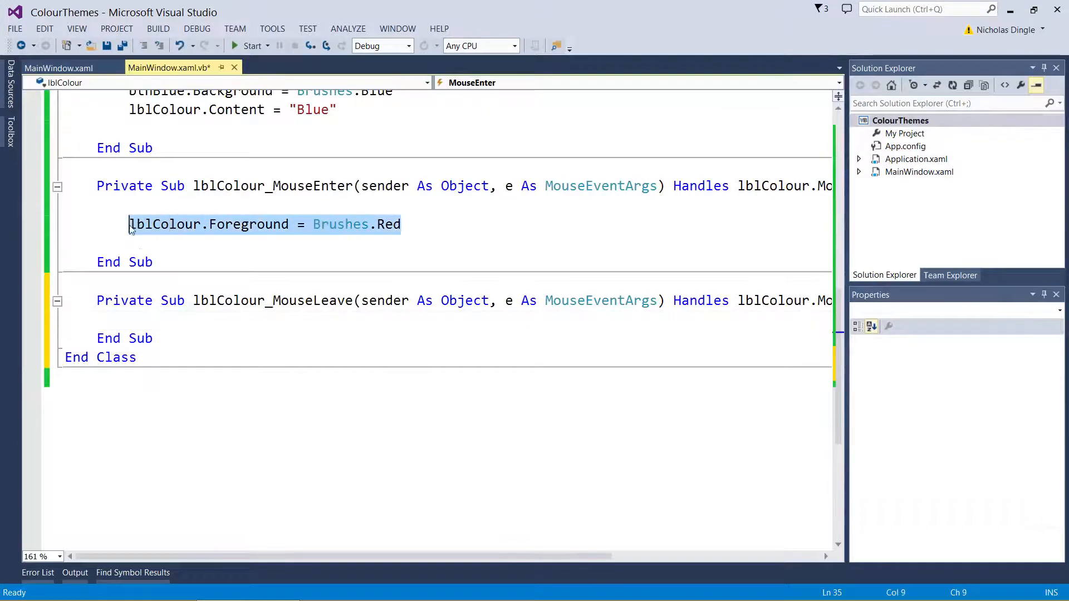
# In lblColour_MouseLeave set lblColour.Foreground = Brushes.Black, reusing the Red line and changing the colour
pyautogui.write('lblColour.Foreground = Brushes.Red')
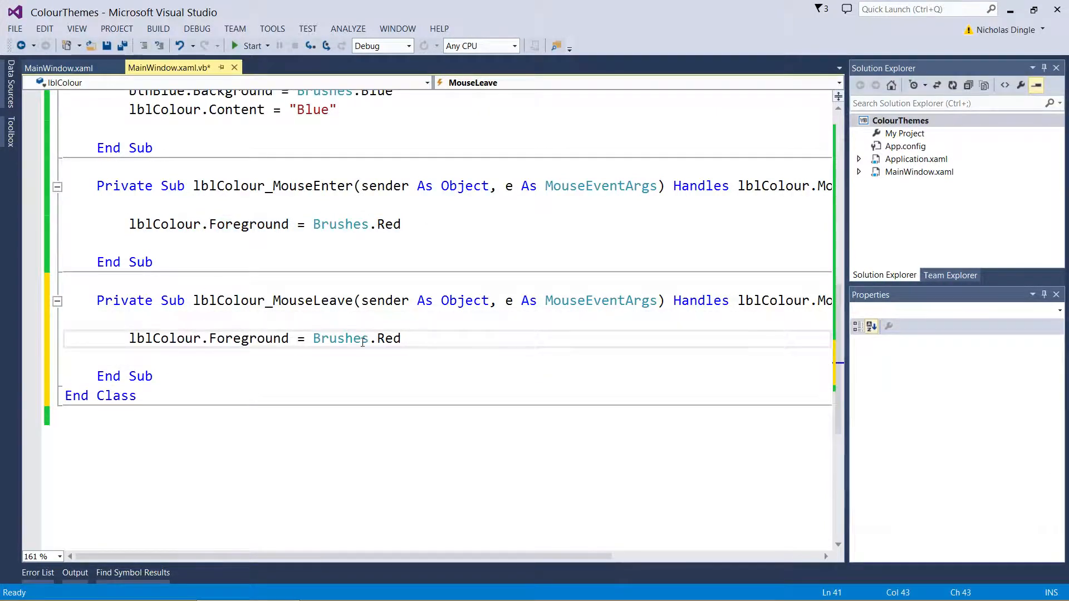
pyautogui.write('Black')
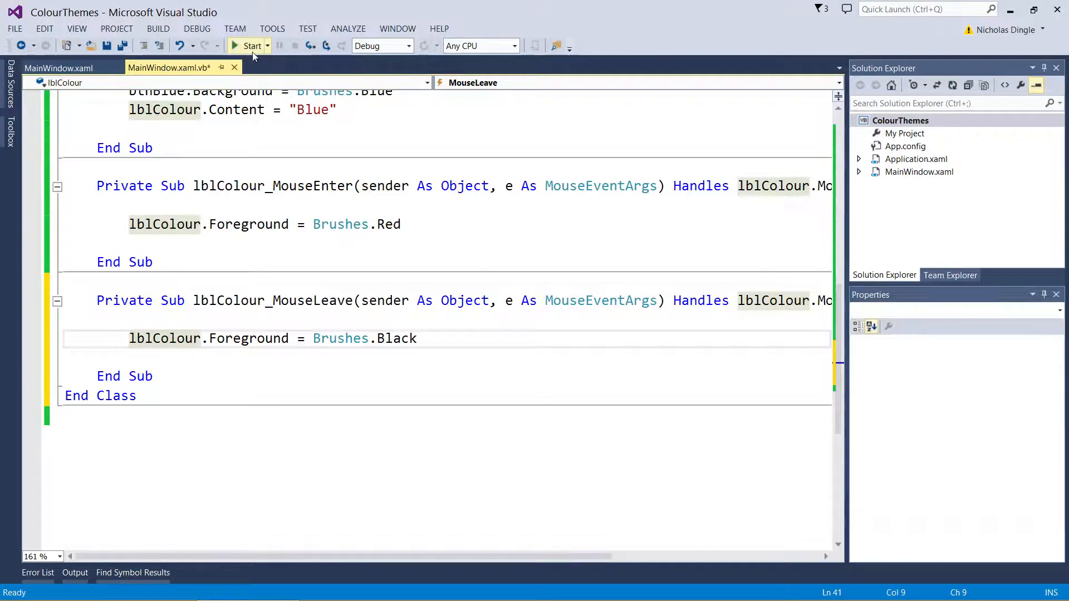
# Run ColourThemes, recolour the window blue to check the hover handlers, then close the app
pyautogui.click(252, 46)
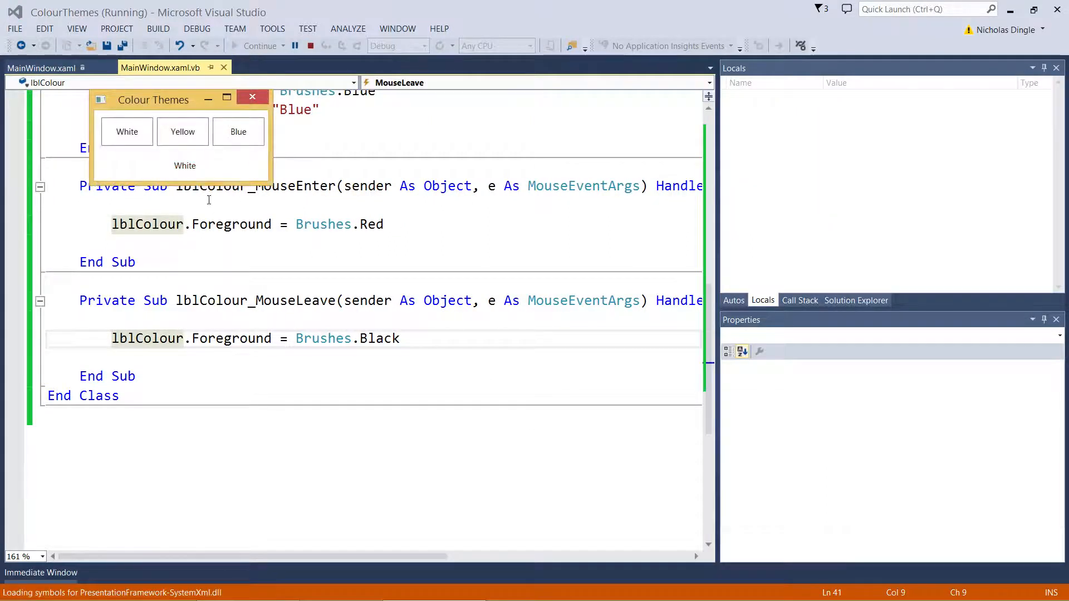
pyautogui.click(238, 131)
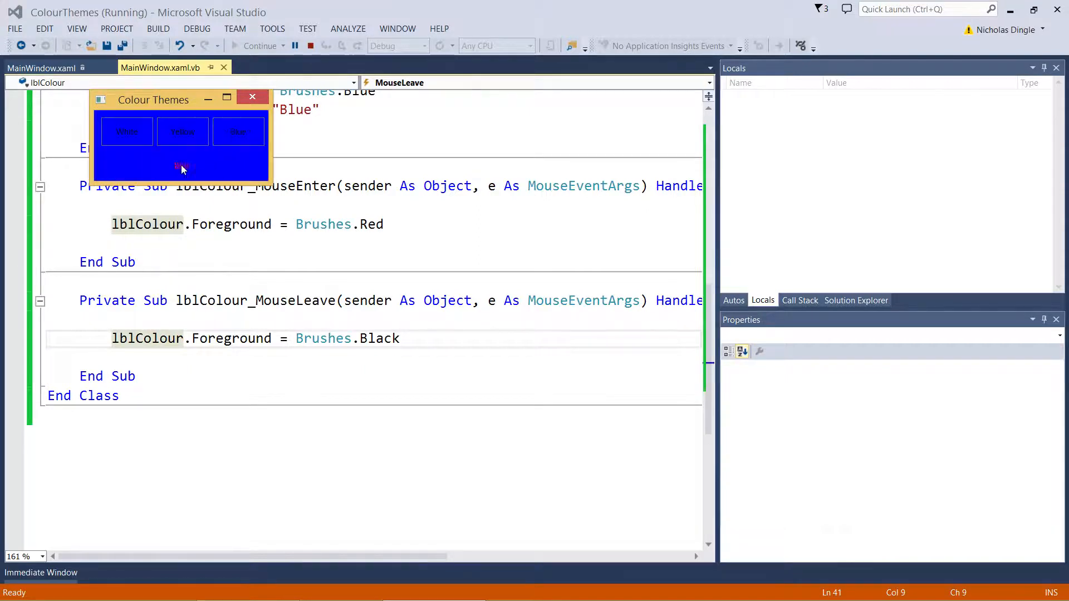
pyautogui.click(126, 131)
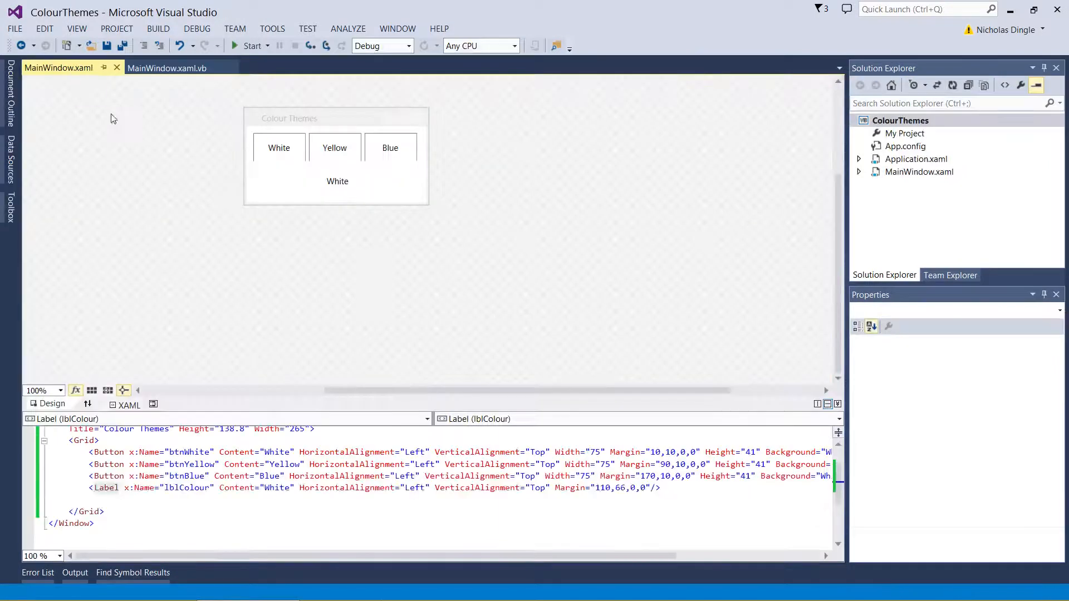
# Select the main window and its XAML, then Save All to prompt for the ColourThemes1 solution name
pyautogui.click(314, 113)
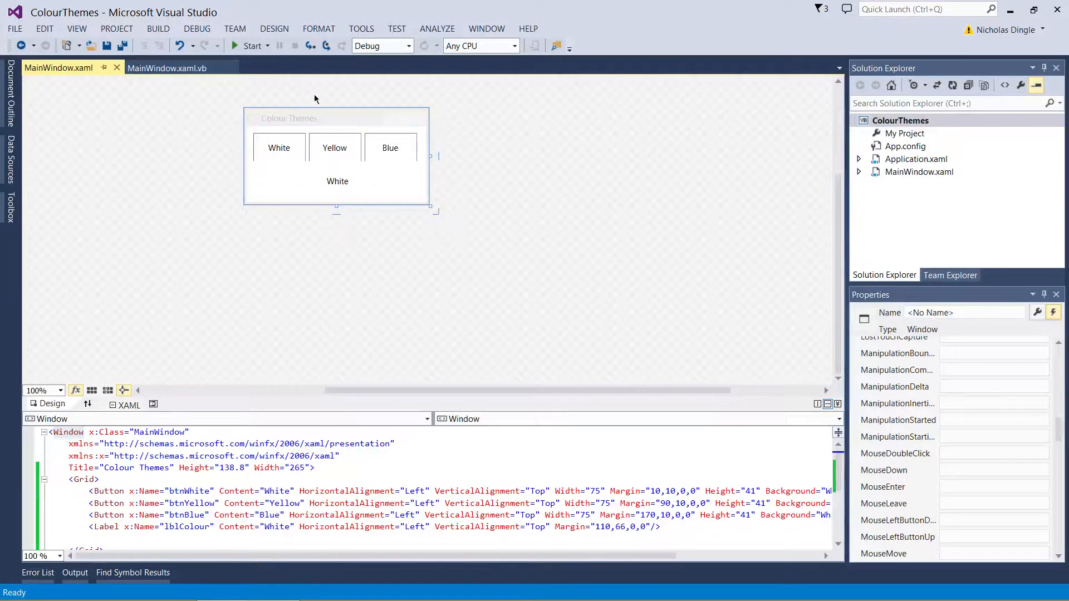
pyautogui.moveTo(533, 177)
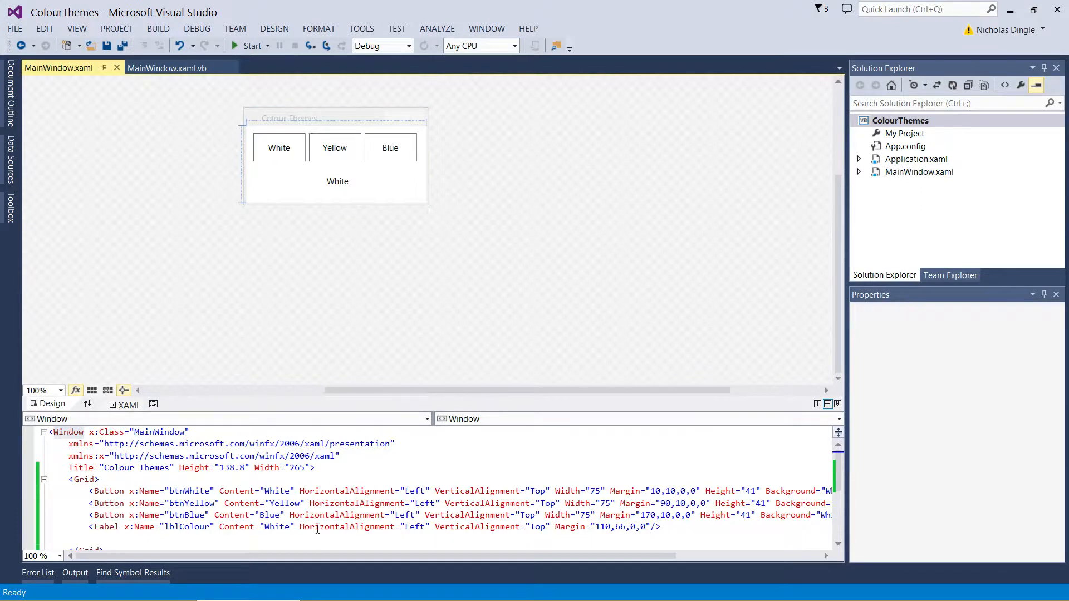
pyautogui.click(278, 147)
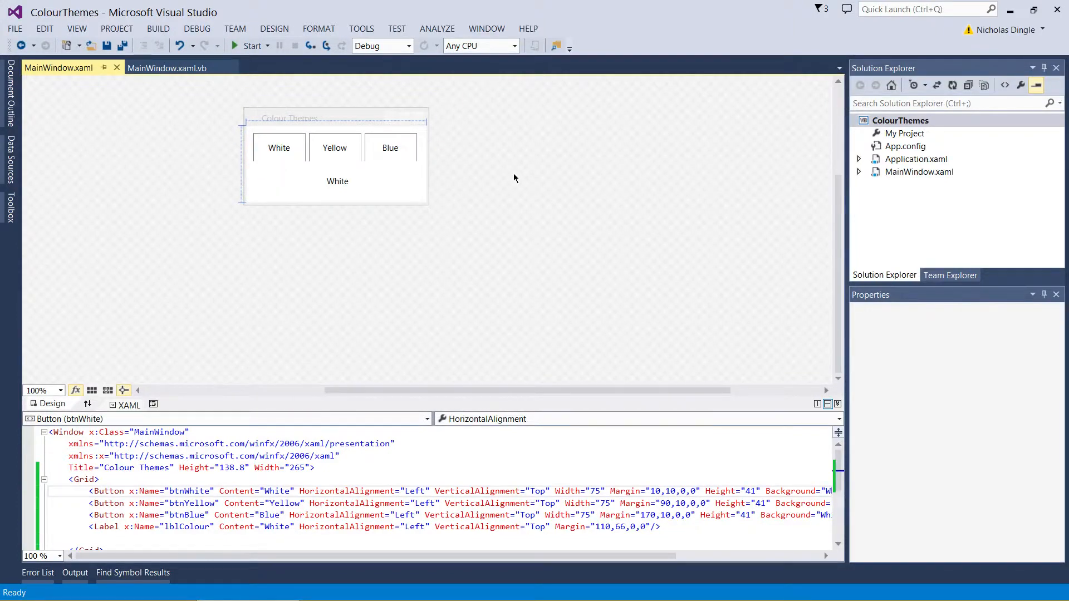
pyautogui.moveTo(500, 217)
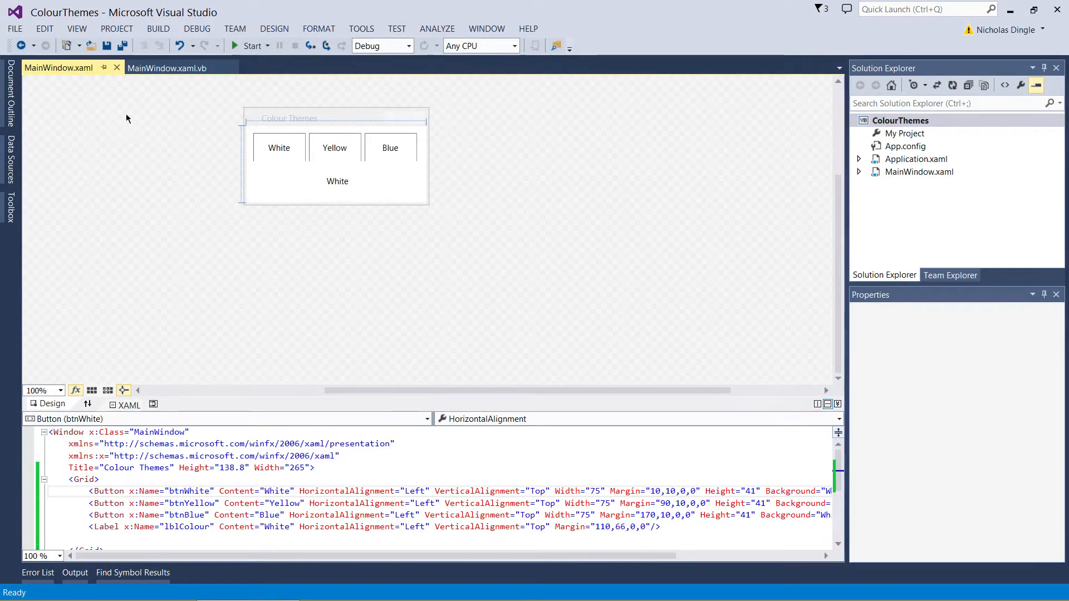
pyautogui.click(122, 45)
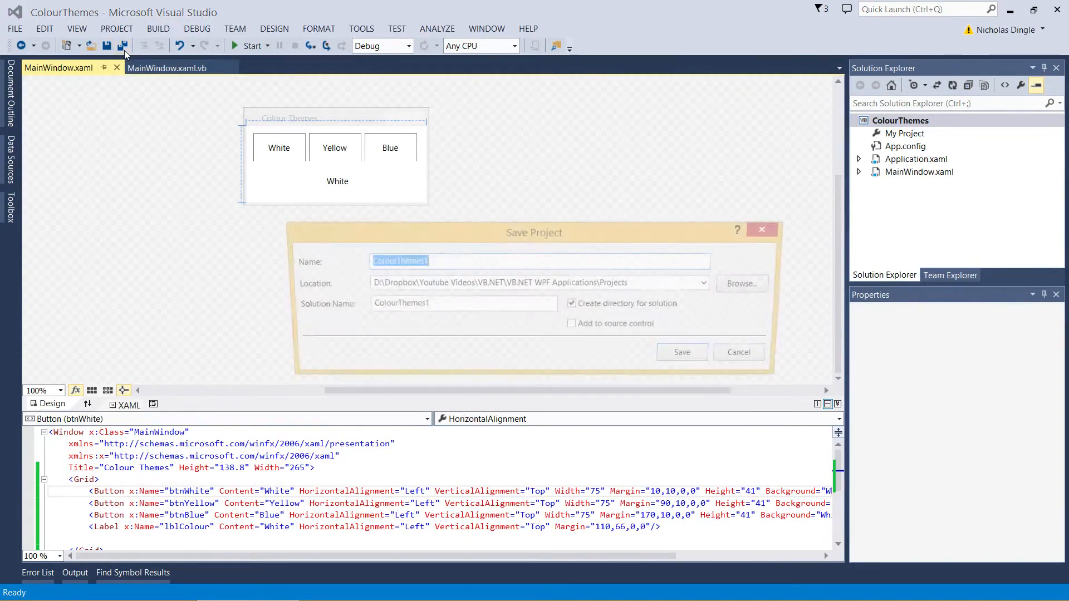